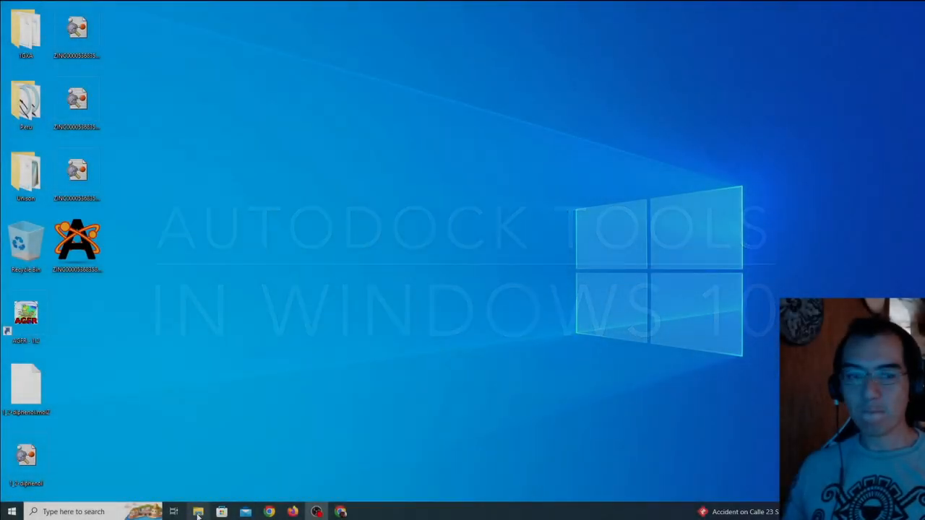
# Delete the glg, dpf, gpf and pdbqt files from 1GXA, keeping only 1GXA and PLM PDBs
pyautogui.click(198, 511)
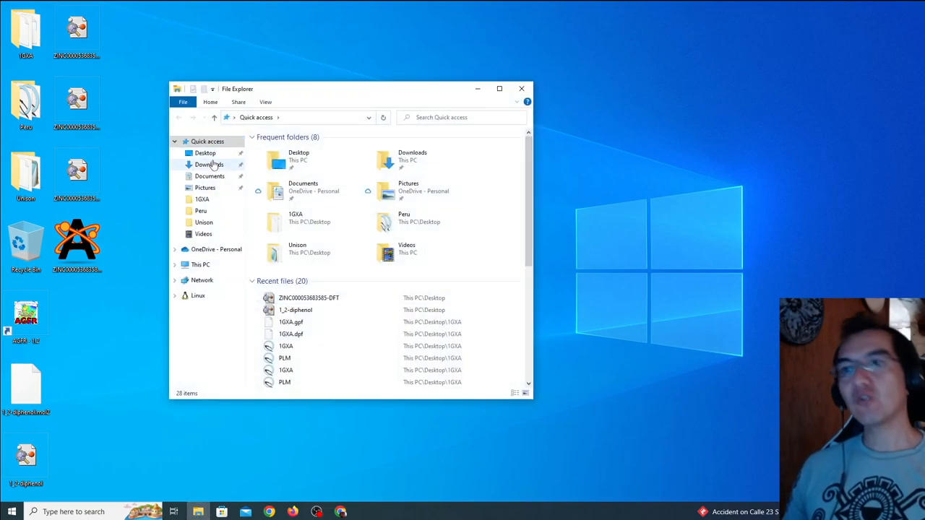
pyautogui.click(209, 164)
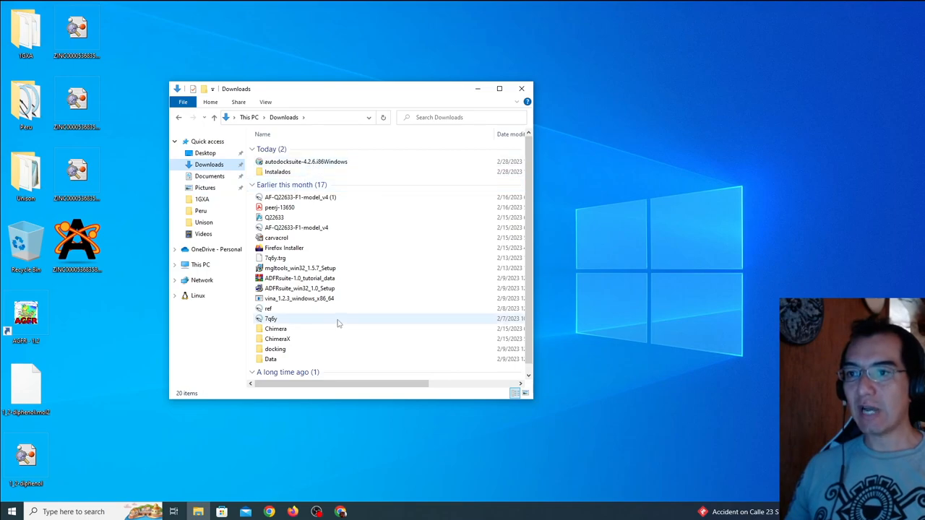
pyautogui.moveTo(336, 268)
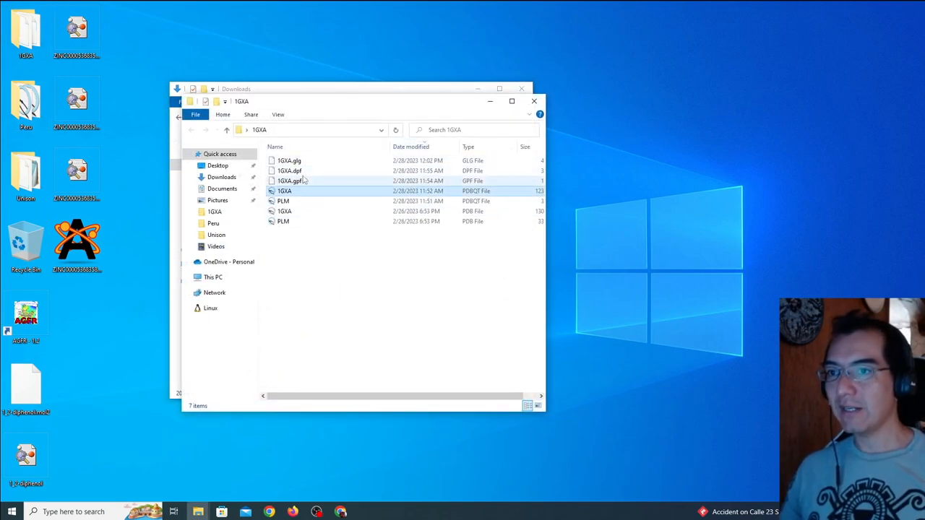
pyautogui.click(282, 200)
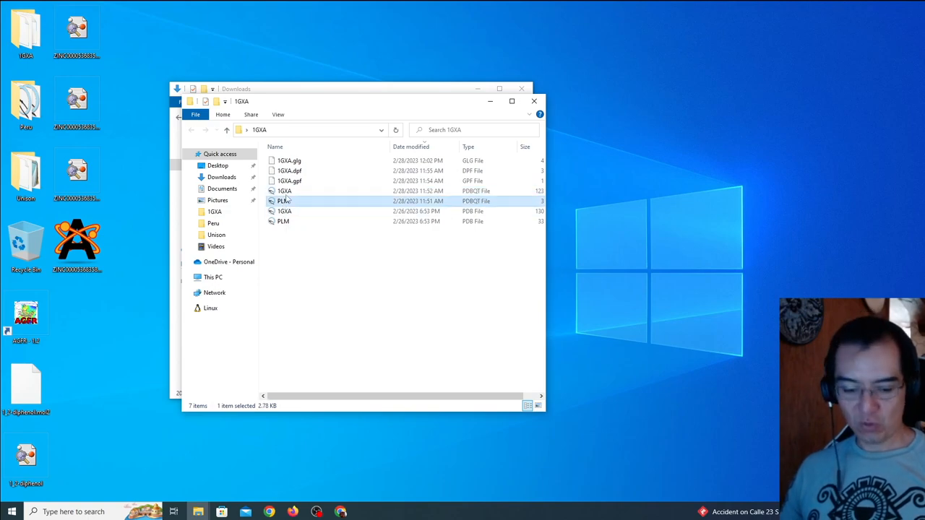
pyautogui.rightClick(284, 201)
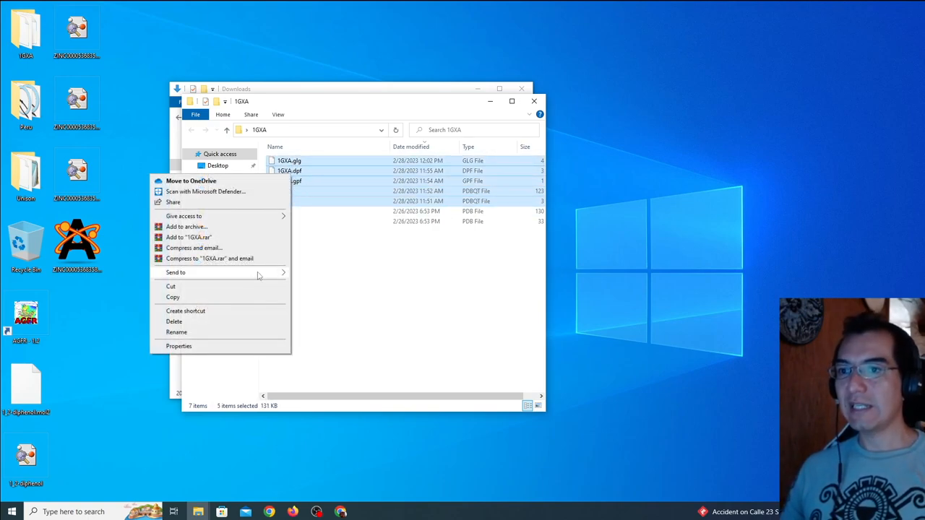
pyautogui.click(174, 320)
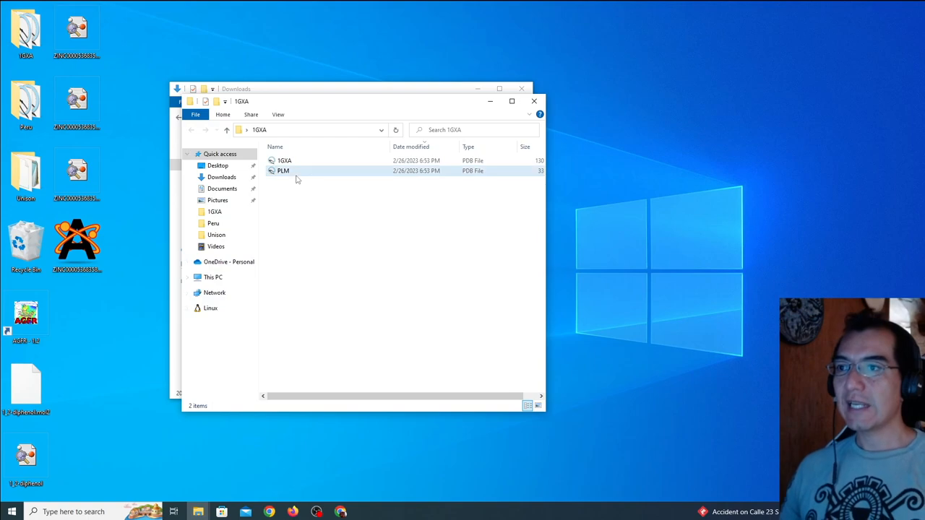
pyautogui.click(283, 170)
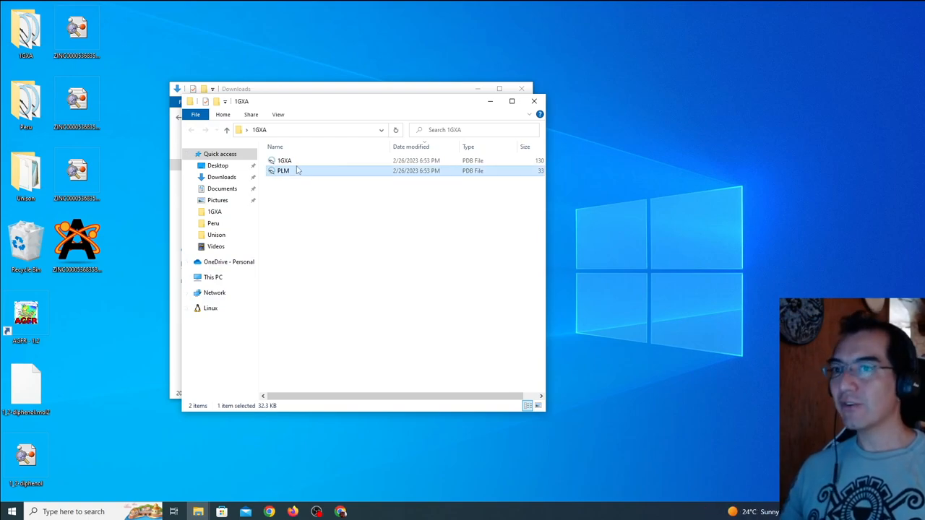
pyautogui.click(284, 161)
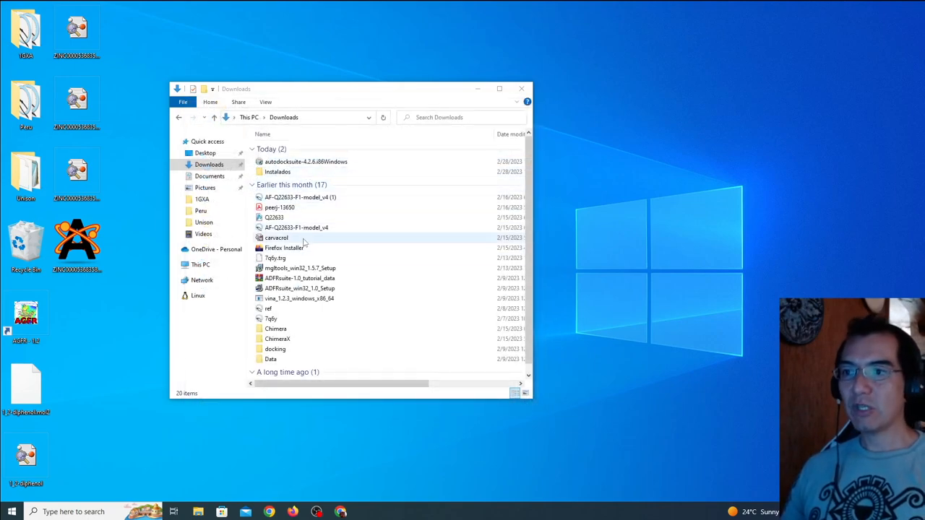
# Install MGLTools 1.5.7 to the default Program Files folder, accepting the license and commercial notice
pyautogui.click(300, 268)
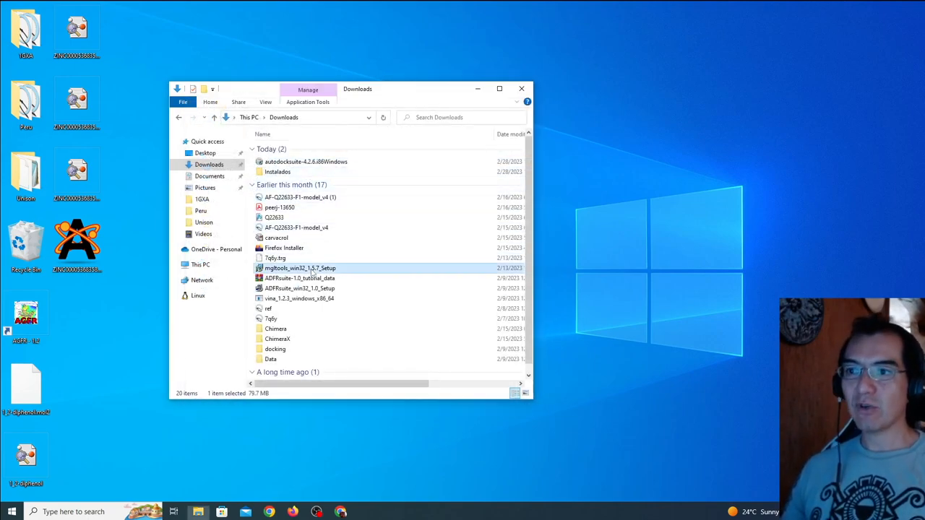
pyautogui.doubleClick(300, 268)
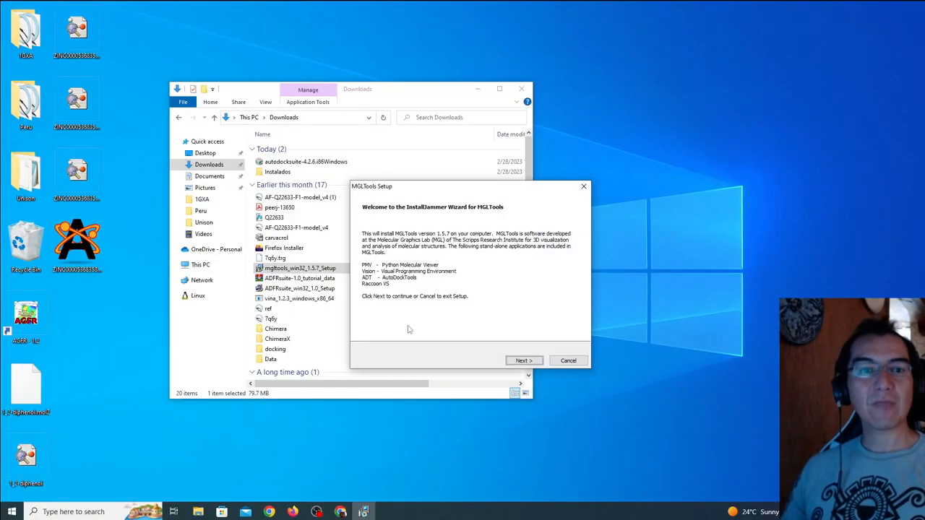
pyautogui.click(523, 360)
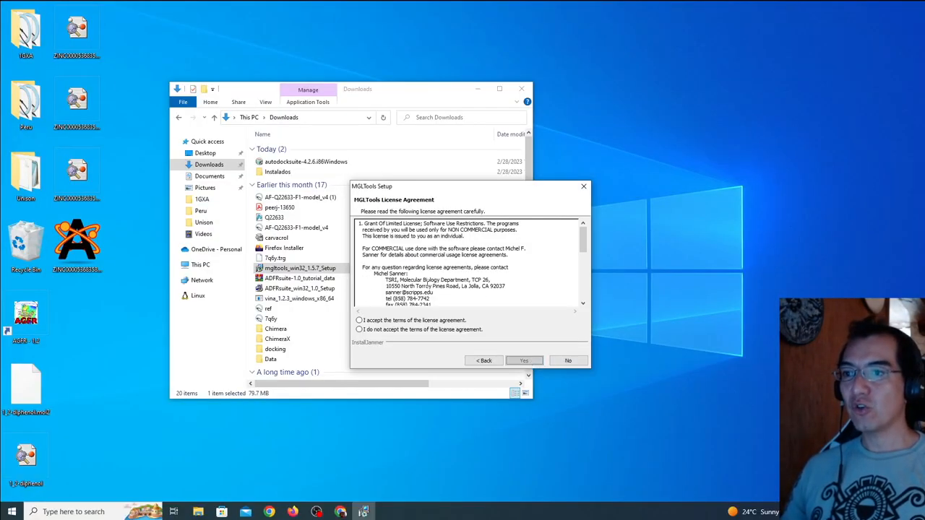
pyautogui.click(524, 360)
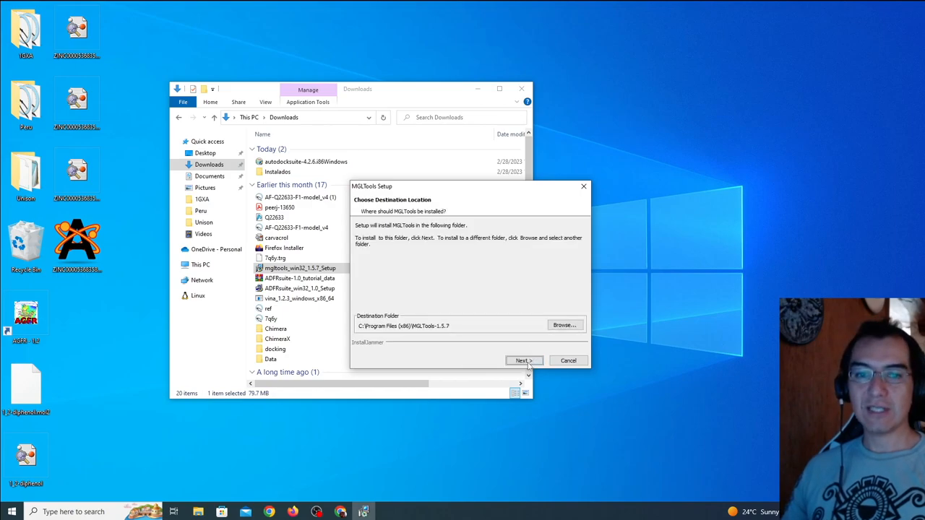
pyautogui.moveTo(403, 334)
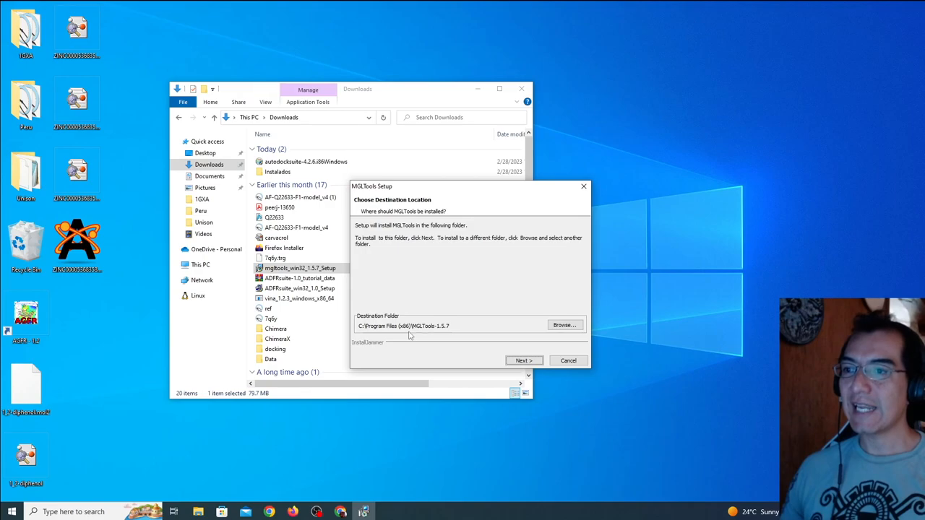
pyautogui.moveTo(517, 360)
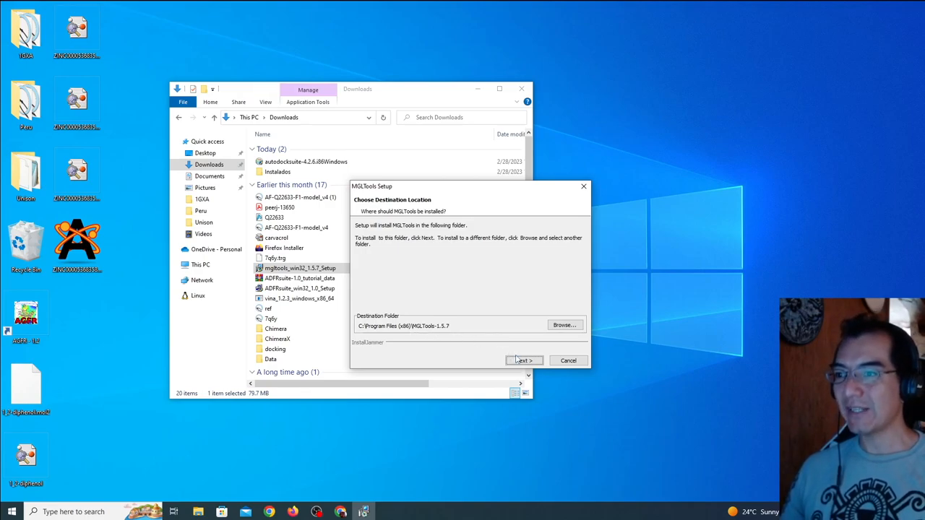
pyautogui.click(523, 361)
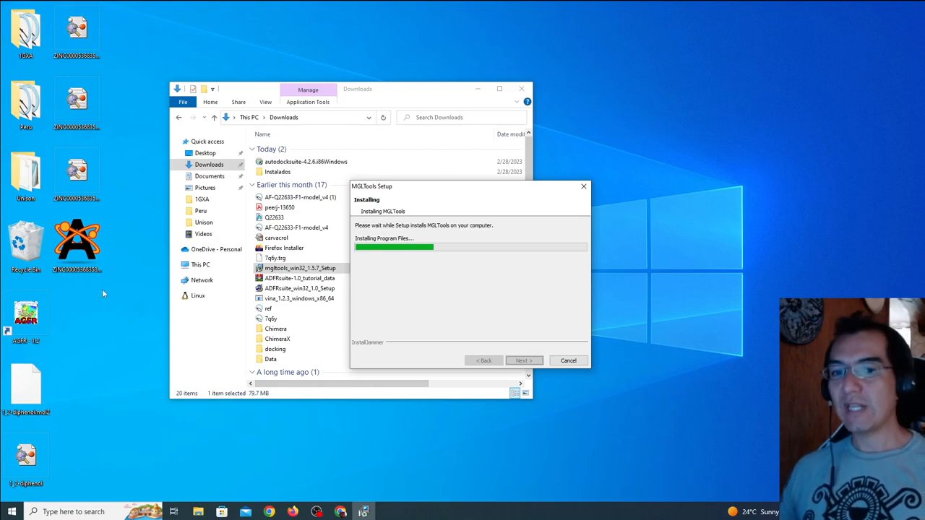
pyautogui.moveTo(500, 314)
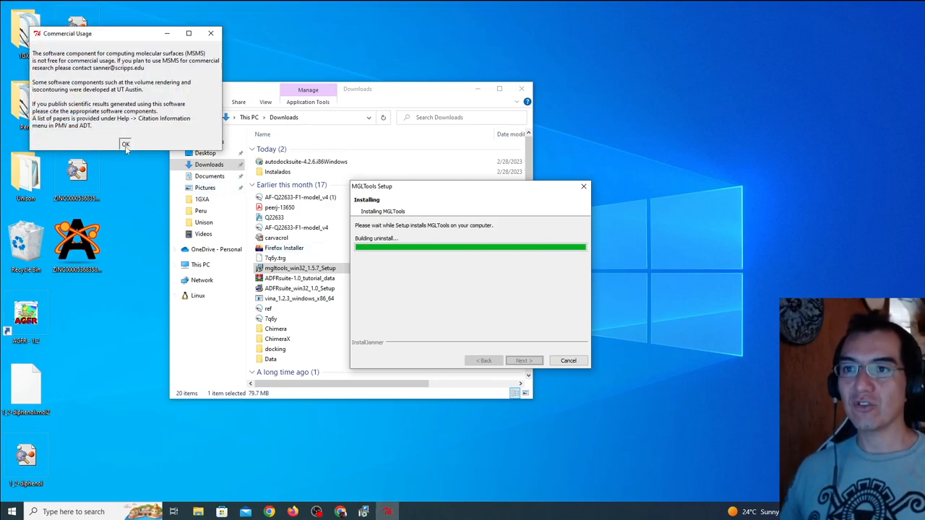
pyautogui.click(125, 144)
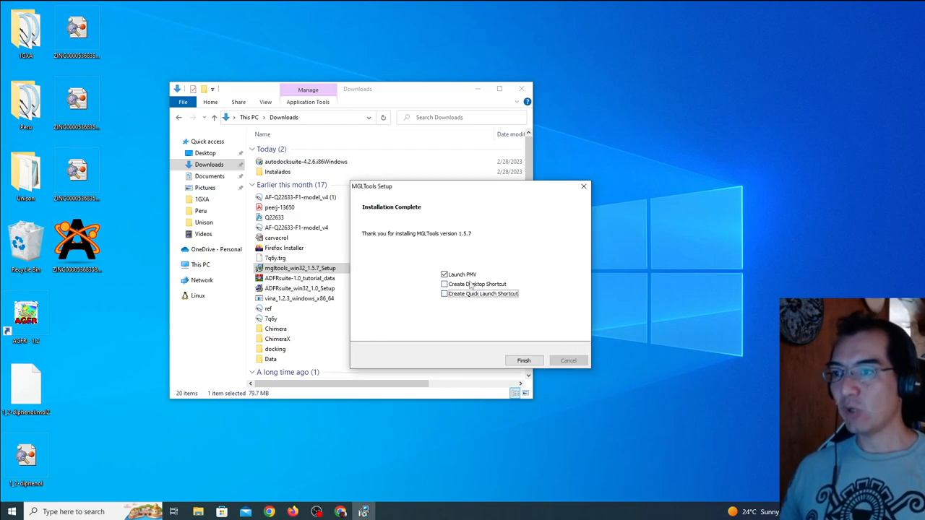
# Finish the MGLTools setup with Launch PMV checked to open the molecule viewer
pyautogui.click(523, 361)
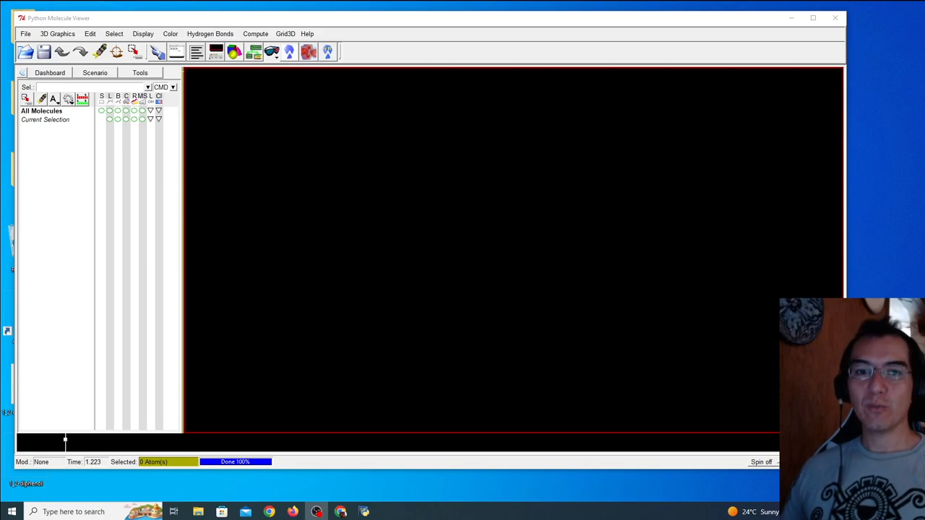
pyautogui.moveTo(384, 183)
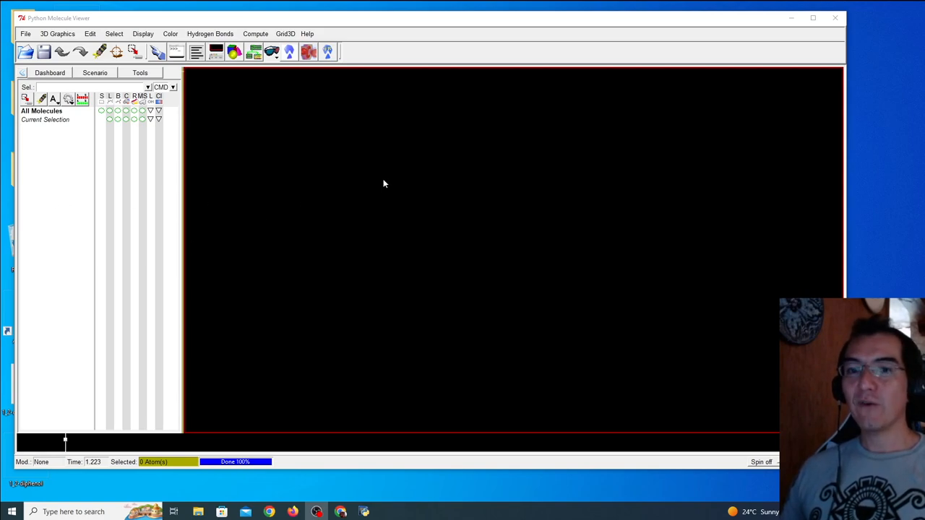
pyautogui.moveTo(385, 184)
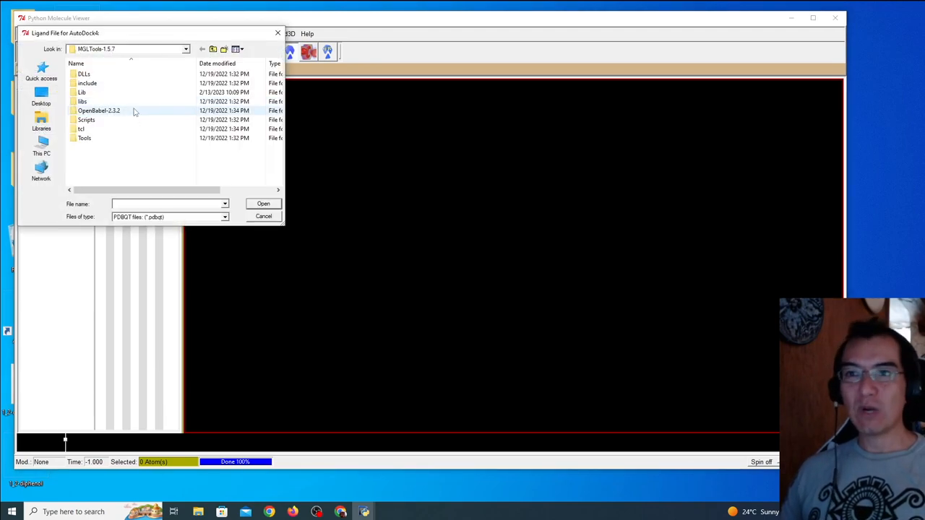
# Open PLM.pdb from Desktop > 1GXA as the ligand, with the file type set to PDB
pyautogui.click(41, 97)
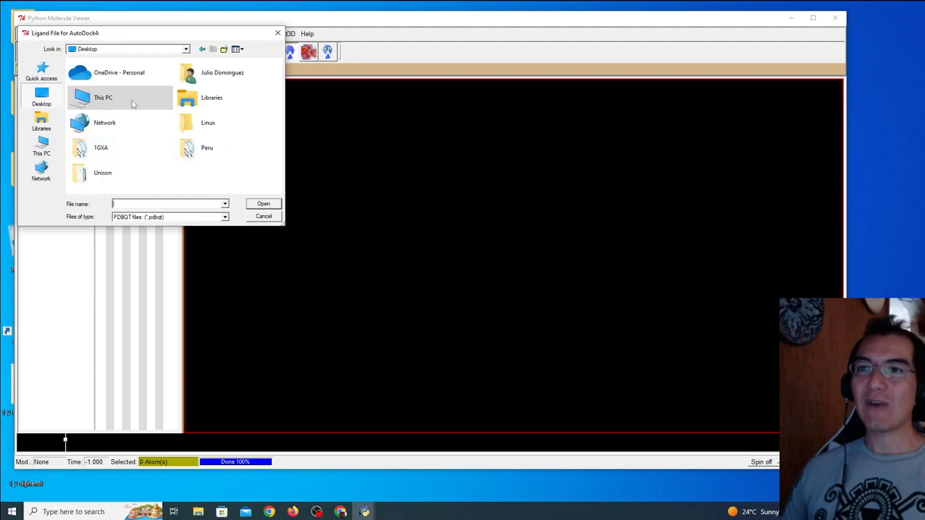
pyautogui.doubleClick(101, 147)
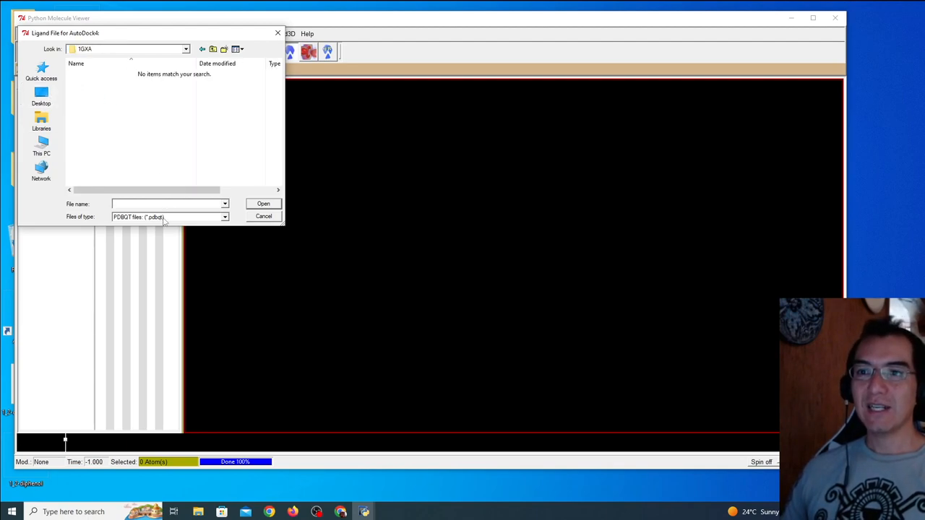
pyautogui.click(170, 217)
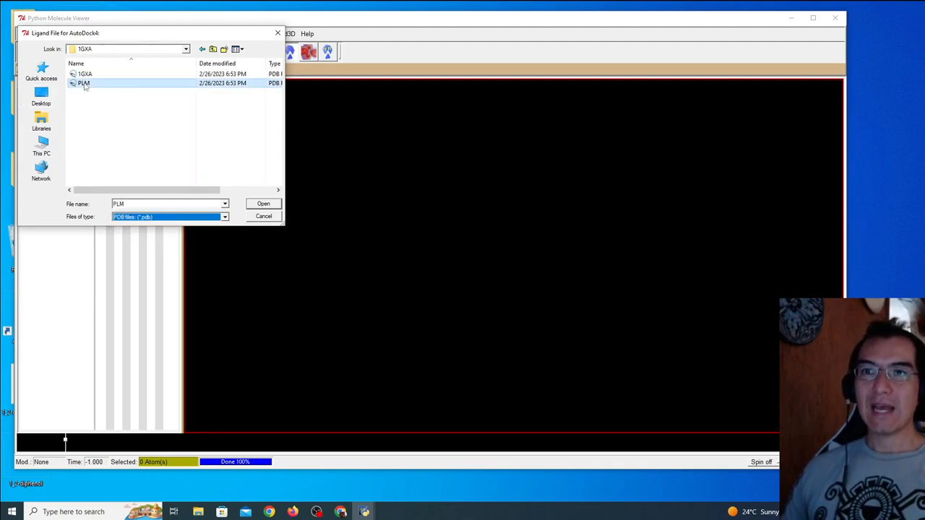
pyautogui.click(263, 203)
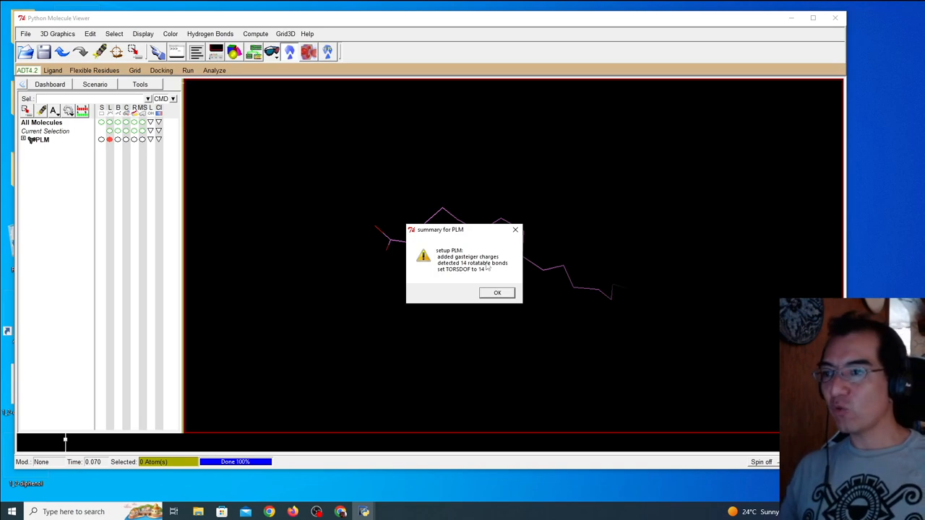
pyautogui.moveTo(470, 252)
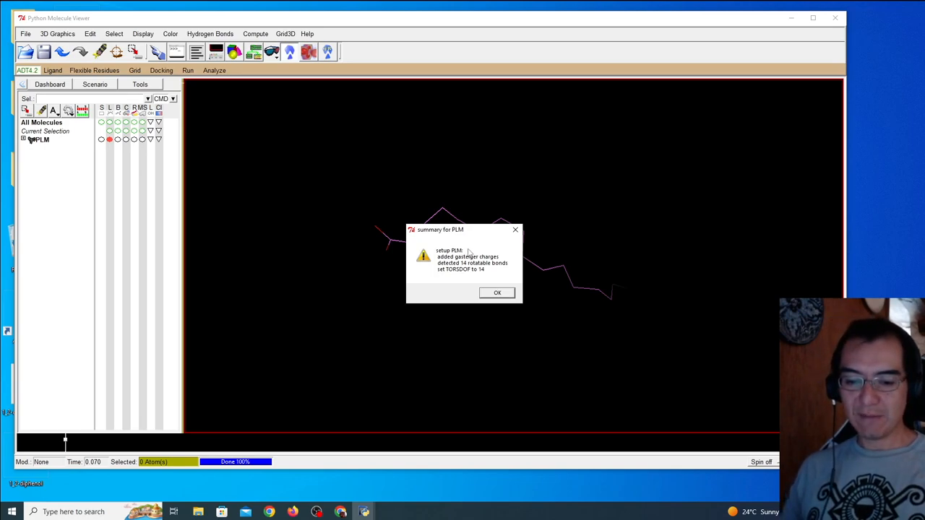
pyautogui.moveTo(499, 278)
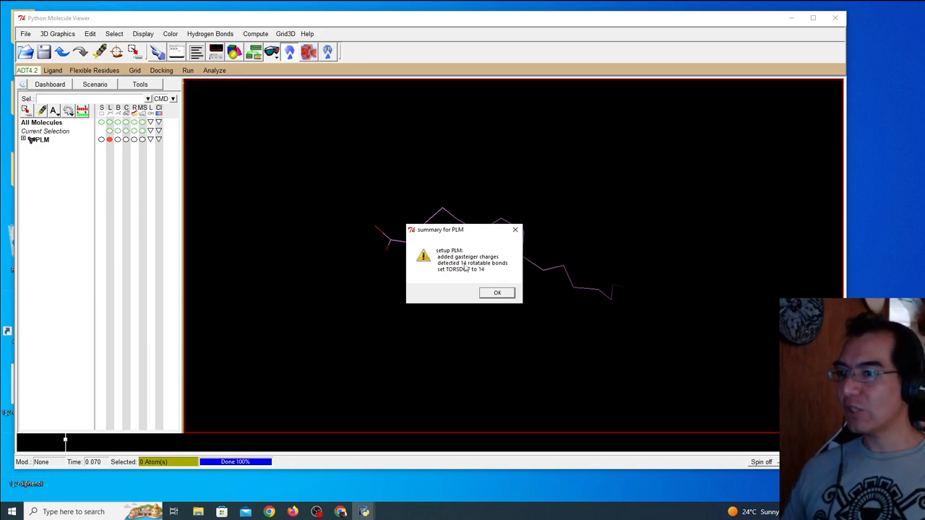
pyautogui.moveTo(477, 273)
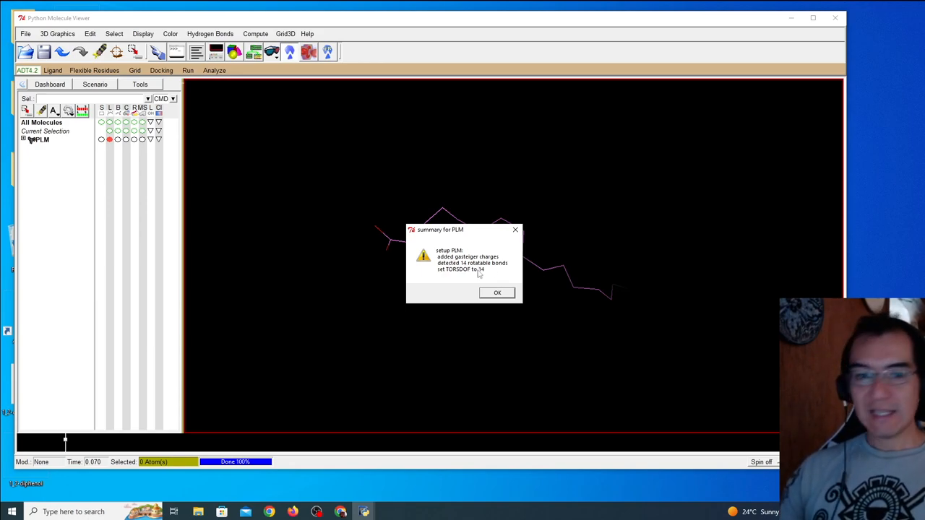
pyautogui.moveTo(473, 276)
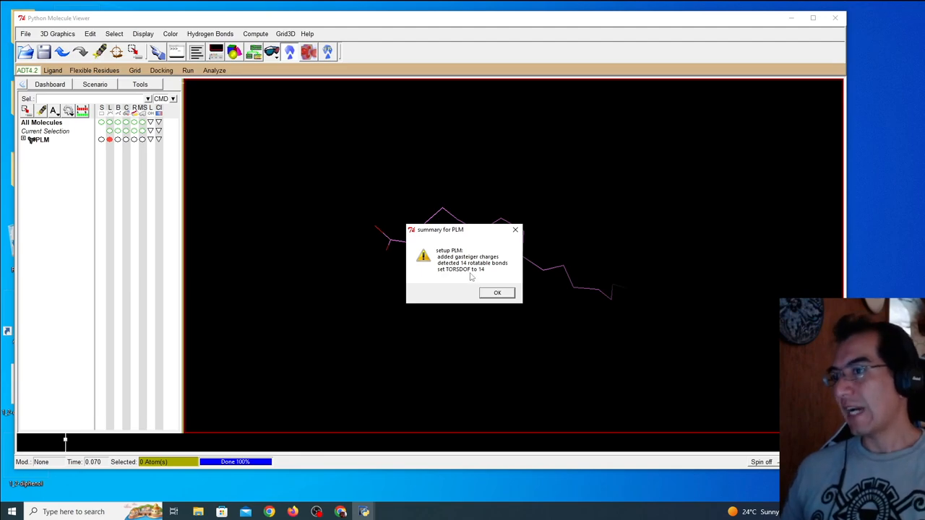
pyautogui.moveTo(480, 292)
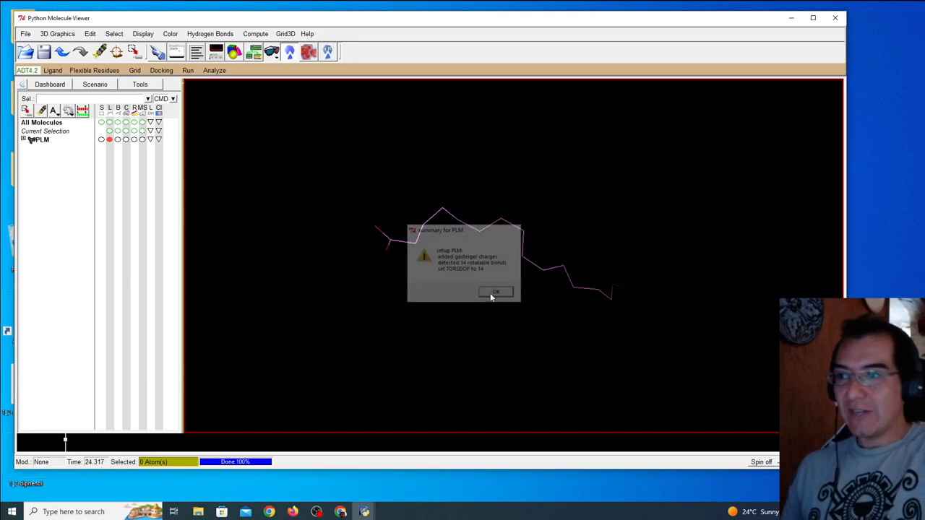
# Detect the ligand's torsion root and keep 14 of 32 bonds rotatable
pyautogui.click(495, 292)
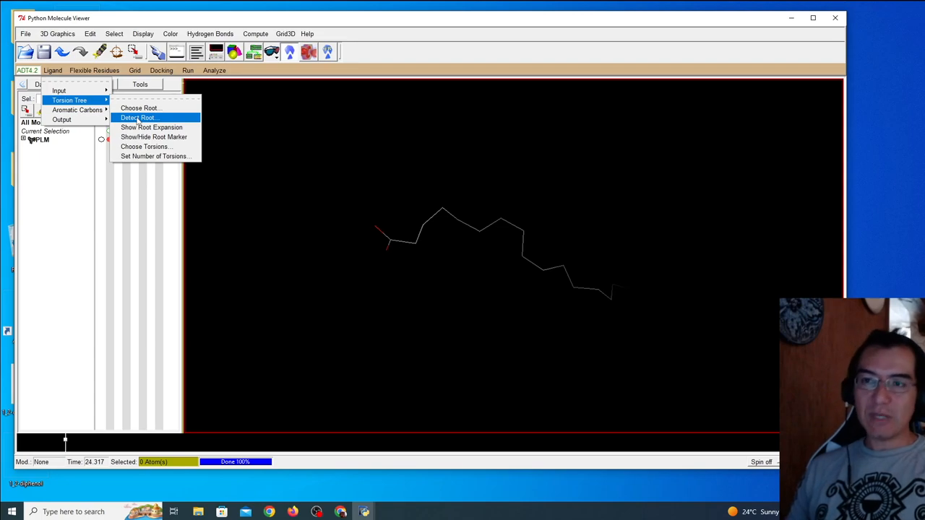
pyautogui.click(139, 117)
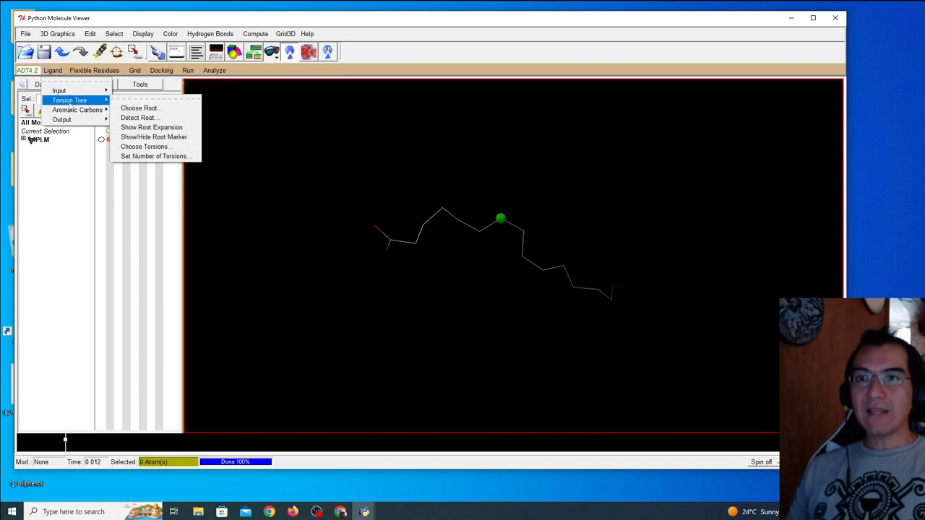
pyautogui.click(146, 146)
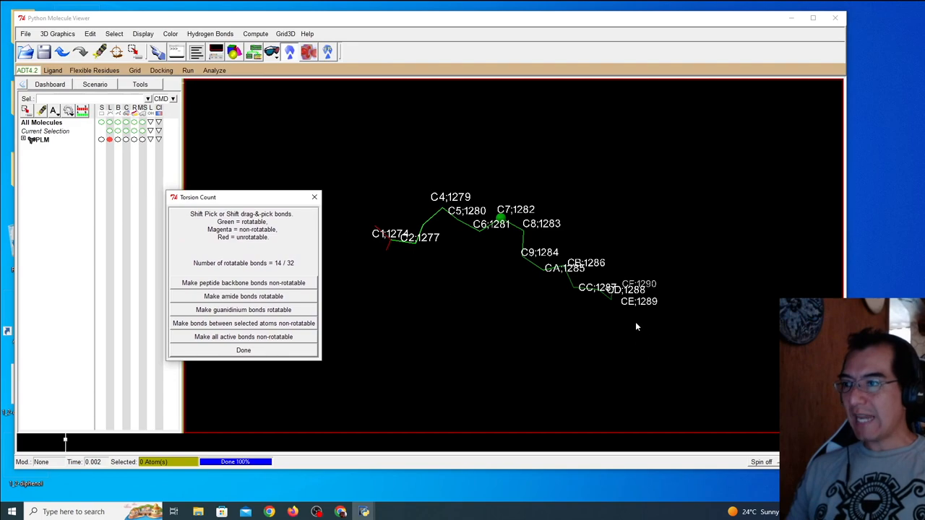
pyautogui.moveTo(438, 220)
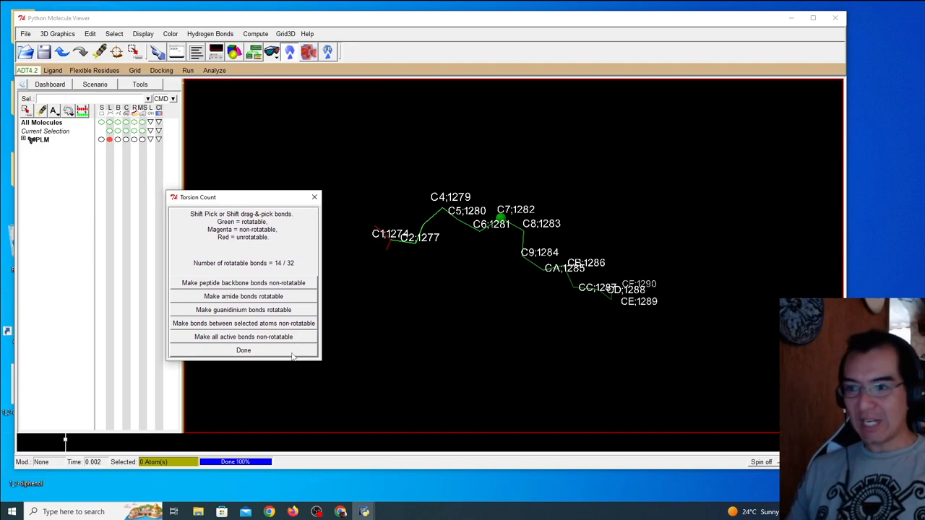
pyautogui.click(244, 350)
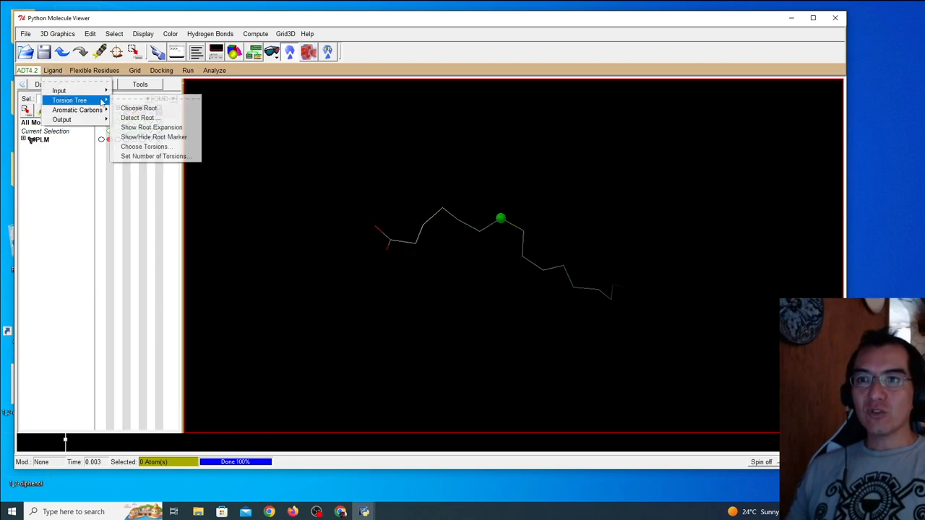
# Set PLM's active torsions to those moving the most atoms
pyautogui.click(154, 156)
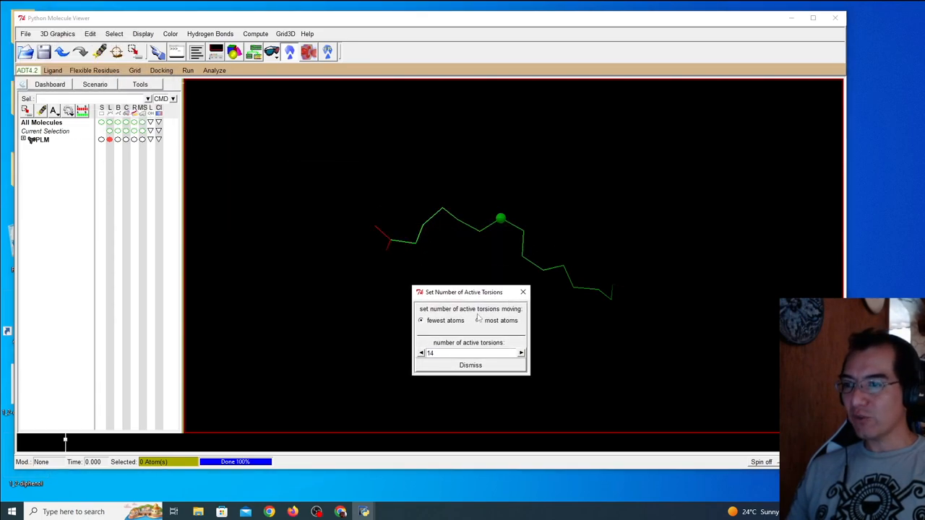
pyautogui.moveTo(450, 329)
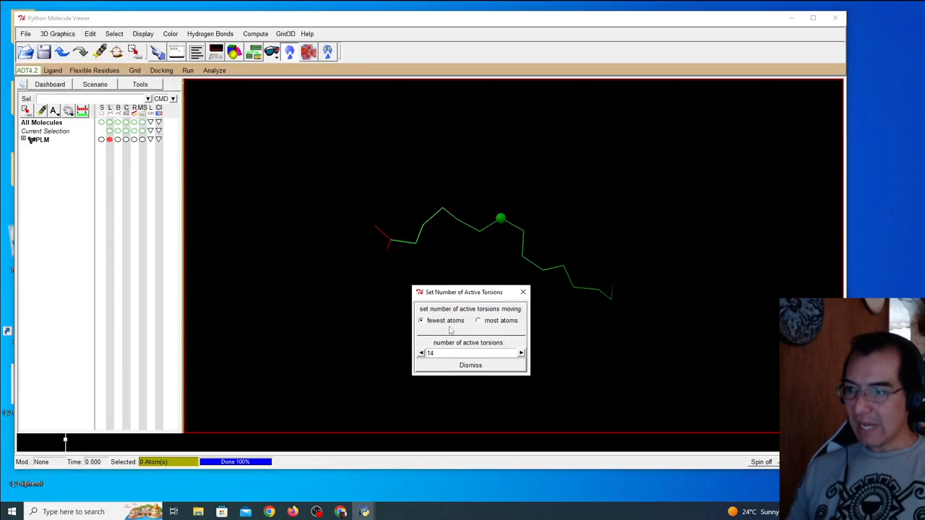
pyautogui.click(478, 320)
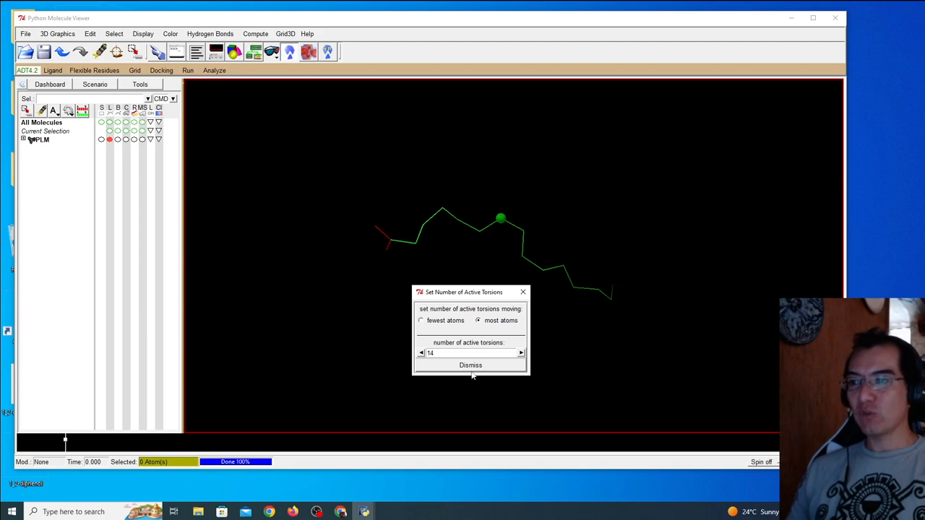
pyautogui.moveTo(471, 365)
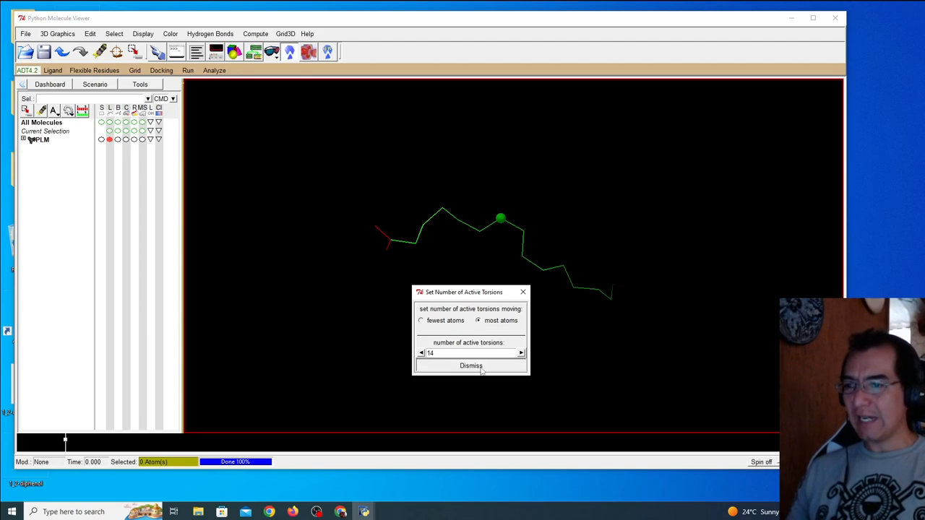
pyautogui.click(52, 70)
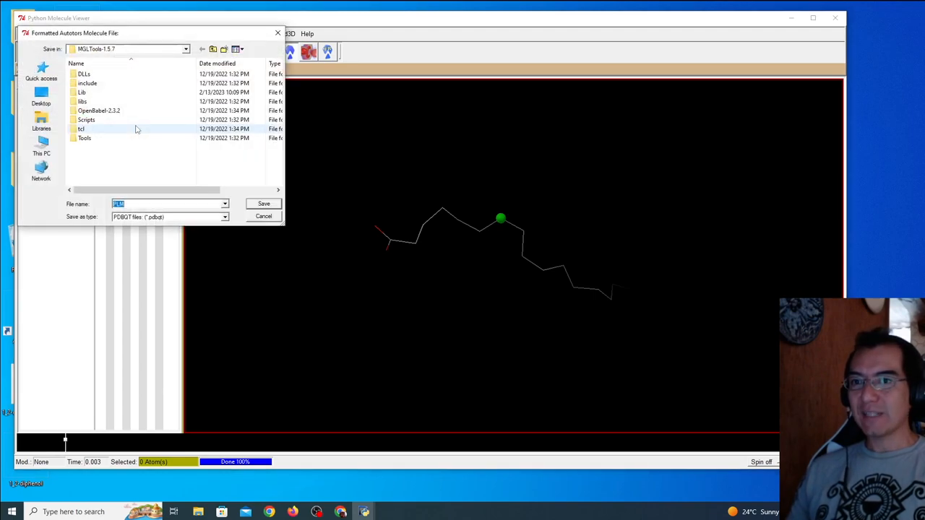
# Save the ligand as PLM.pdbqt in the Desktop 1GXA folder
pyautogui.click(41, 94)
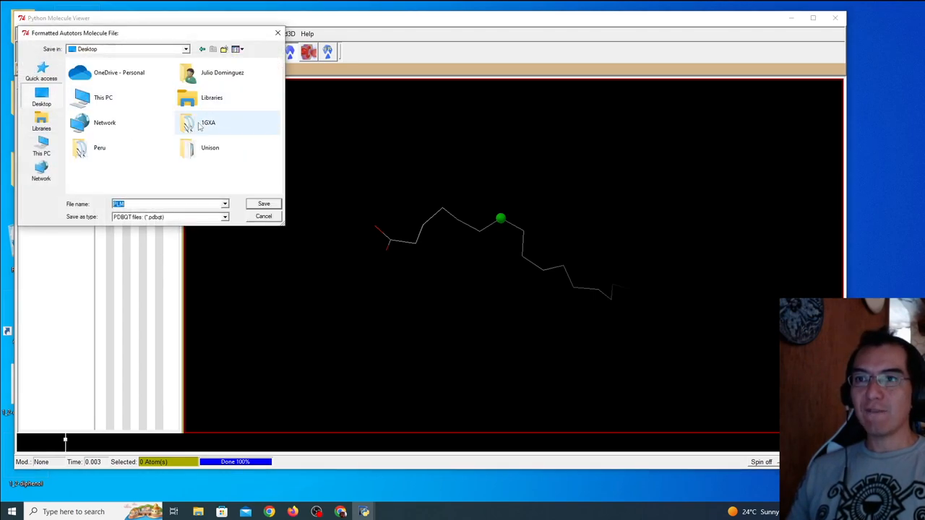
pyautogui.doubleClick(208, 122)
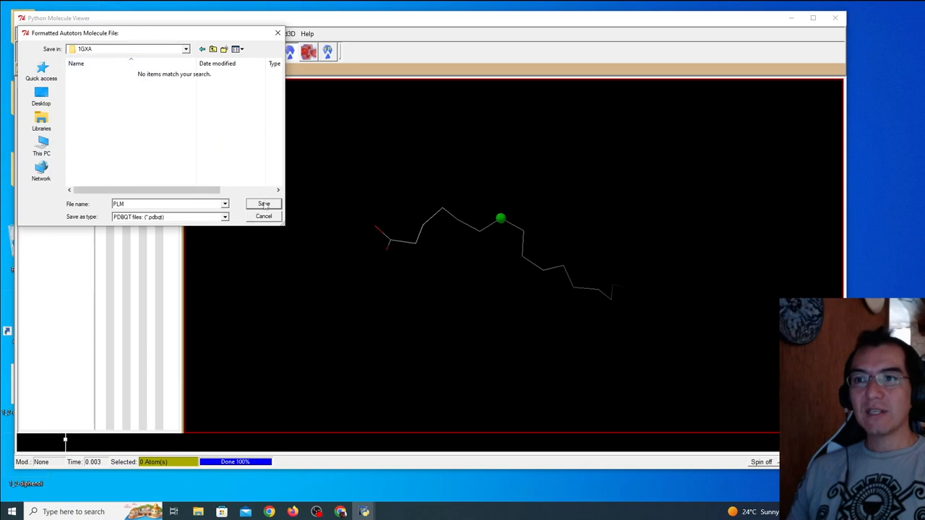
pyautogui.click(263, 203)
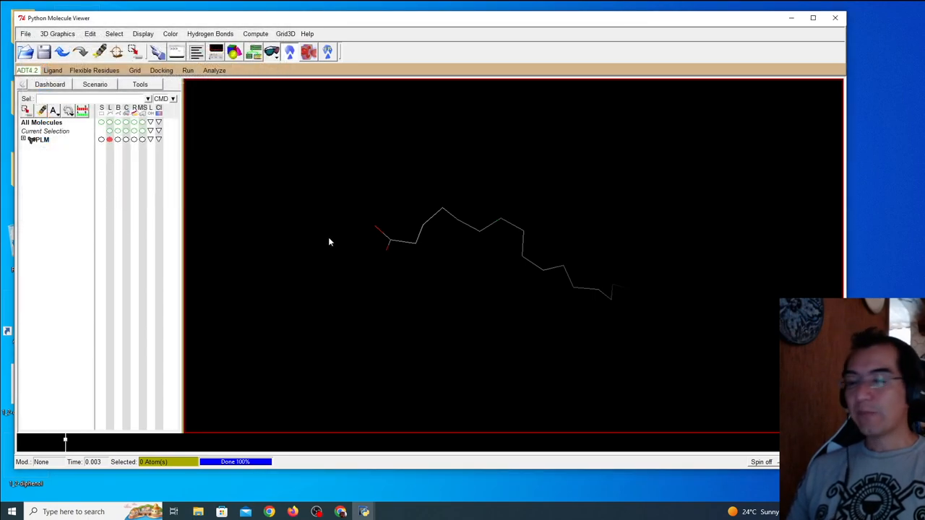
pyautogui.moveTo(680, 247)
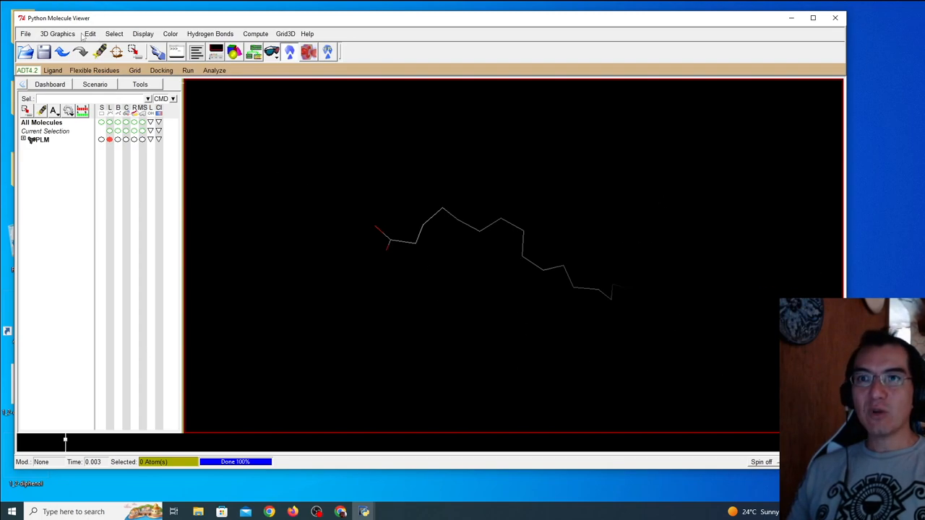
# Read the 1GXA.pdb protein from the 1GXA folder into the viewer
pyautogui.click(25, 33)
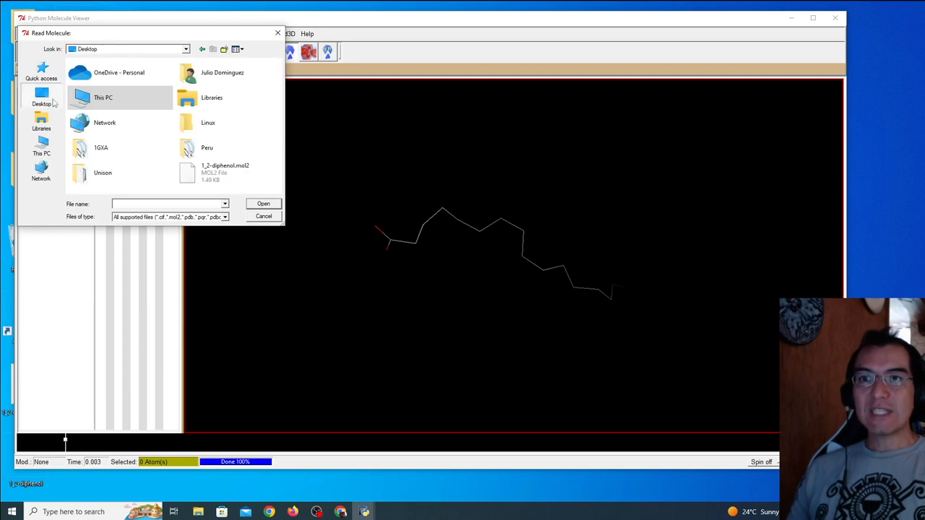
pyautogui.doubleClick(100, 148)
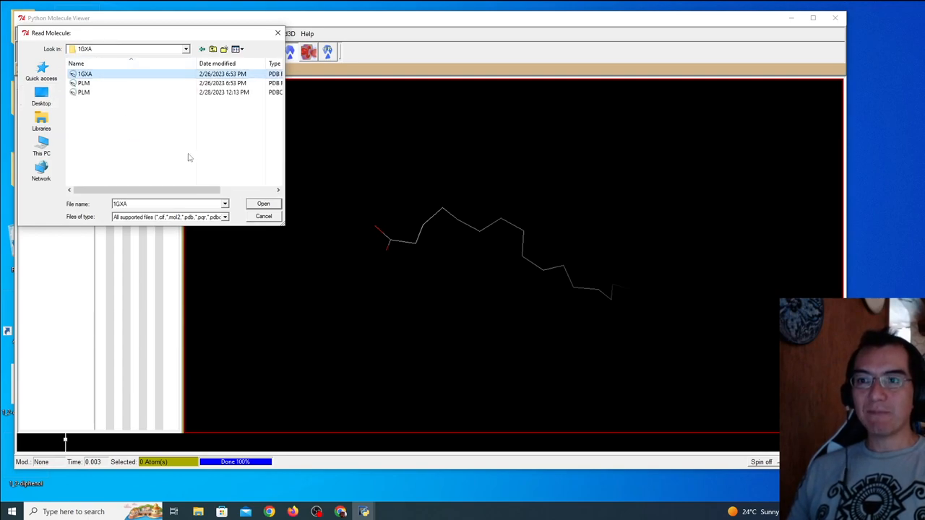
pyautogui.click(263, 203)
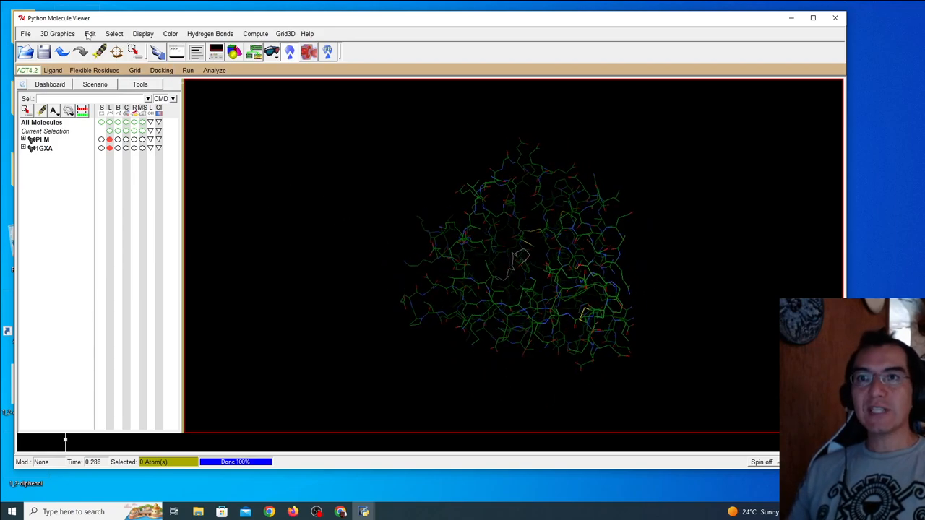
# Add all hydrogens to the 1GXA protein
pyautogui.click(90, 33)
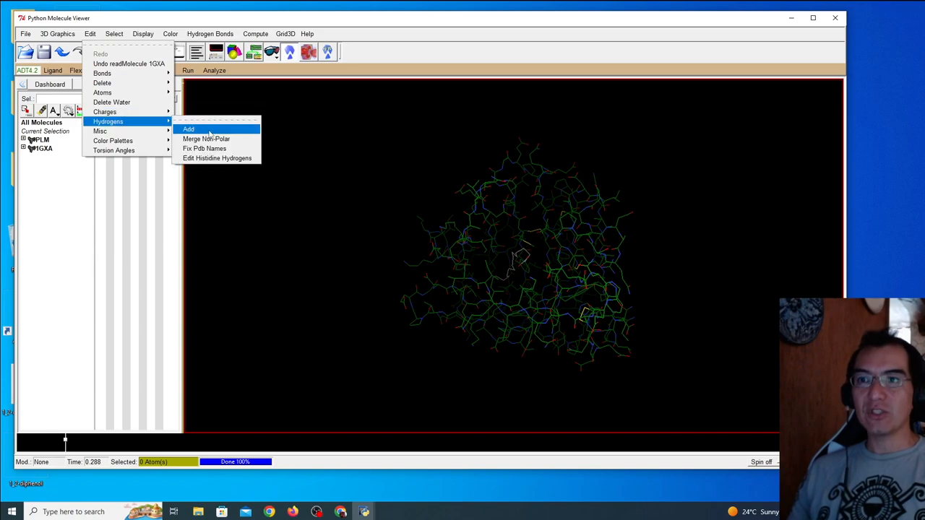
pyautogui.click(188, 129)
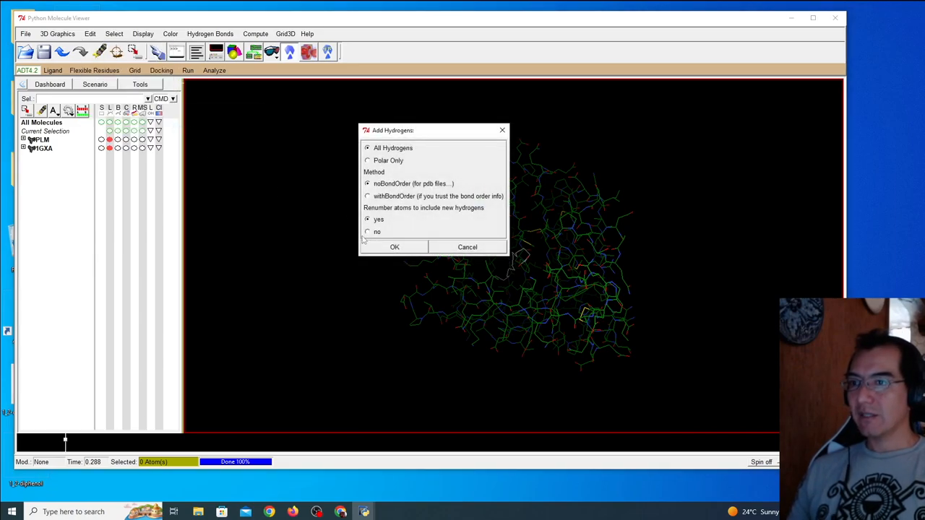
pyautogui.click(394, 247)
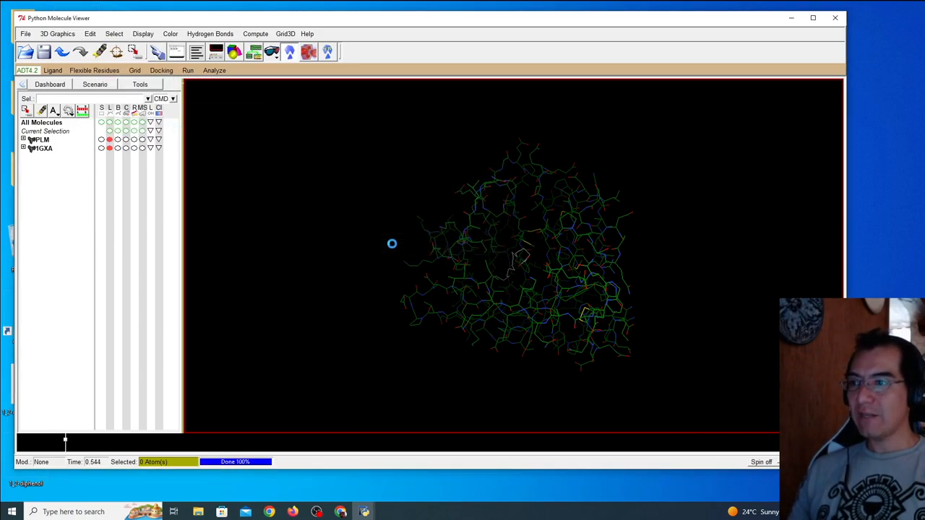
# Compute Gasteiger charges on 1GXA and acknowledge the -9.0154 total charge message
pyautogui.click(89, 33)
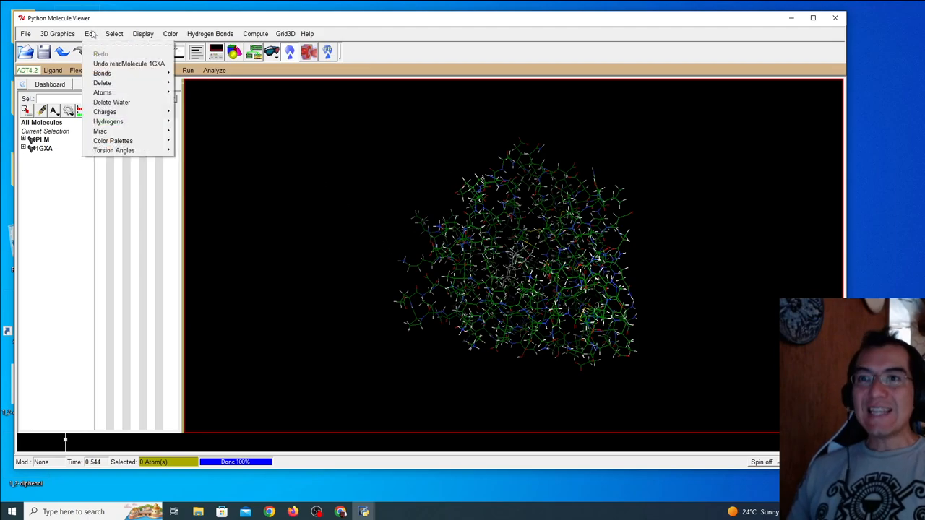
pyautogui.moveTo(105, 112)
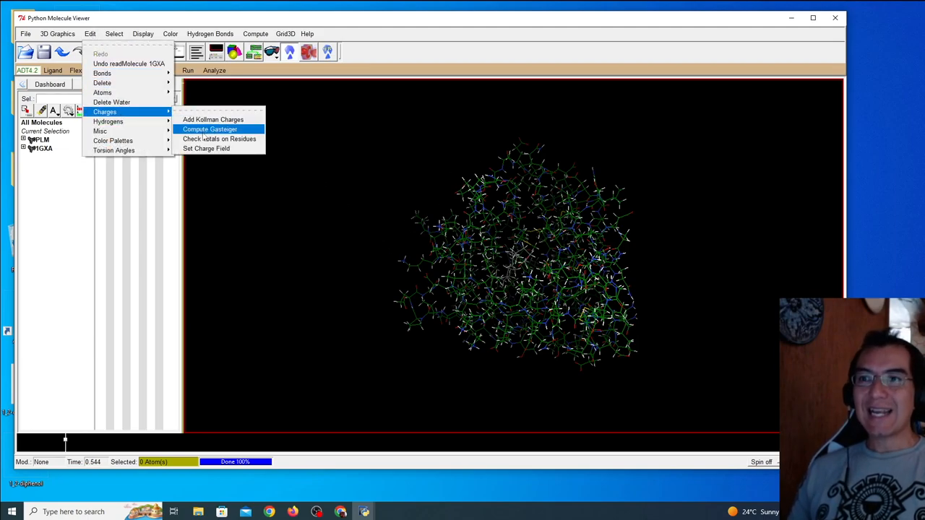
pyautogui.click(209, 129)
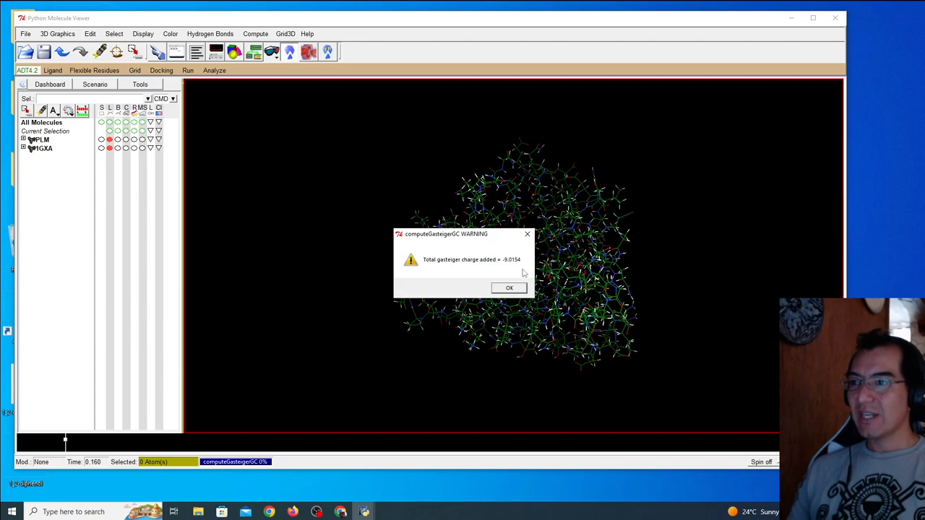
pyautogui.moveTo(512, 262)
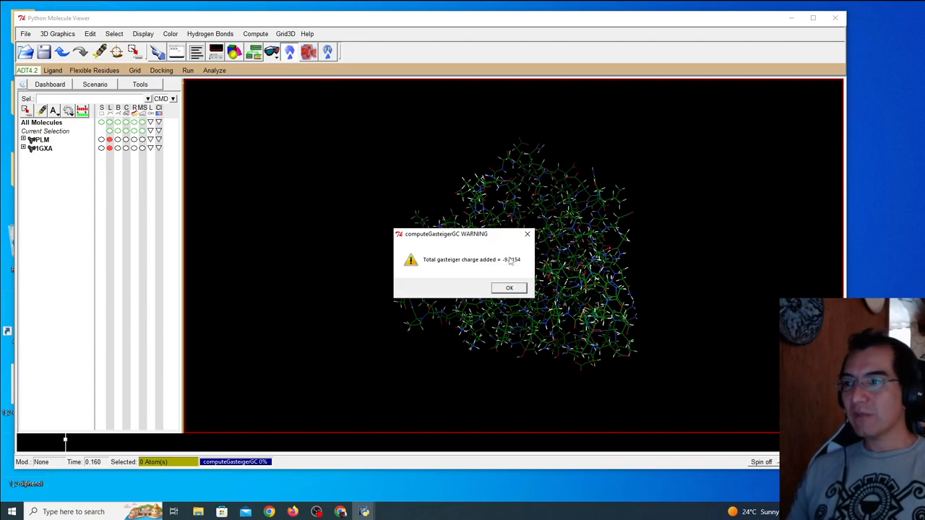
pyautogui.moveTo(511, 265)
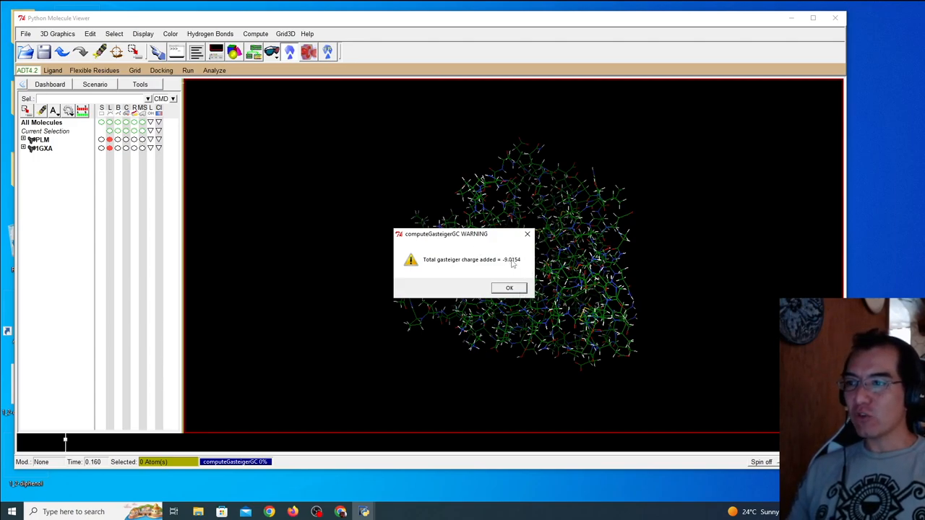
pyautogui.moveTo(520, 288)
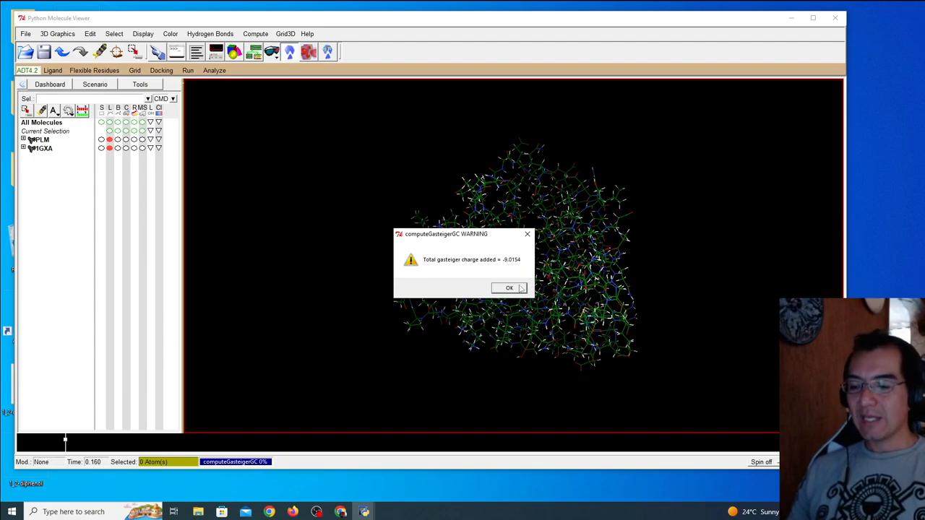
pyautogui.click(509, 287)
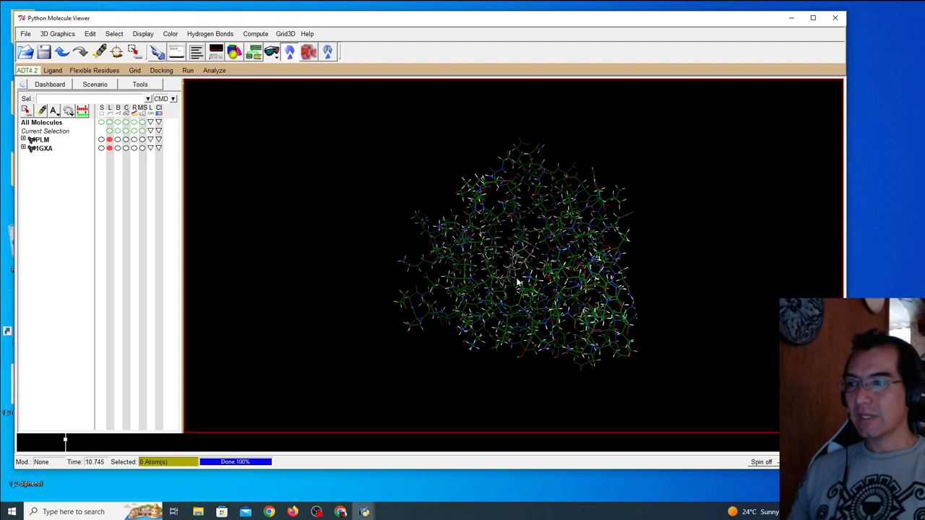
pyautogui.click(90, 33)
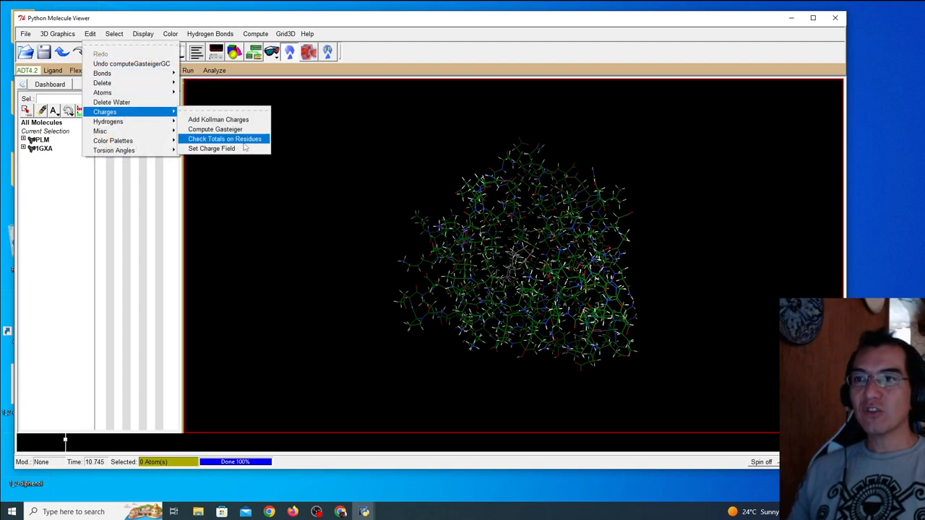
pyautogui.click(224, 138)
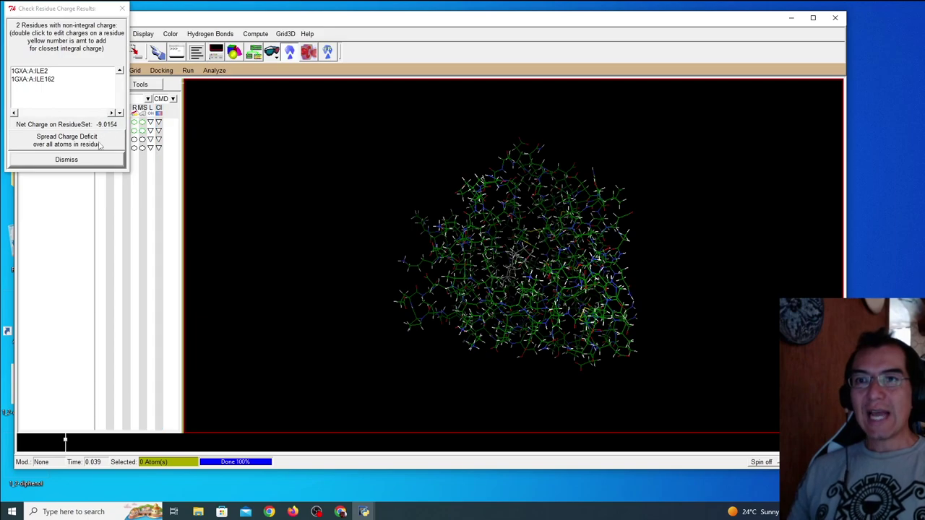
pyautogui.click(66, 140)
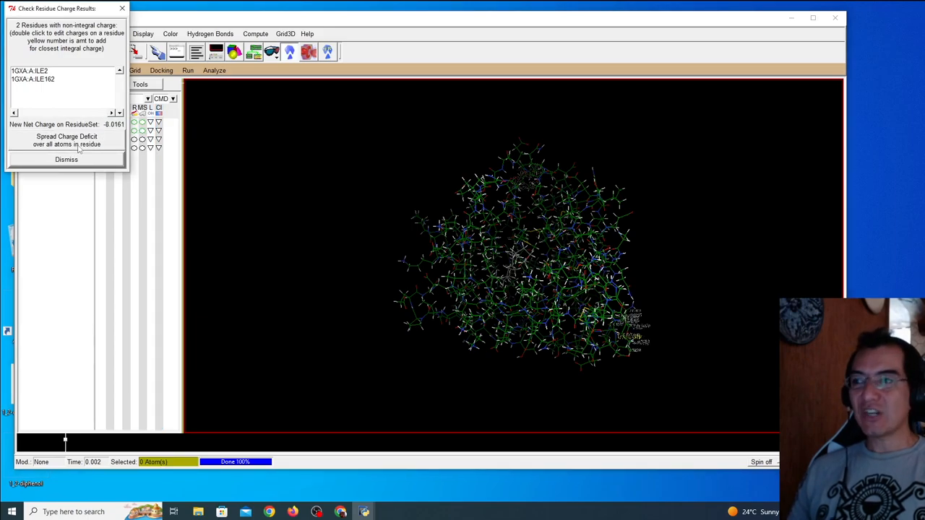
pyautogui.click(66, 141)
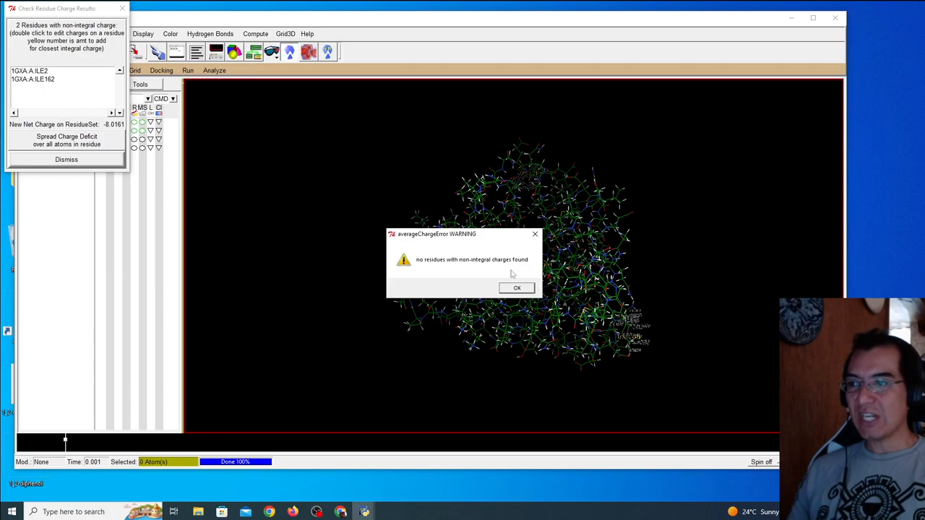
pyautogui.click(517, 288)
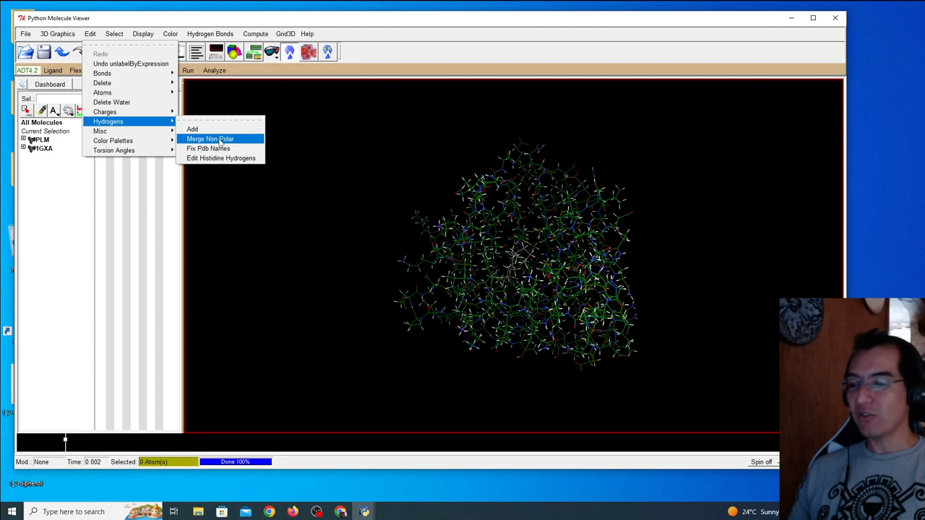
pyautogui.click(210, 138)
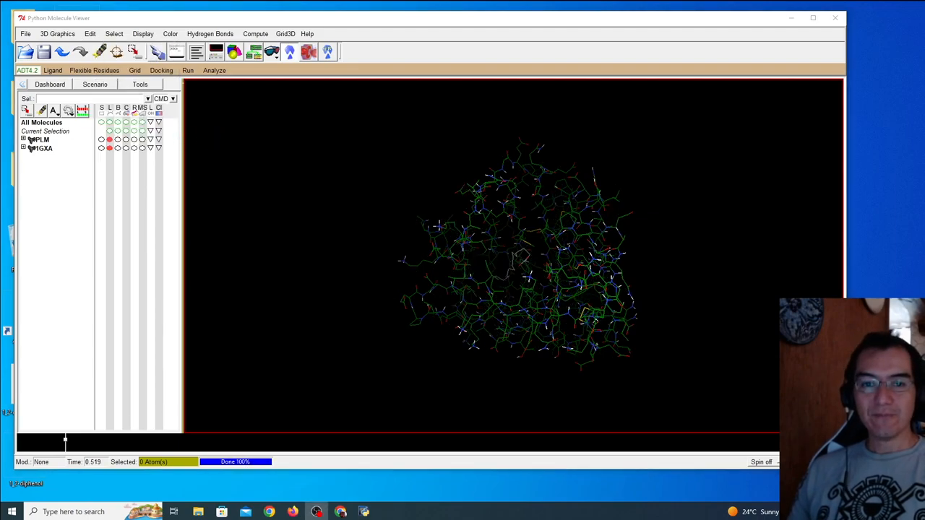
pyautogui.moveTo(320, 166)
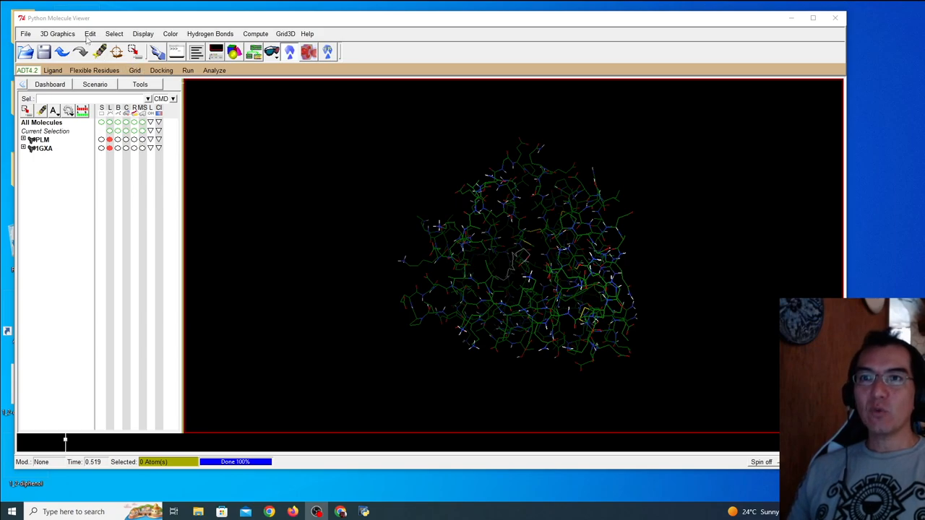
# Choose 1GXA as the grid macromolecule and save its PDBQT in the 1GXA folder
pyautogui.click(135, 70)
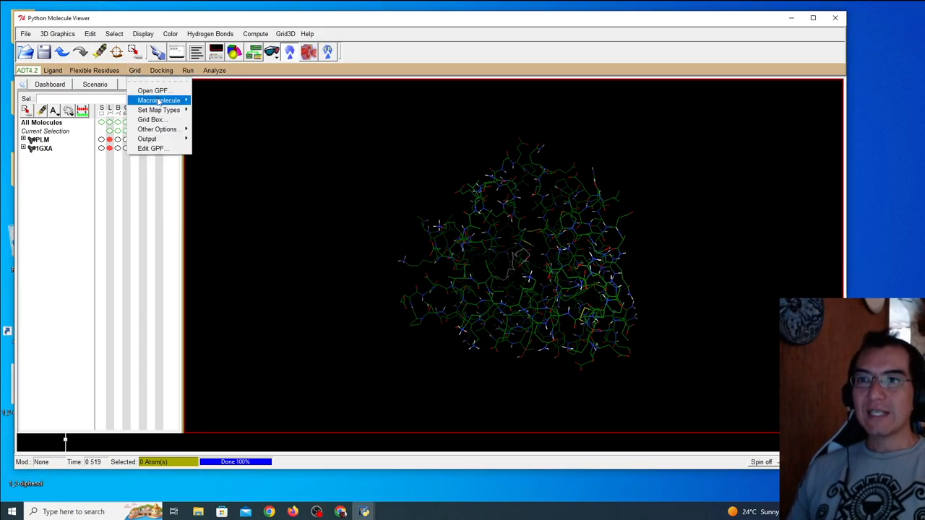
pyautogui.moveTo(159, 100)
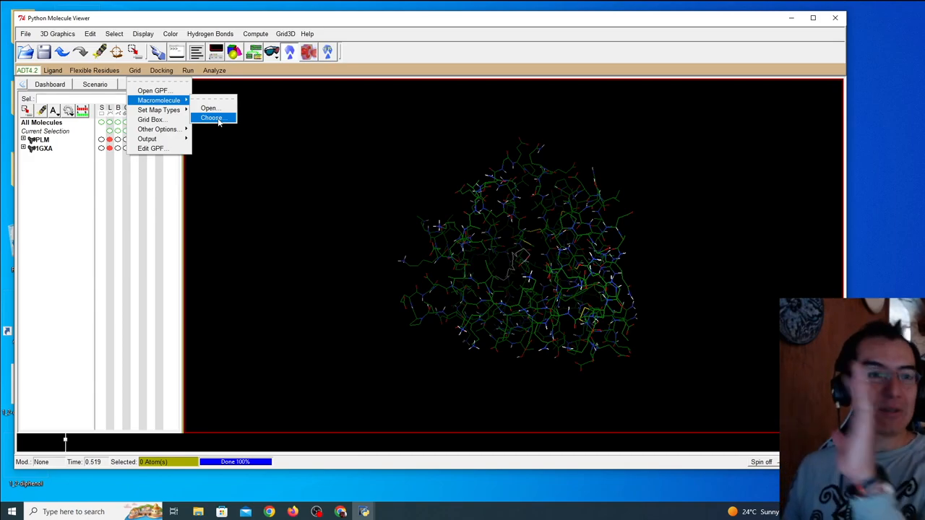
pyautogui.click(212, 118)
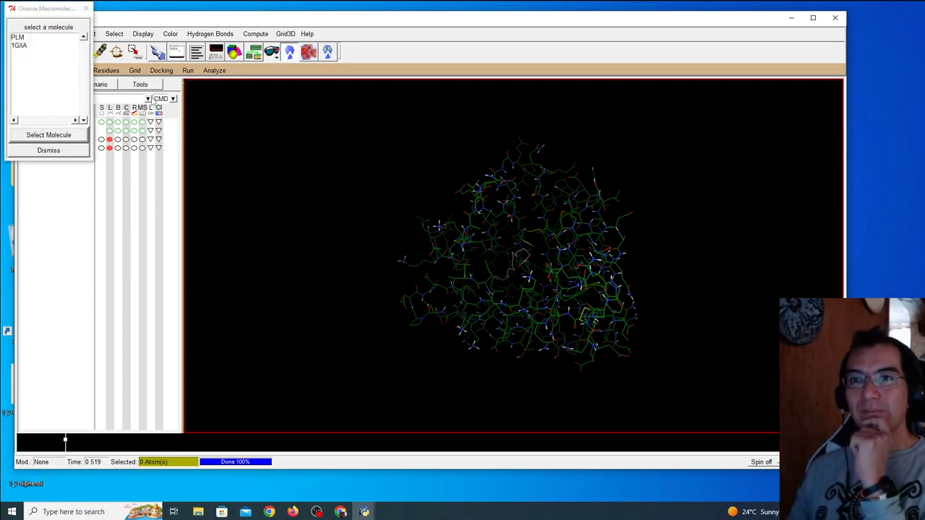
pyautogui.click(20, 46)
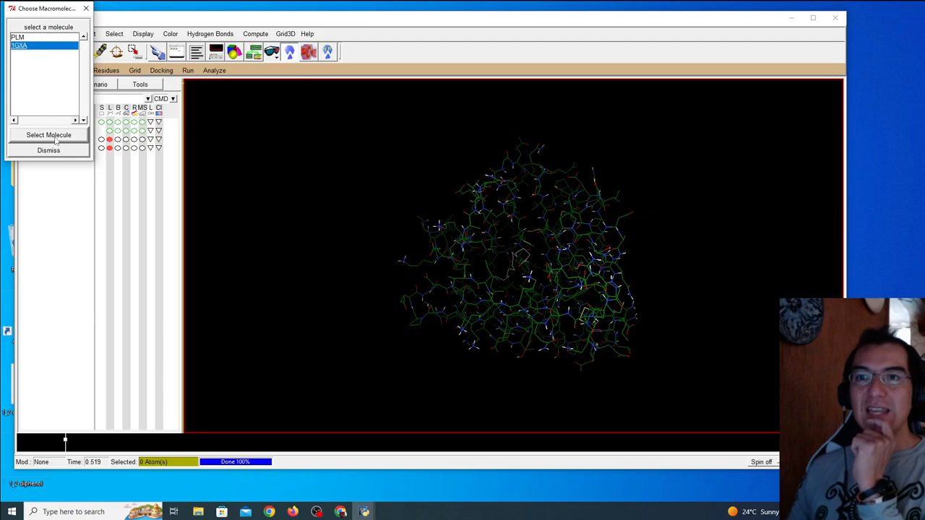
pyautogui.click(49, 135)
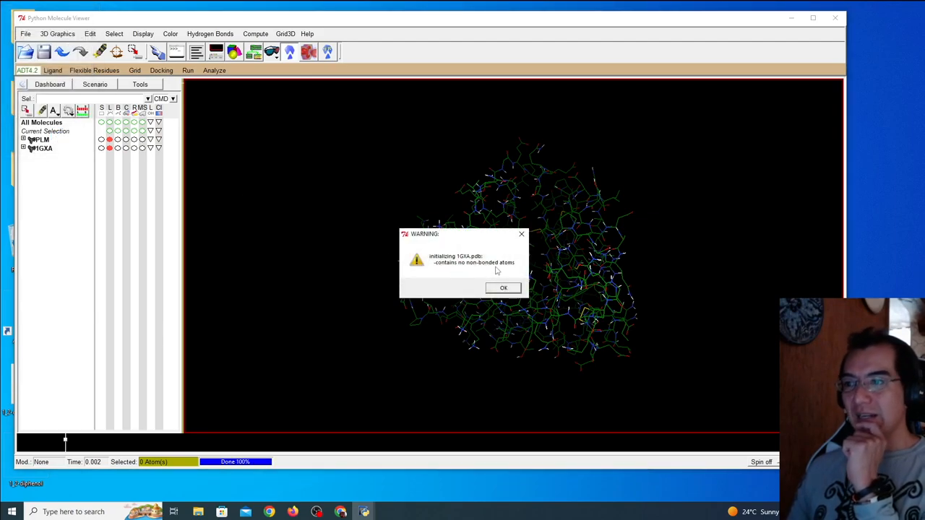
pyautogui.click(503, 288)
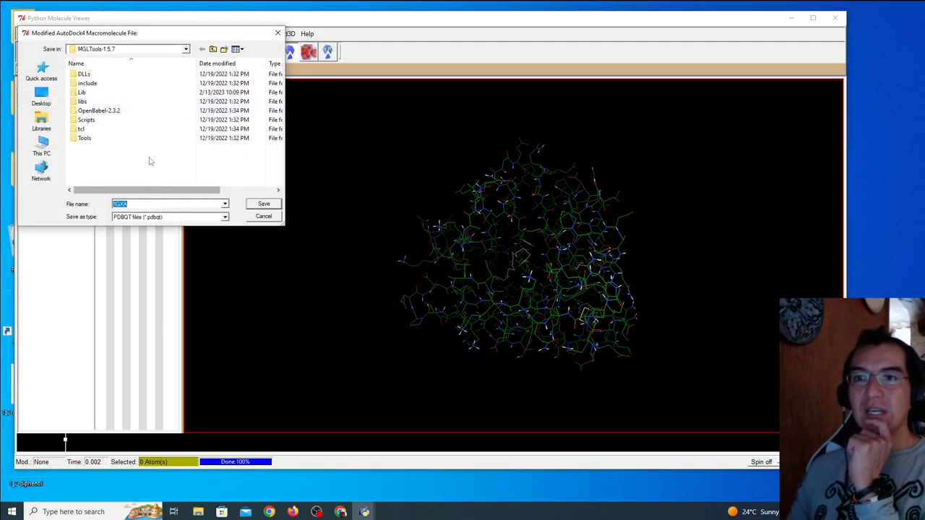
pyautogui.click(41, 97)
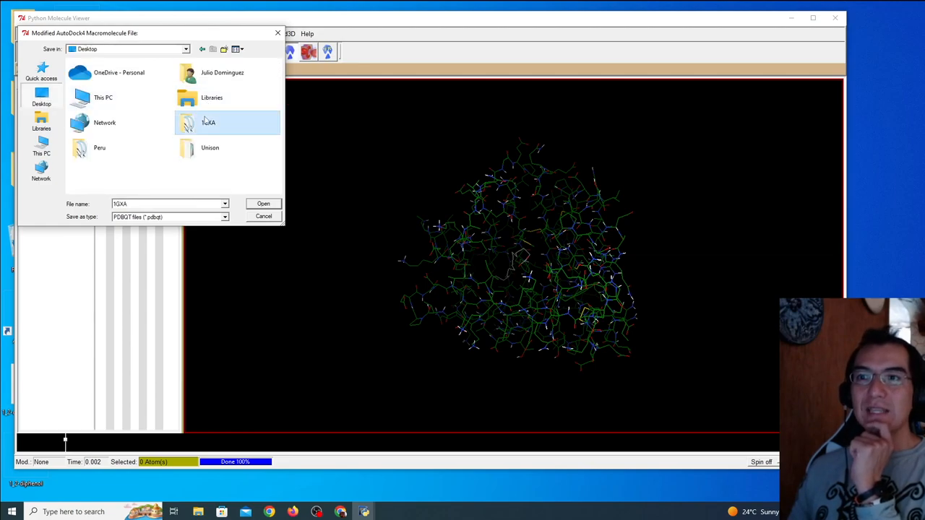
pyautogui.click(263, 203)
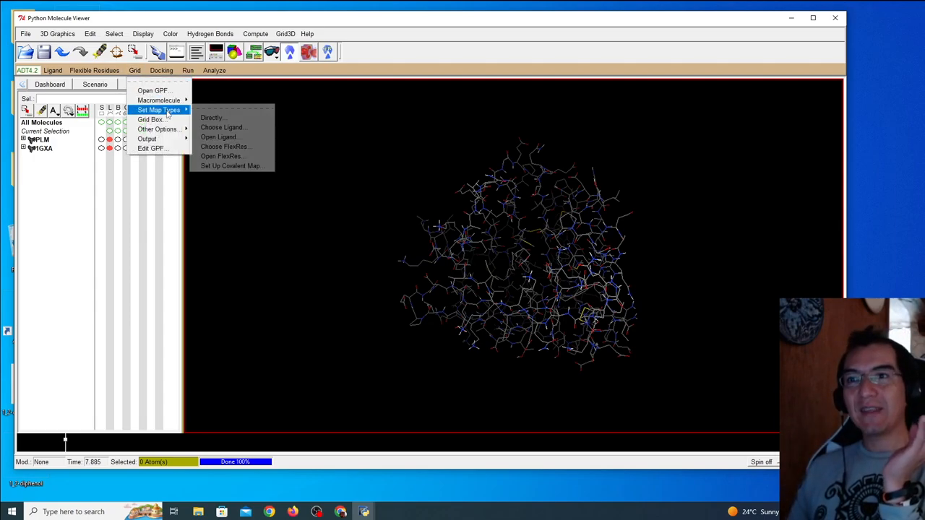
# Choose PLM as the ligand for grid map types
pyautogui.click(221, 127)
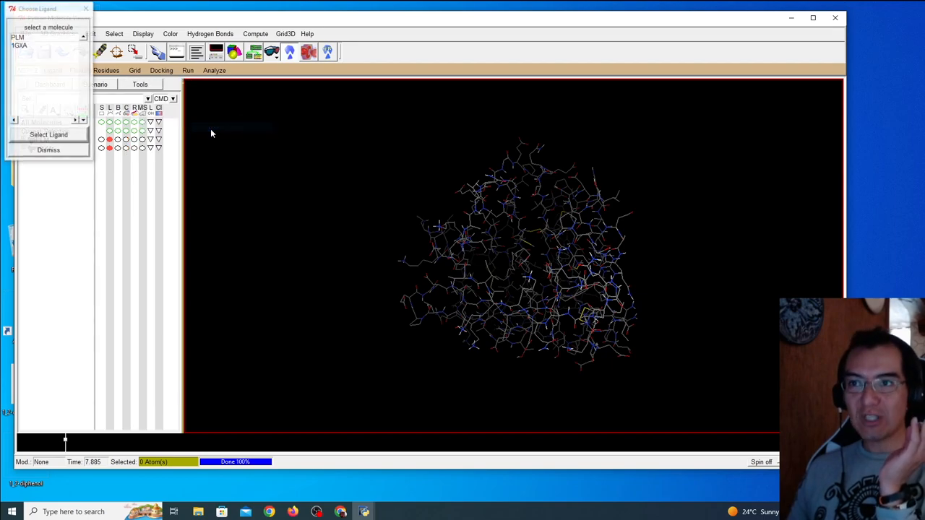
pyautogui.click(17, 37)
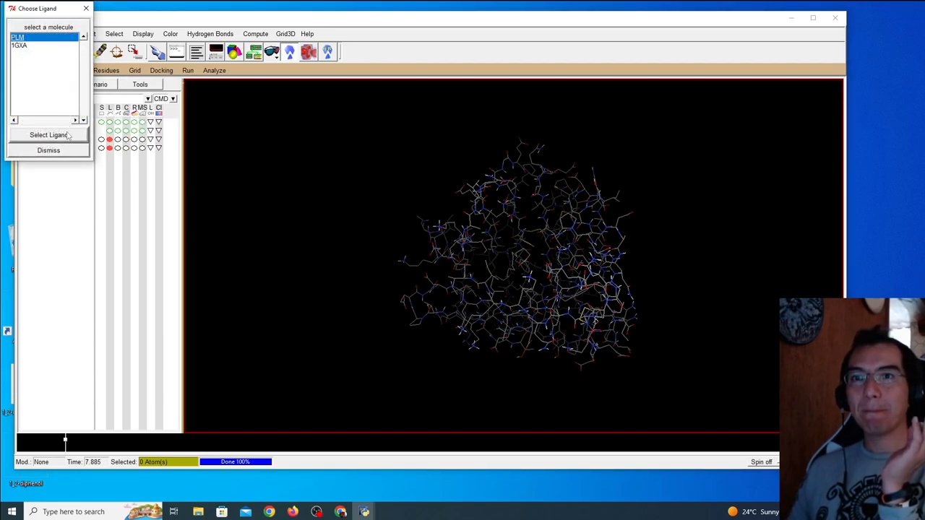
pyautogui.click(49, 136)
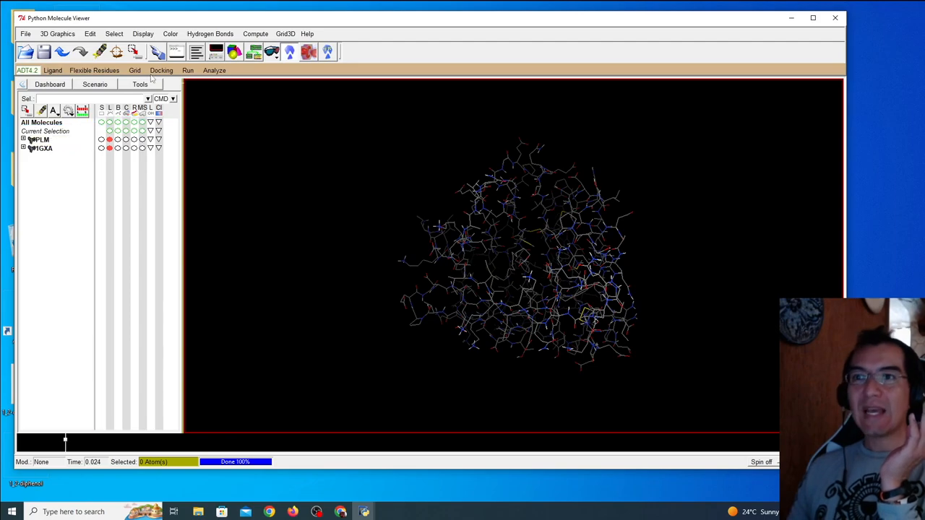
# Open the grid box and set its points to 80 × 60 × 60
pyautogui.click(134, 70)
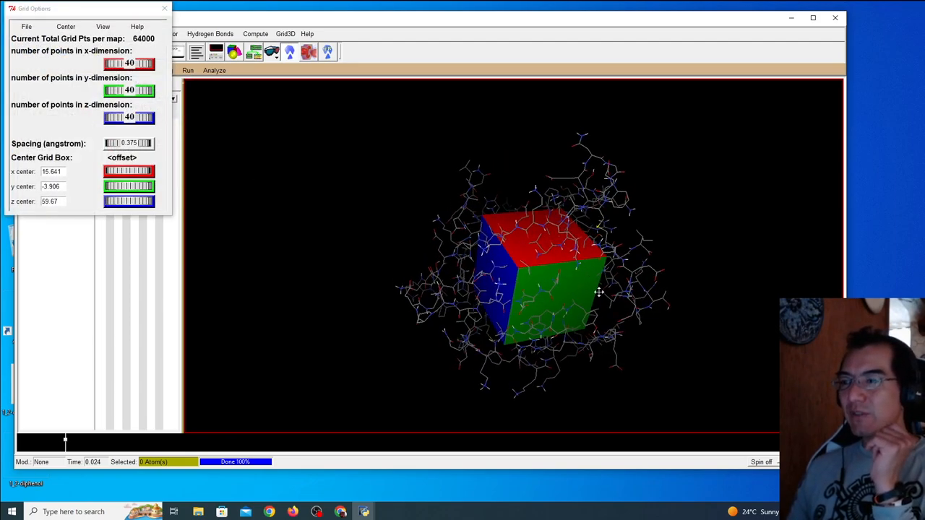
pyautogui.moveTo(598, 292); pyautogui.dragTo(437, 269)
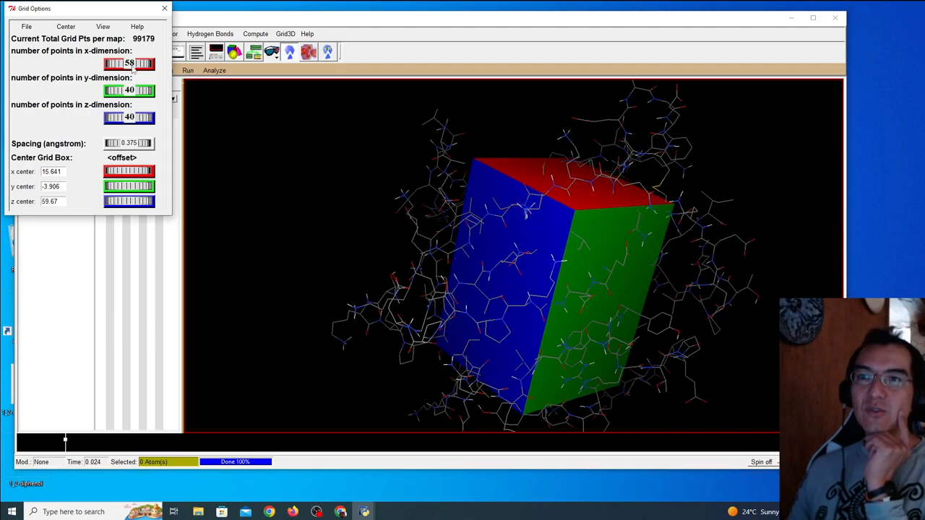
pyautogui.click(151, 90)
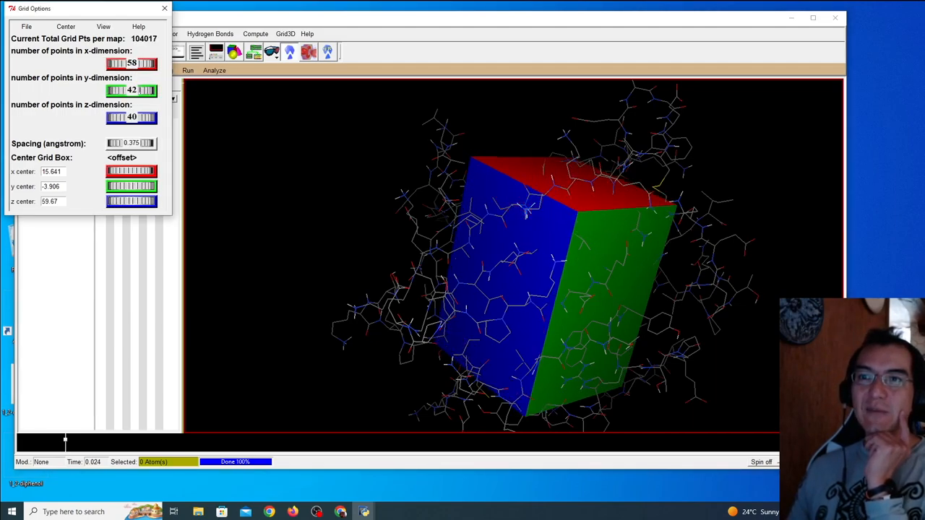
pyautogui.click(153, 89)
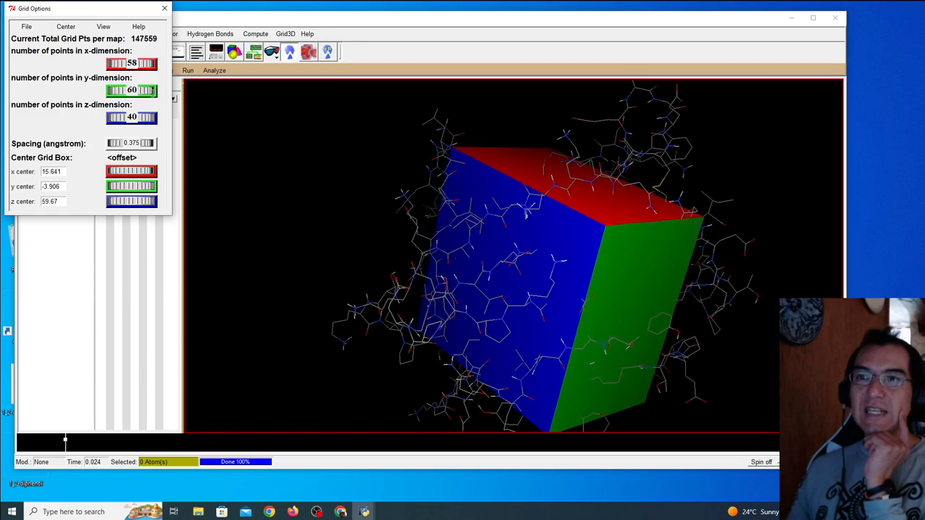
pyautogui.click(152, 63)
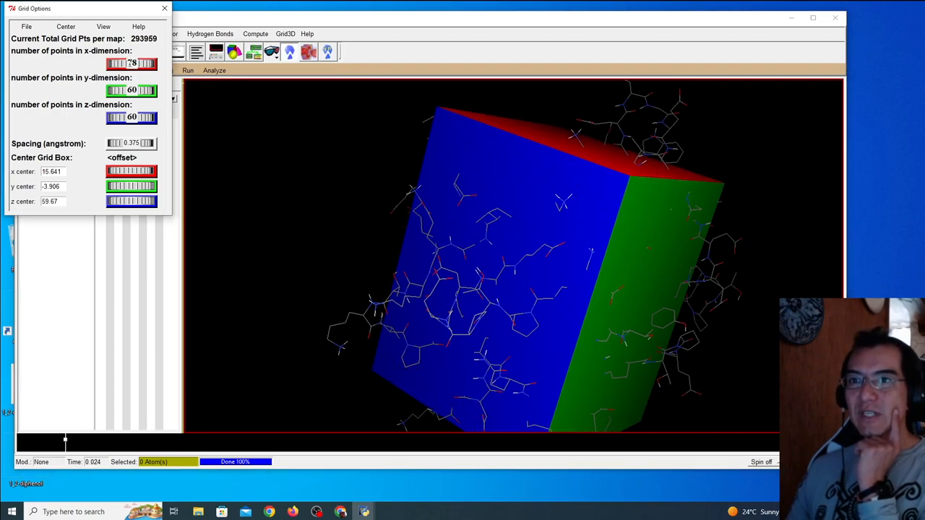
pyautogui.click(153, 63)
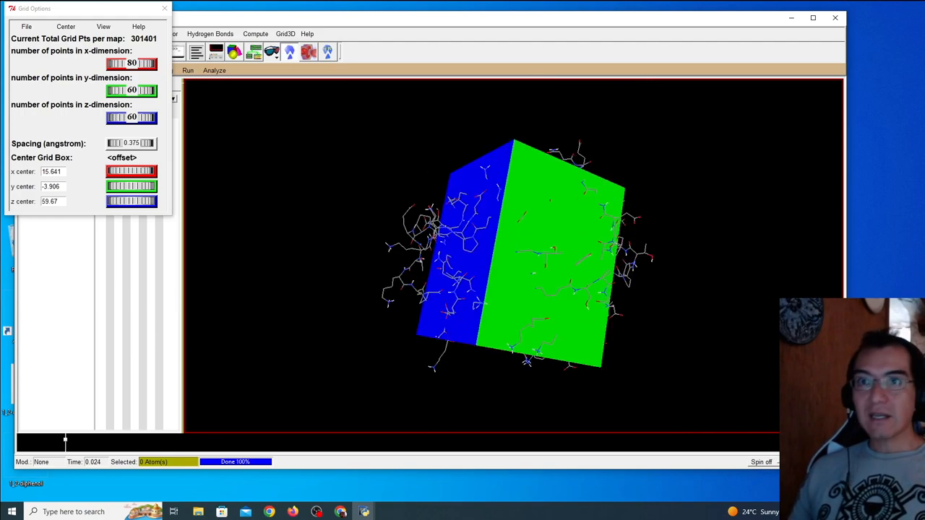
# Display the grid box as outline lines
pyautogui.click(65, 27)
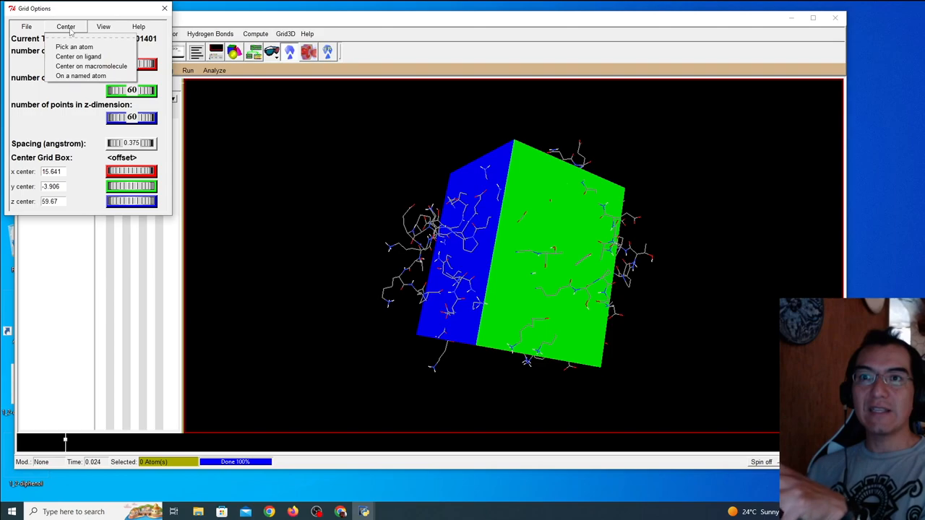
pyautogui.click(103, 27)
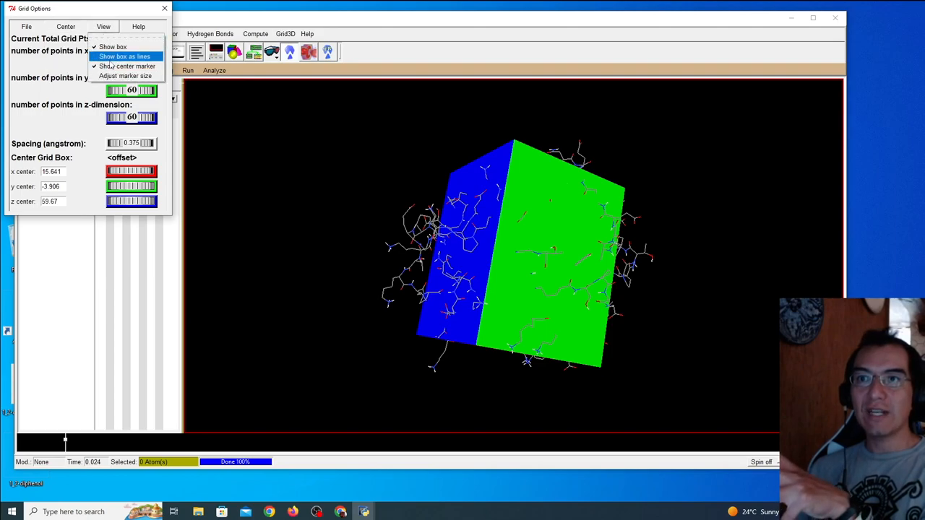
pyautogui.click(124, 57)
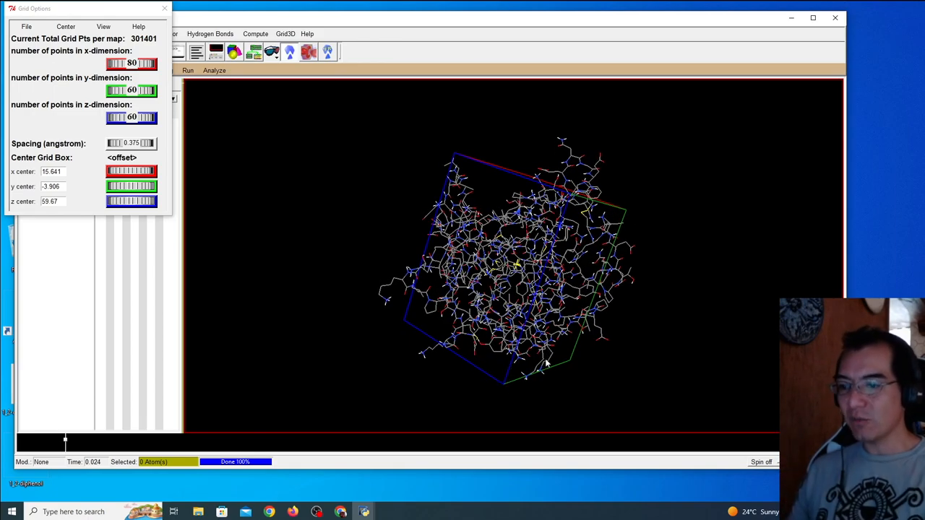
# Close Grid Options and save the grid parameter file as 1GXA.gpf in Desktop\1GXA
pyautogui.click(65, 26)
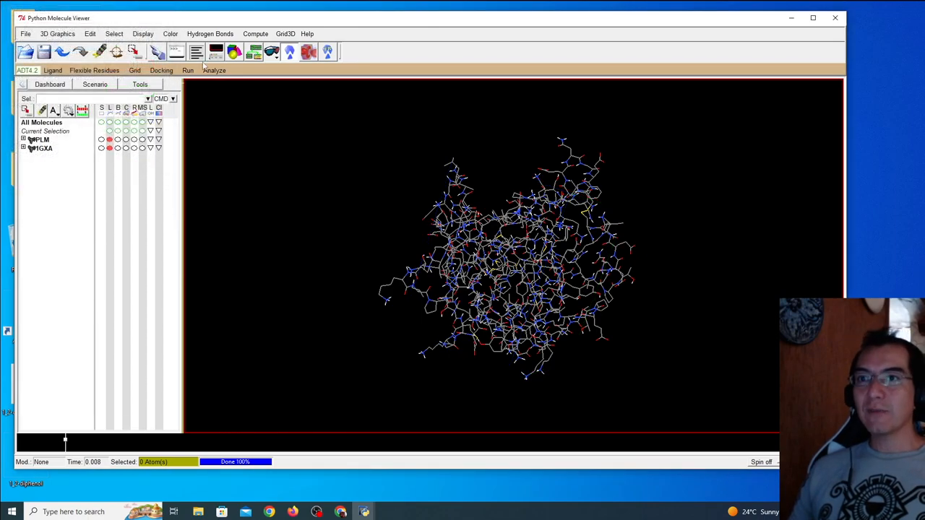
pyautogui.click(135, 70)
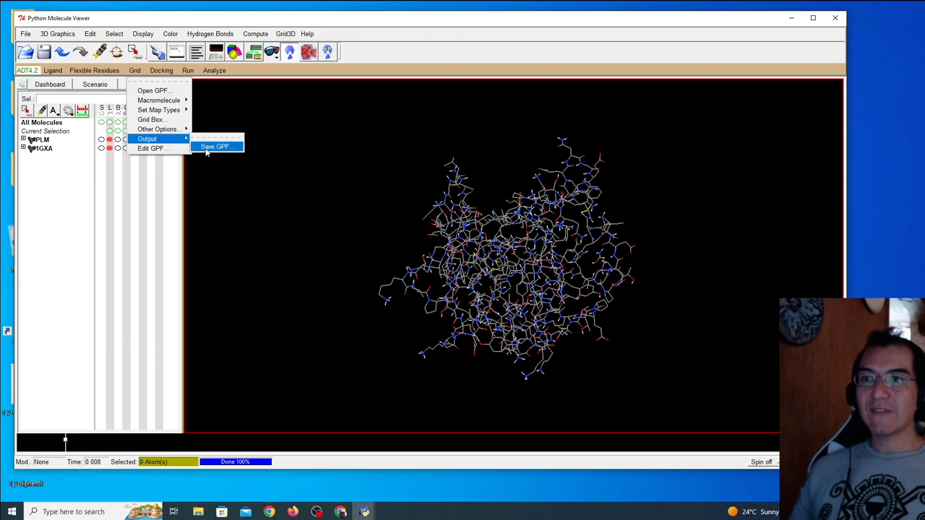
pyautogui.click(216, 146)
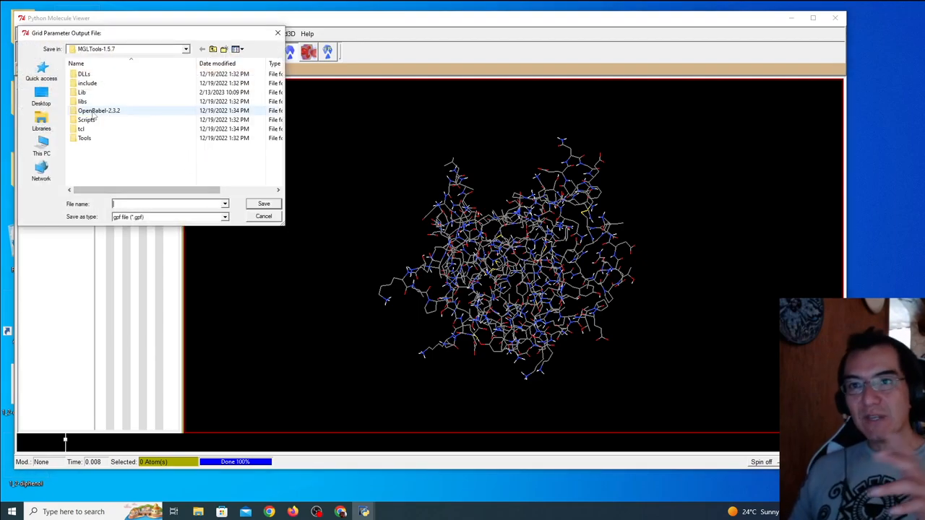
pyautogui.click(41, 98)
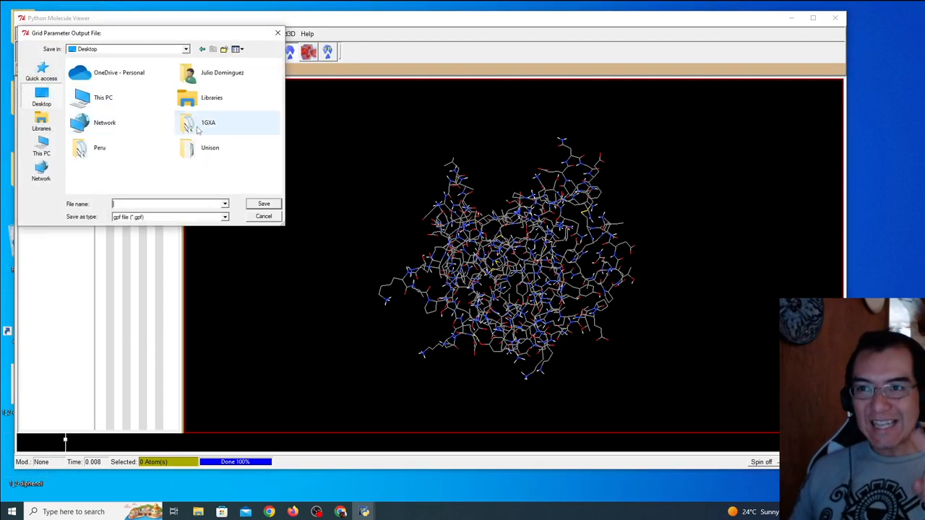
pyautogui.doubleClick(208, 122)
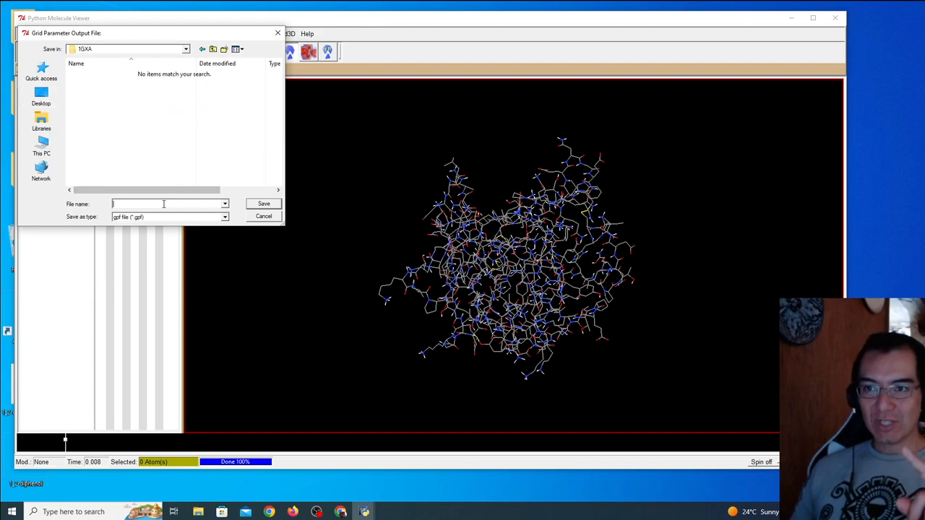
pyautogui.write('1GXA')
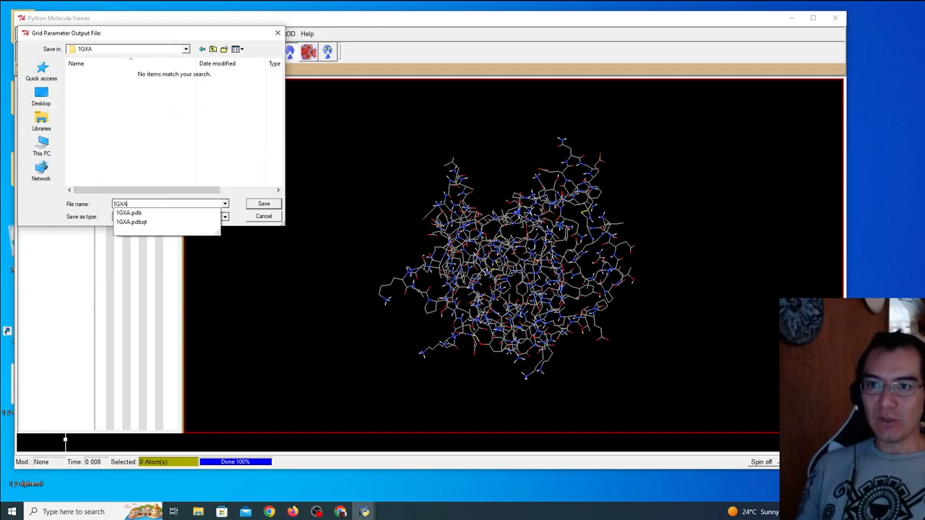
pyautogui.click(131, 222)
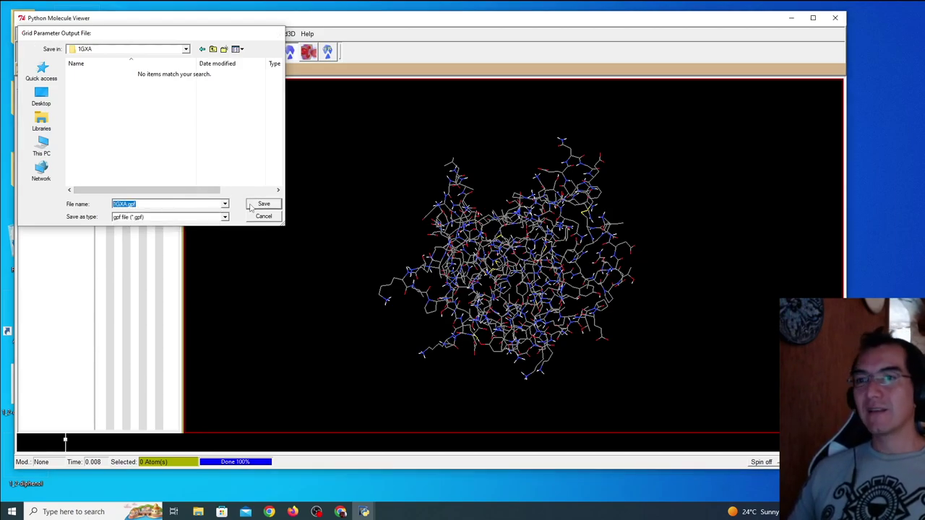
pyautogui.click(264, 204)
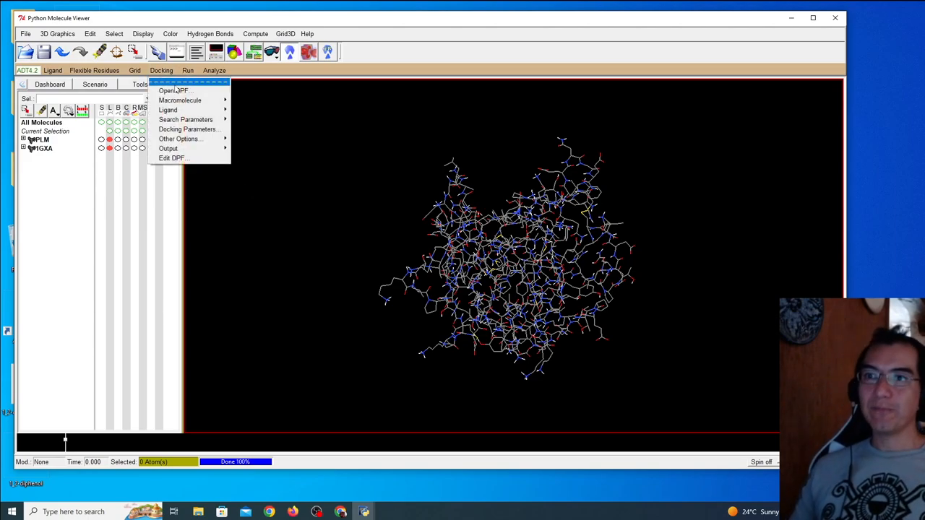
pyautogui.moveTo(180, 100)
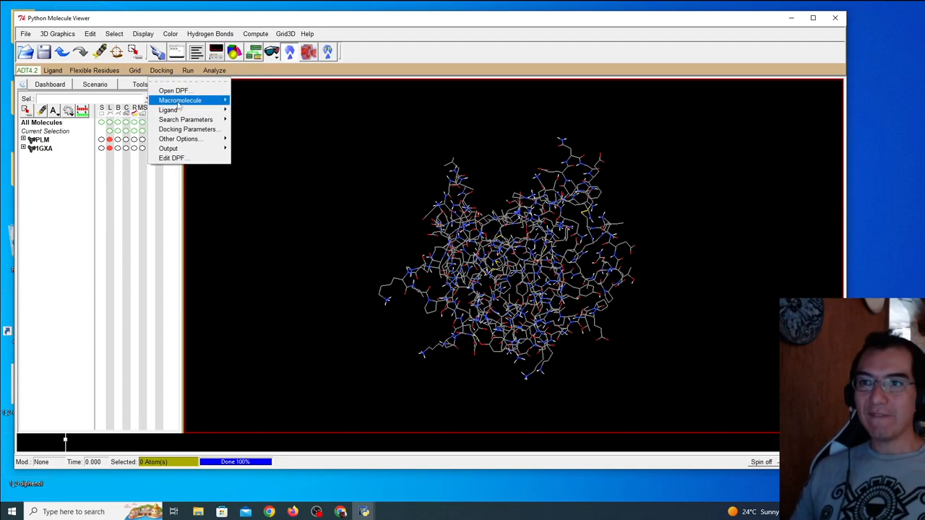
# Open 1GXA.pdbqt from Desktop\1GXA as the docking macromolecule
pyautogui.click(180, 99)
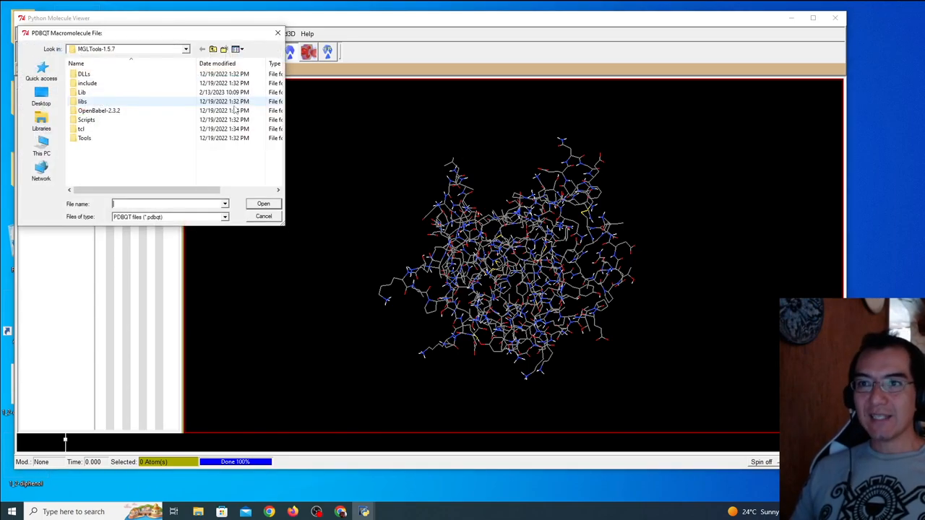
pyautogui.click(42, 97)
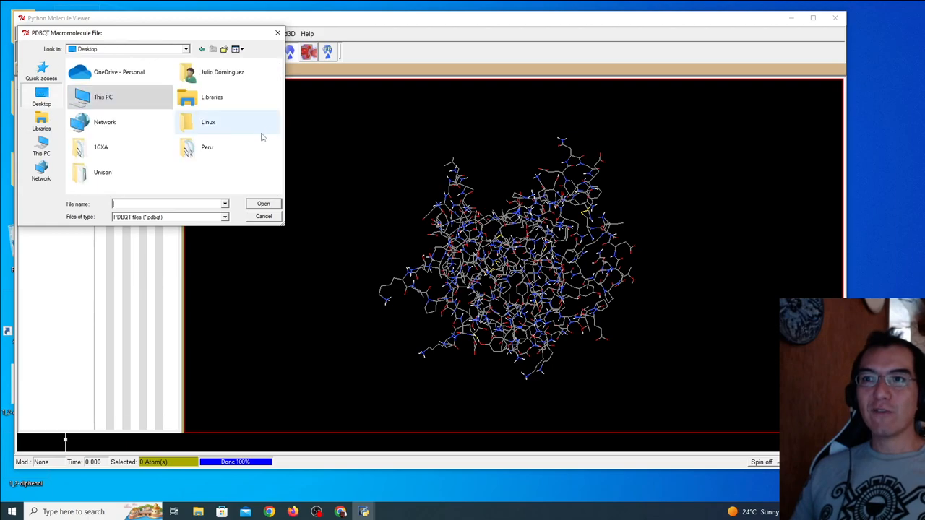
pyautogui.doubleClick(101, 147)
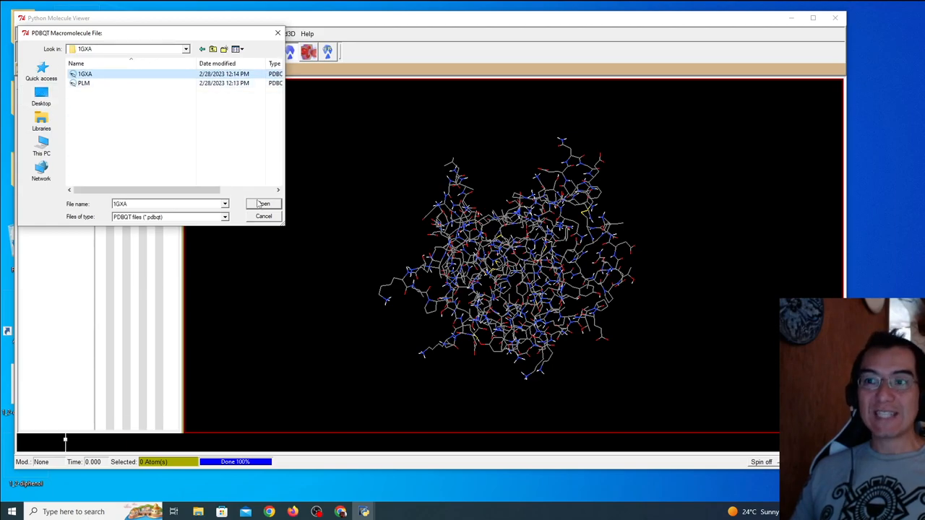
pyautogui.click(264, 203)
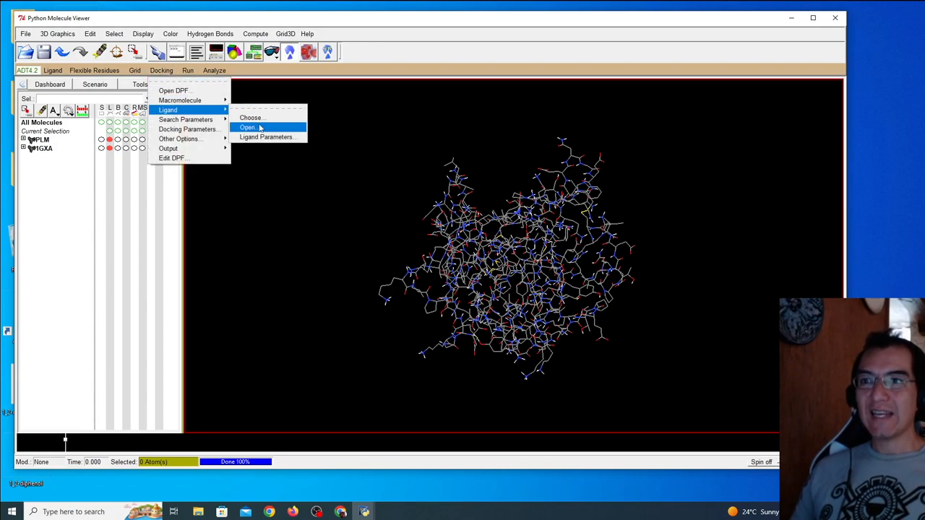
# Choose PLM as the ligand and accept its parameters
pyautogui.click(250, 117)
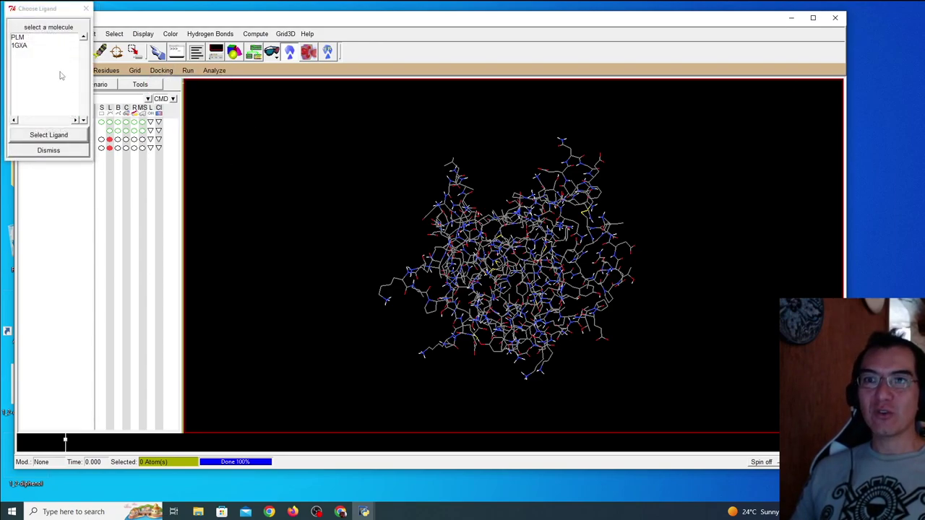
pyautogui.click(49, 134)
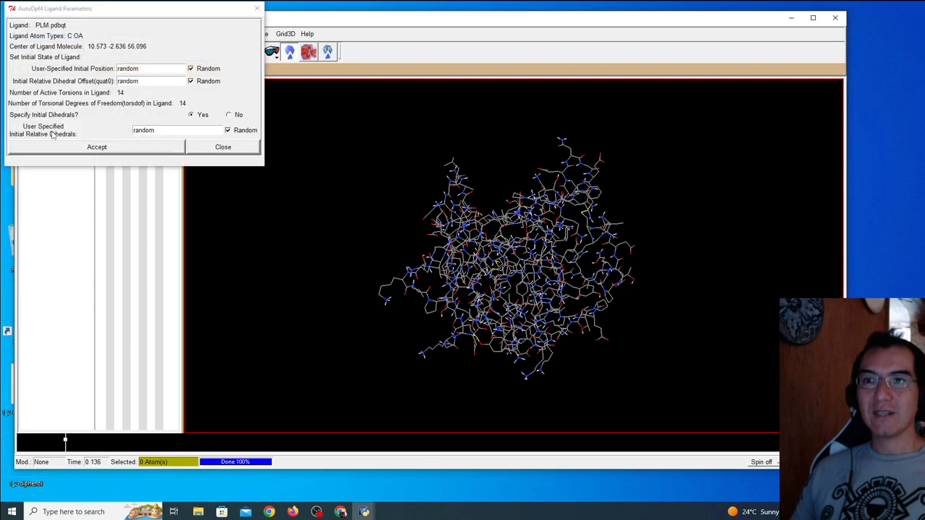
pyautogui.click(96, 147)
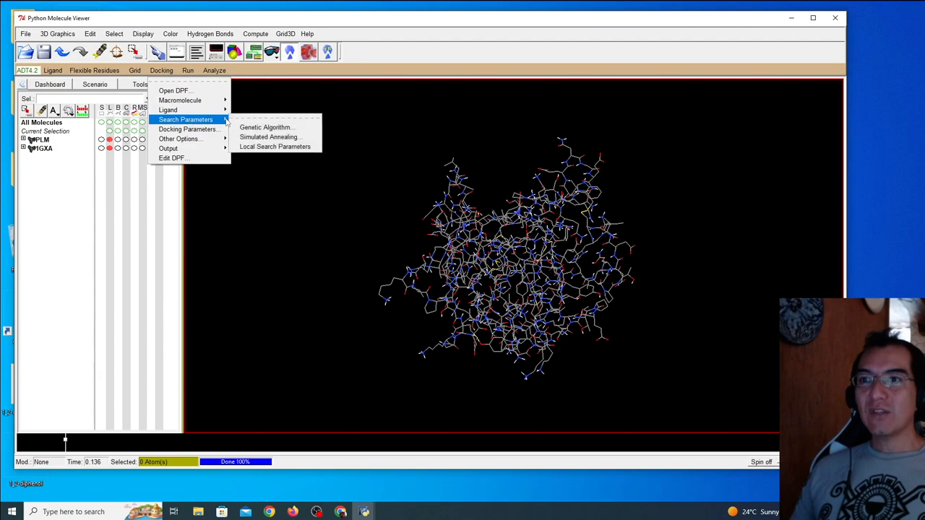
pyautogui.moveTo(267, 127)
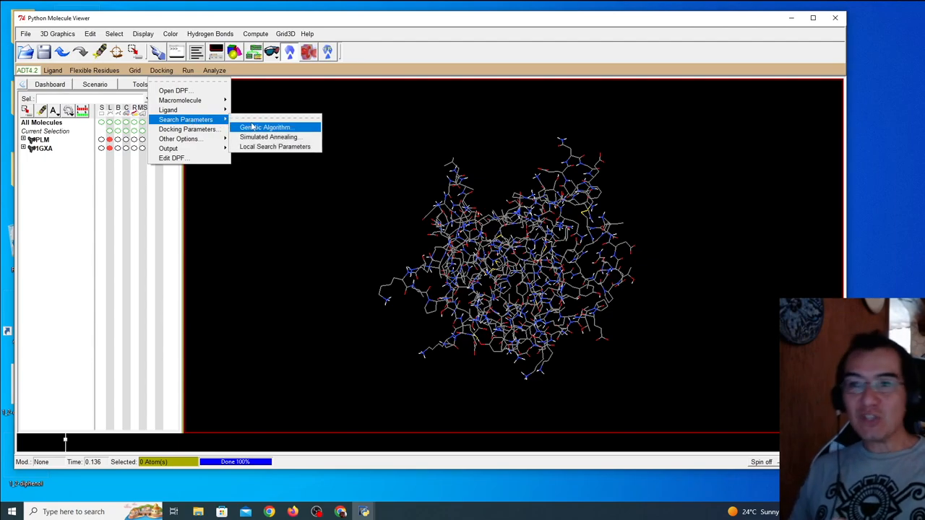
# Accept genetic algorithm search settings, then save Lamarckian GA parameters as 1GXA.dpf in Desktop\1GXA
pyautogui.click(265, 127)
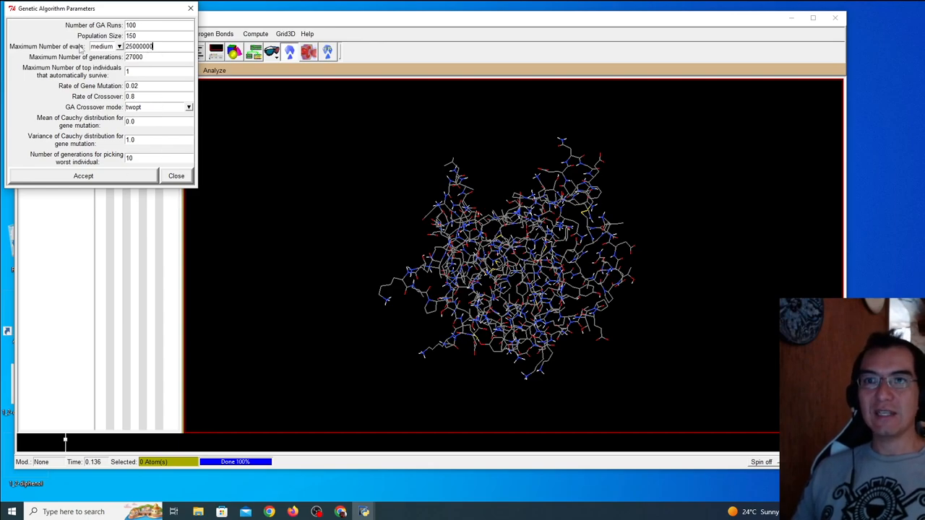
pyautogui.click(176, 175)
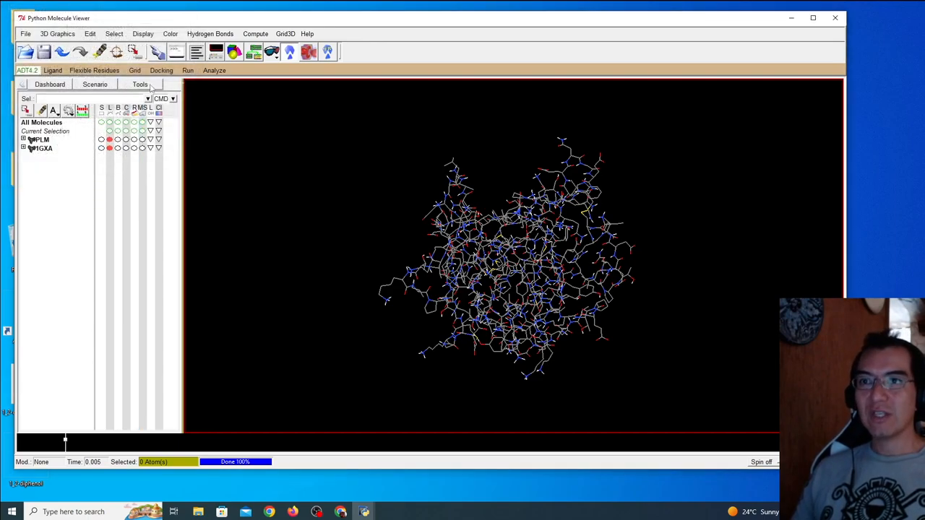
pyautogui.click(161, 70)
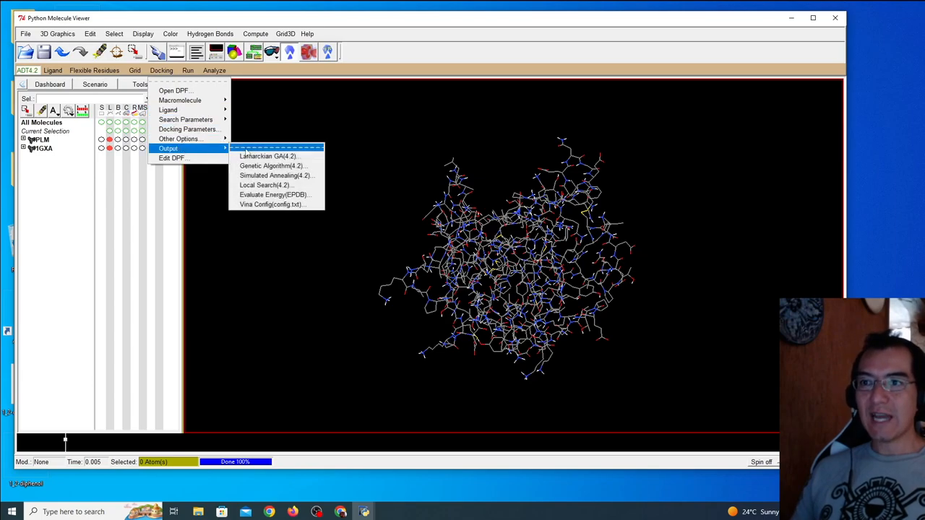
pyautogui.click(268, 156)
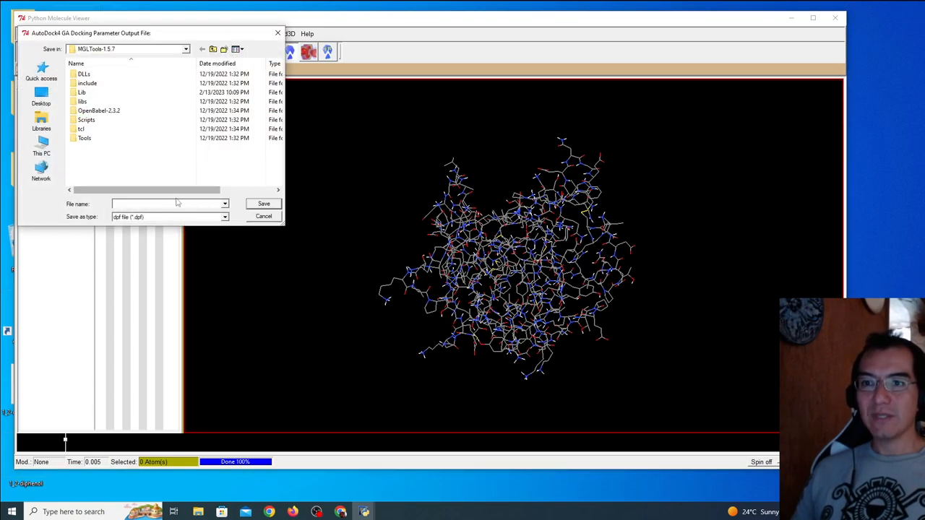
pyautogui.click(41, 97)
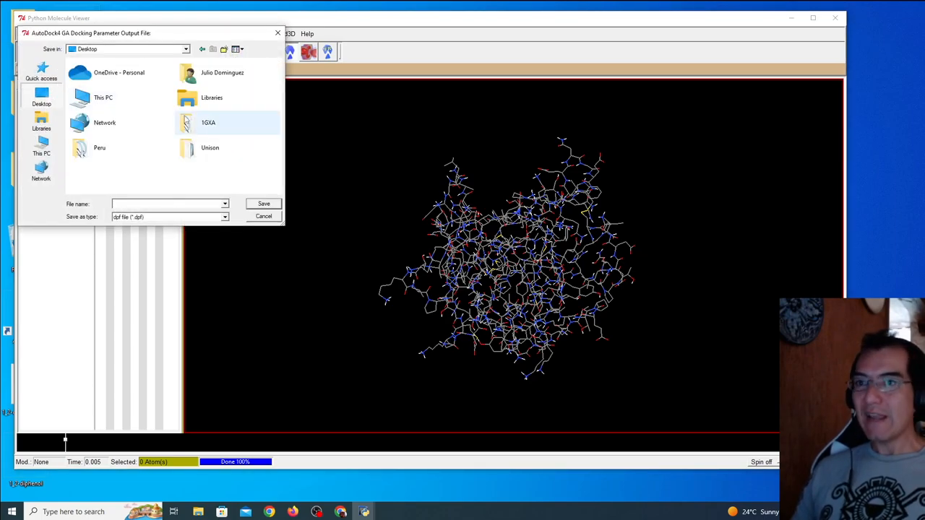
pyautogui.doubleClick(208, 122)
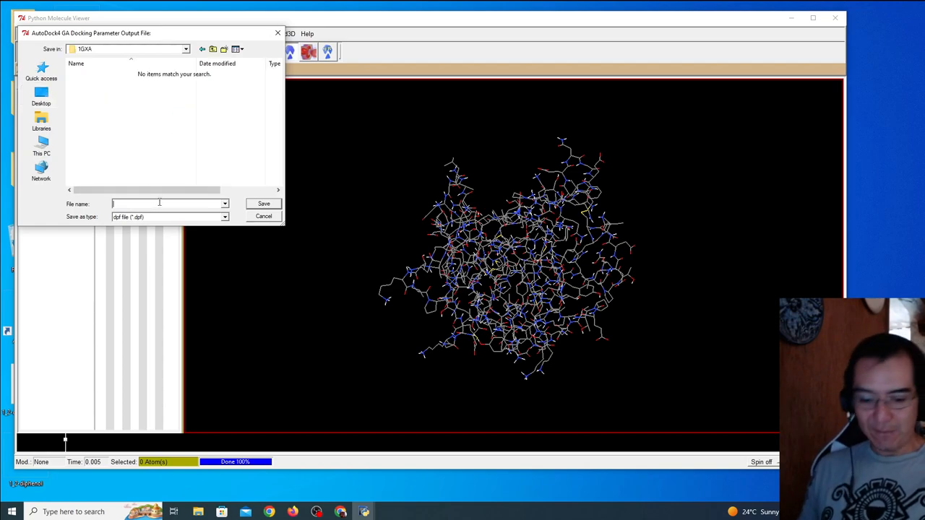
pyautogui.write('1GXA')
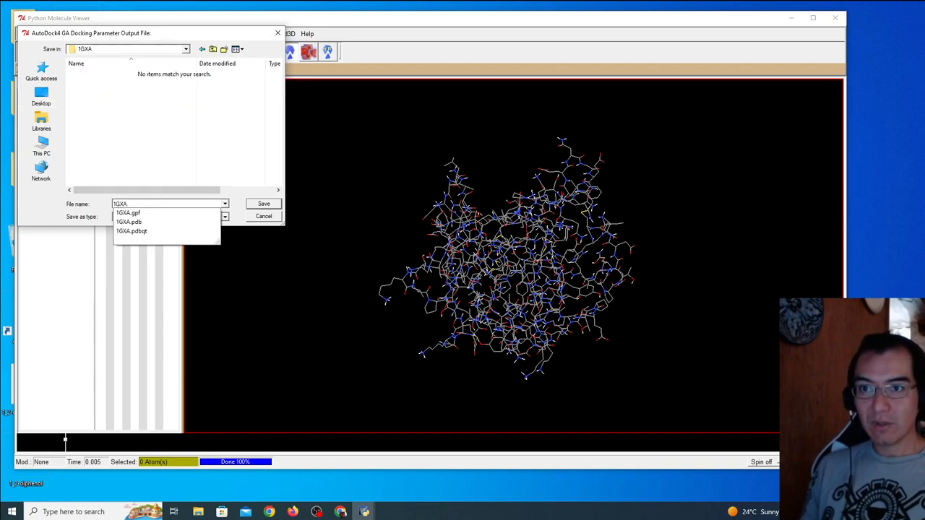
pyautogui.click(128, 213)
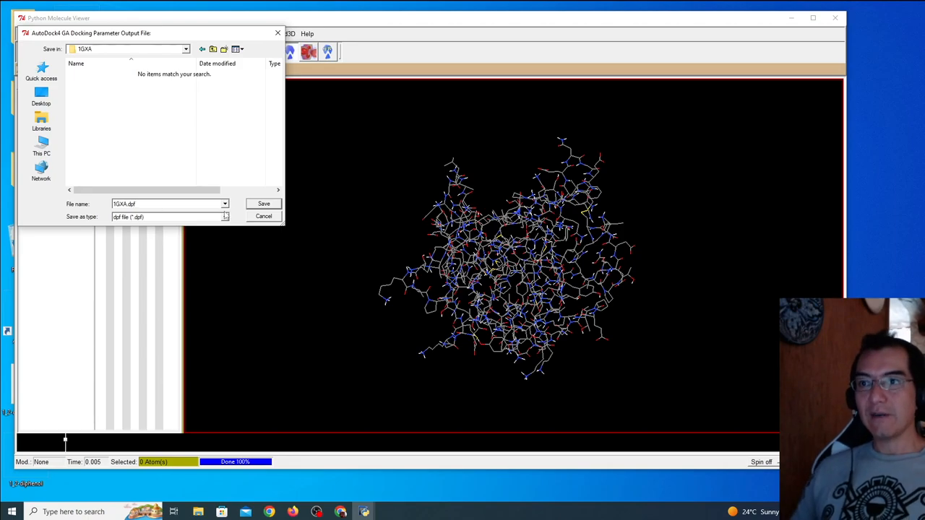
pyautogui.click(263, 203)
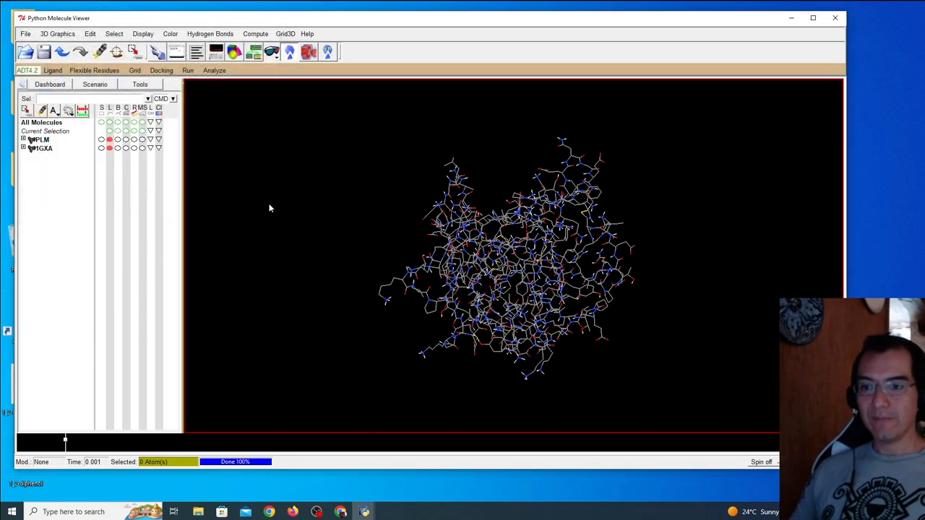
# Quit AutoDockTools and open the 1GXA folder in File Explorer
pyautogui.click(836, 17)
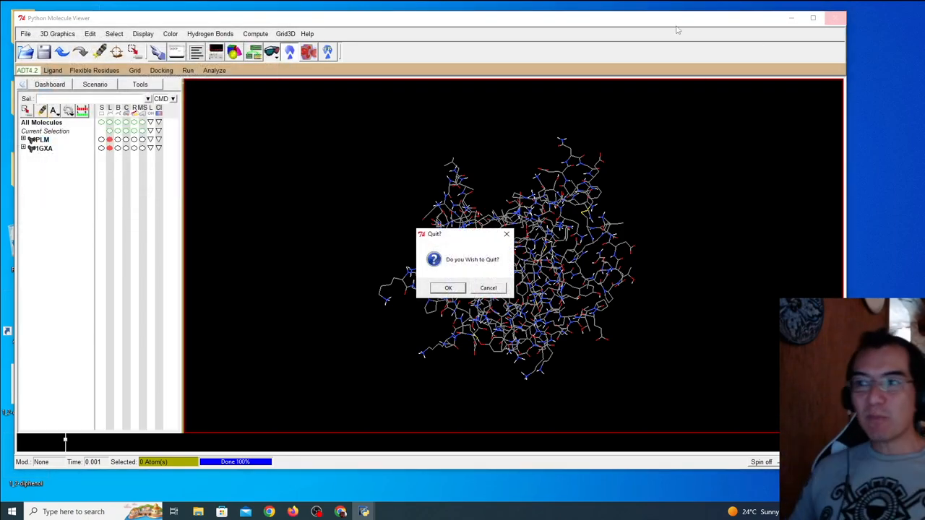
pyautogui.click(488, 287)
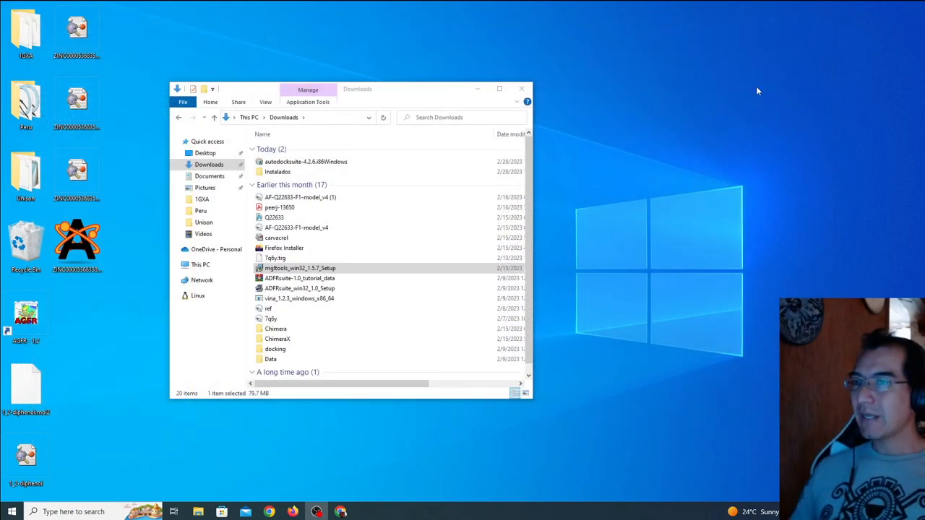
pyautogui.click(202, 198)
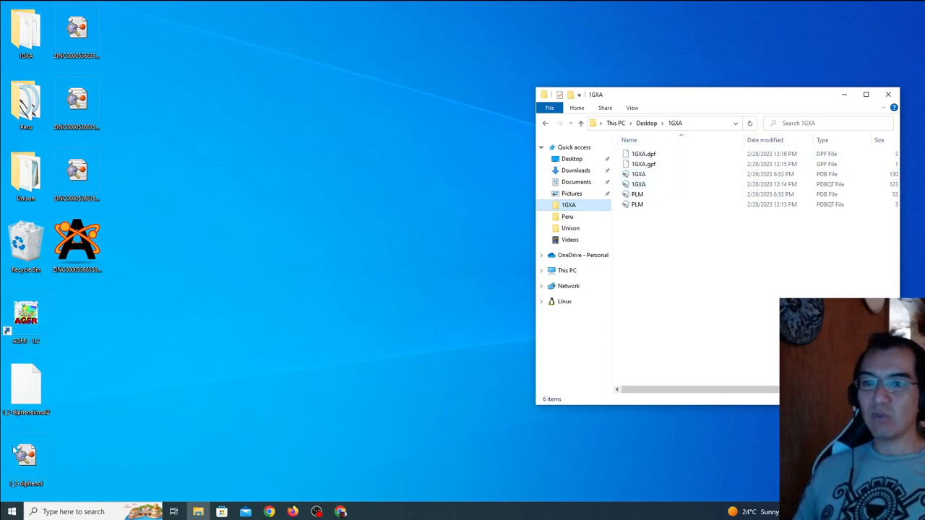
# Launch Windows PowerShell from the Windows PowerShell group in the Start menu
pyautogui.click(11, 512)
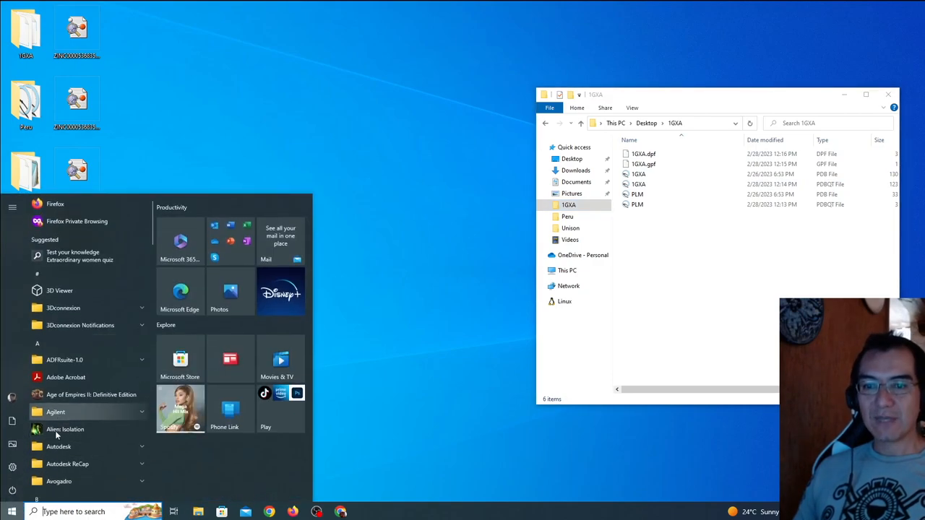
pyautogui.scroll(-3)
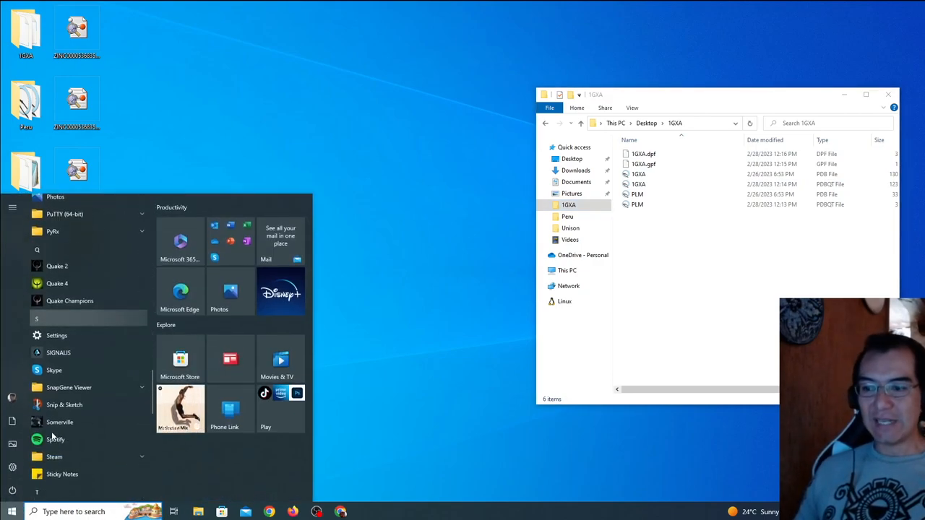
pyautogui.scroll(-3)
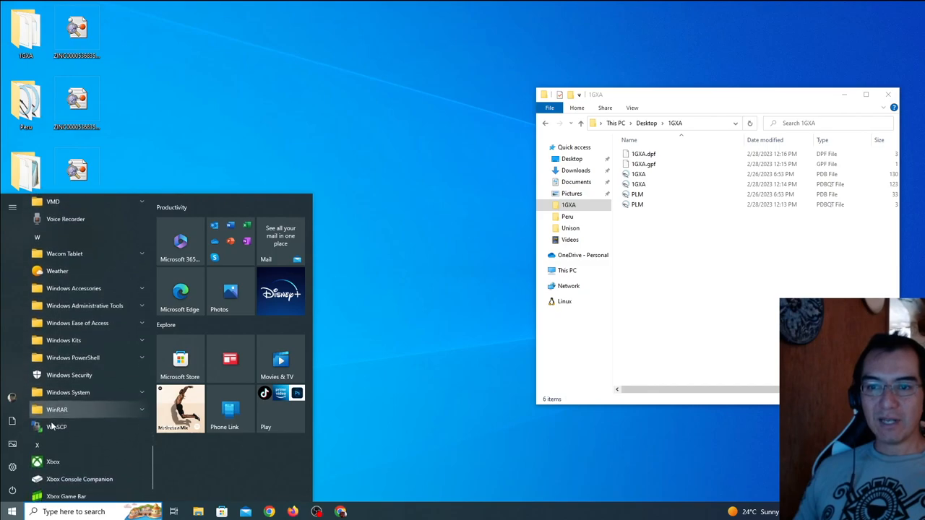
pyautogui.click(72, 356)
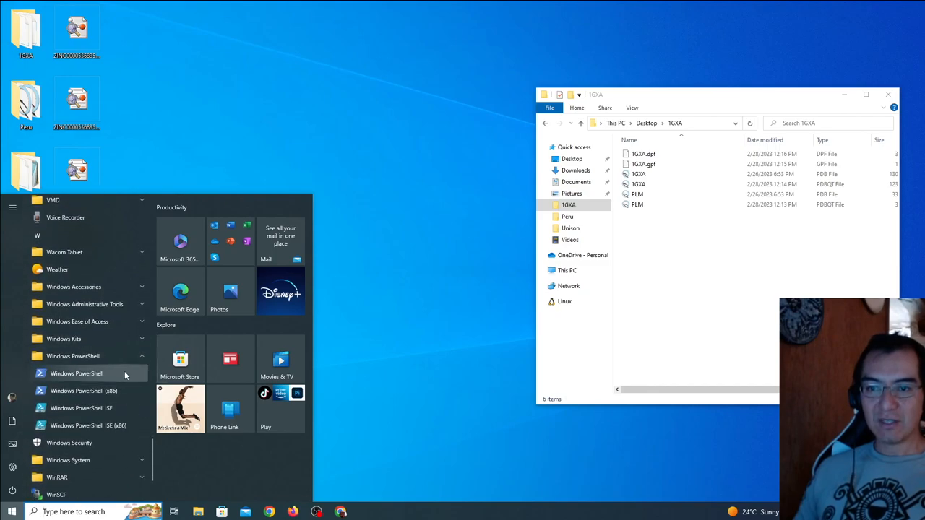
pyautogui.click(77, 373)
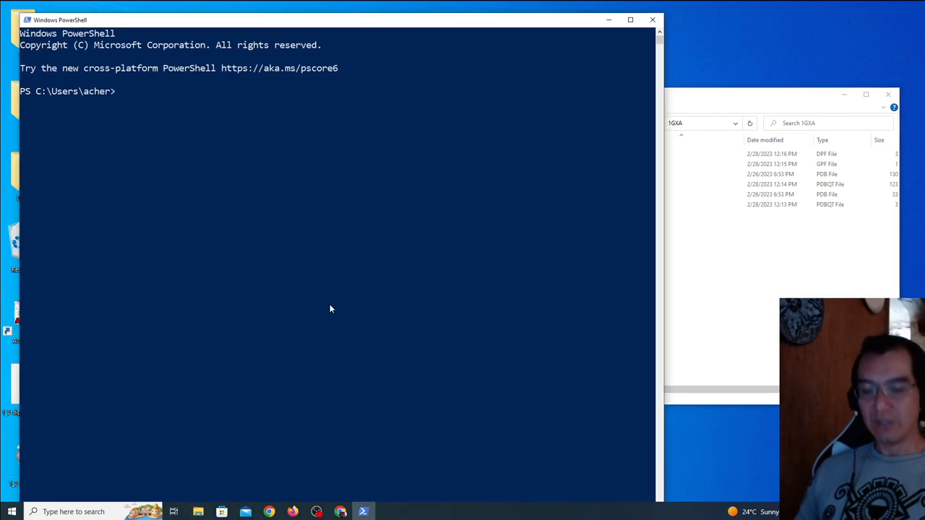
# Erase the mistakenly typed paths (c:, $Recycle.Bin, .android, Autodes) back to an empty prompt
pyautogui.write('c:')
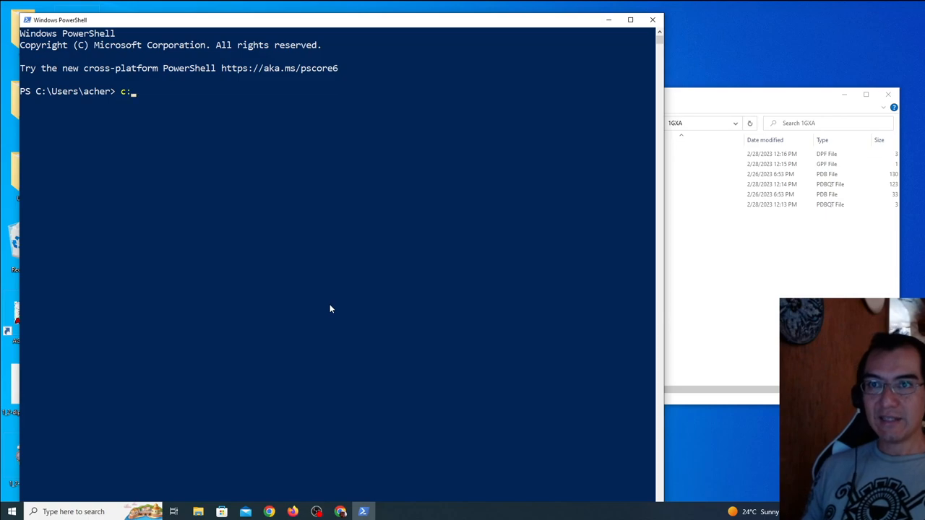
pyautogui.write("& 'C:\\$Recycle.Bin\\'")
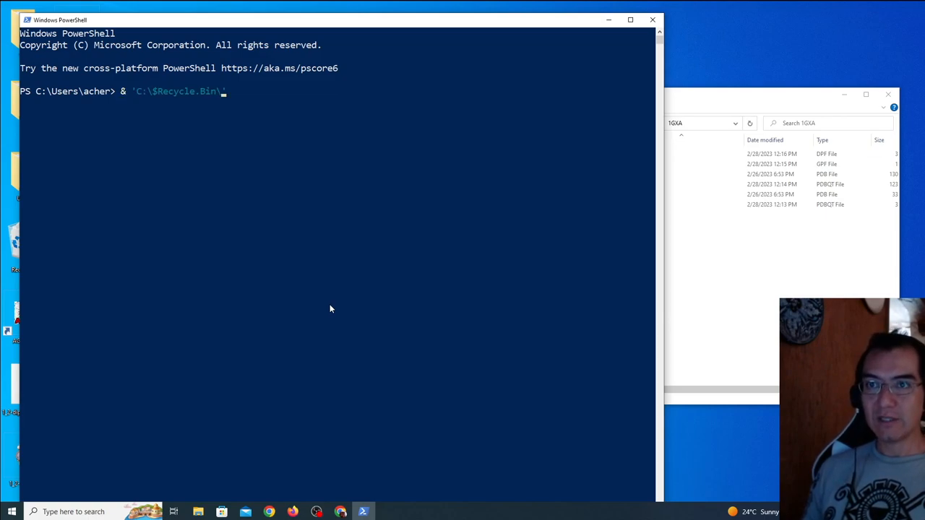
pyautogui.write('$WinRE')
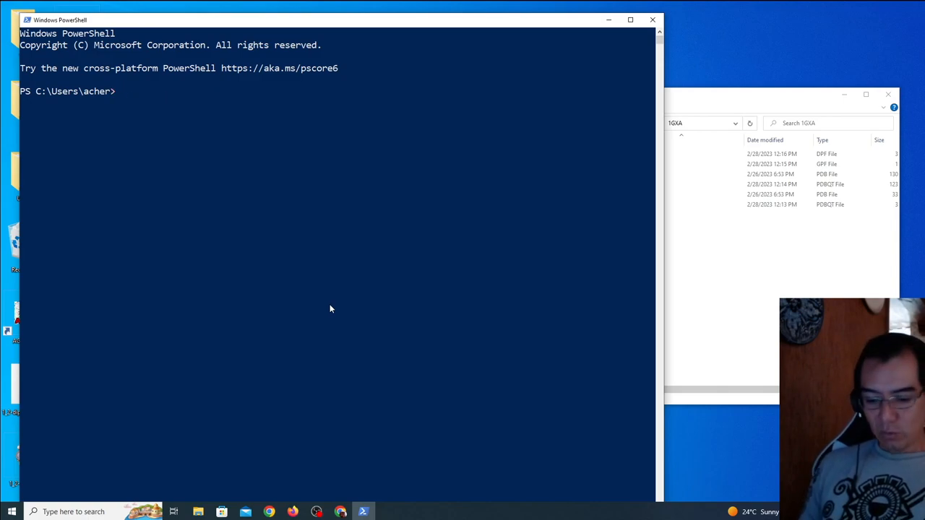
pyautogui.write('C:\\Users\\acher\\.android\\')
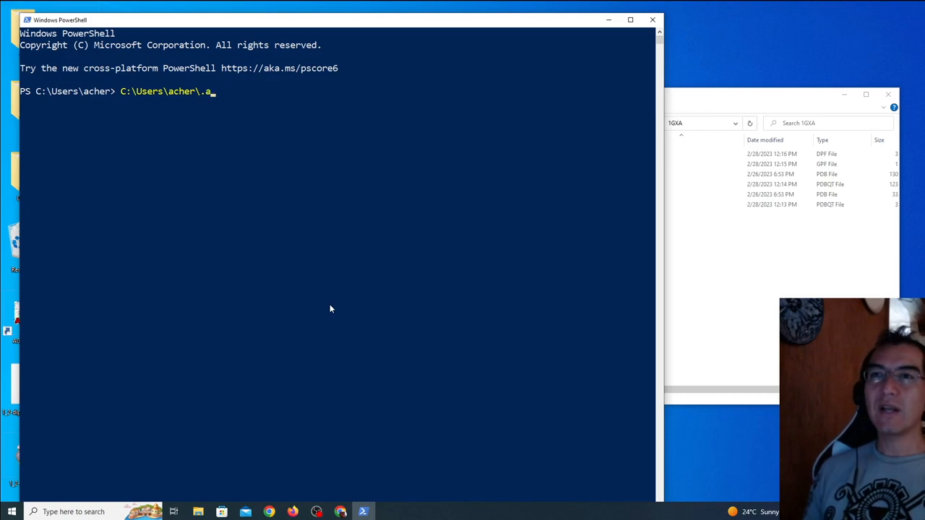
pyautogui.press('Backspace')
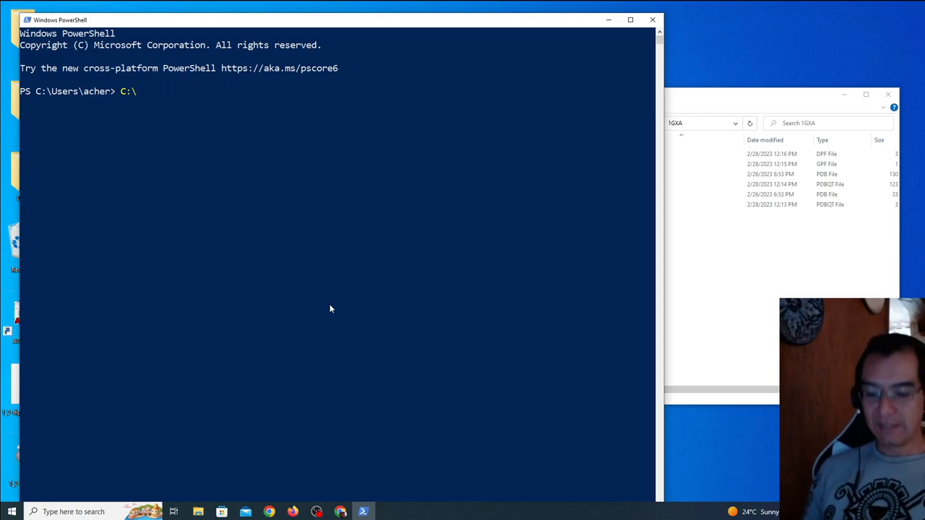
pyautogui.write('Autodes')
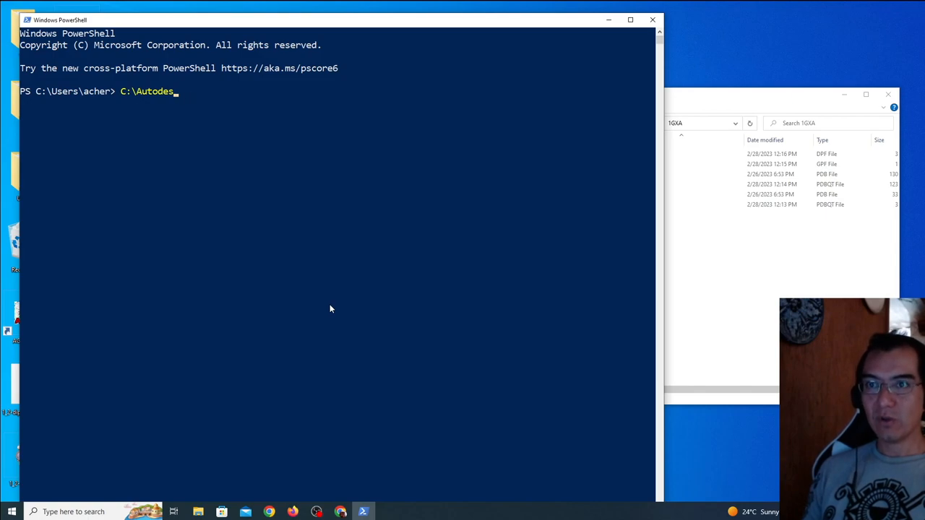
pyautogui.press('Backspace')
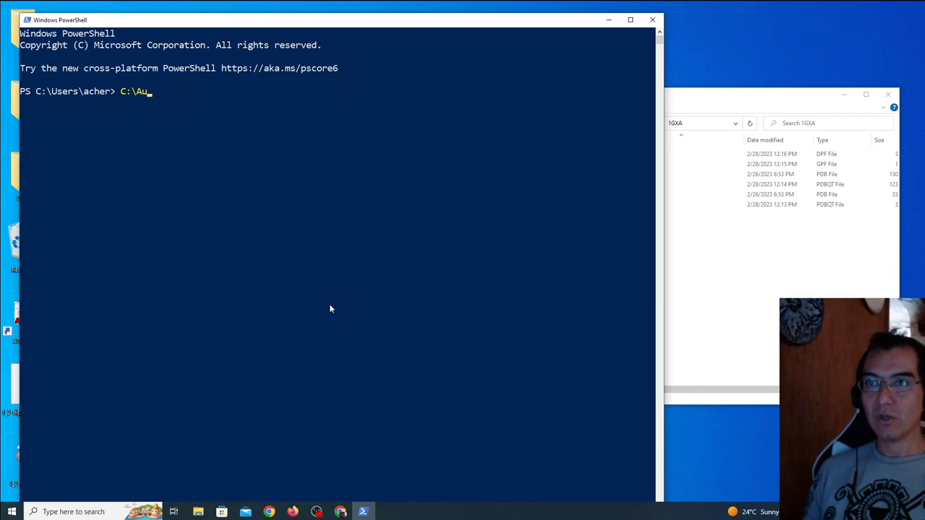
pyautogui.press('Return')
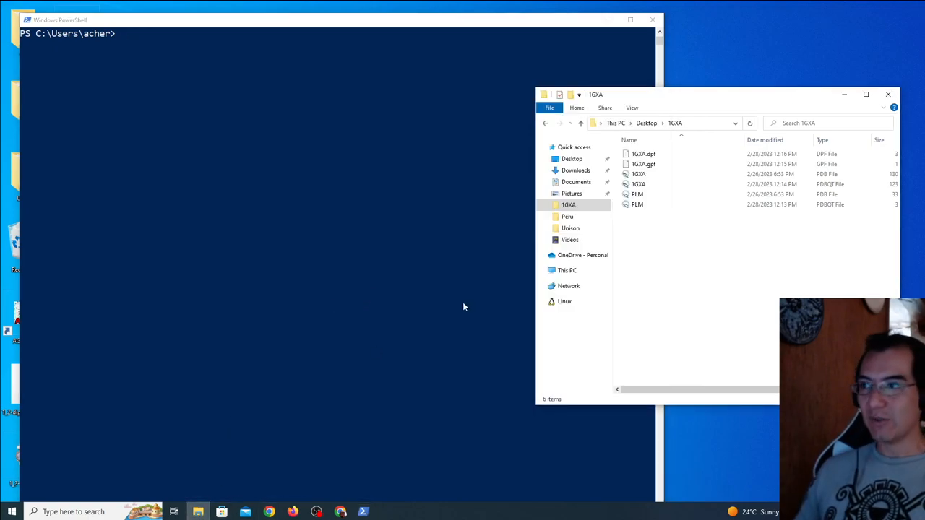
# Open a new File Explorer window from the taskbar and browse to This PC's drives
pyautogui.rightClick(198, 512)
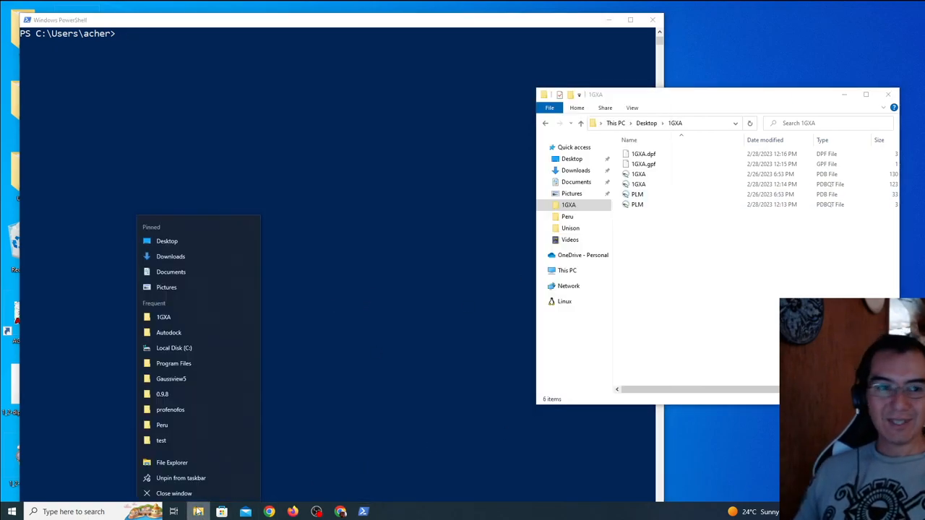
pyautogui.click(222, 313)
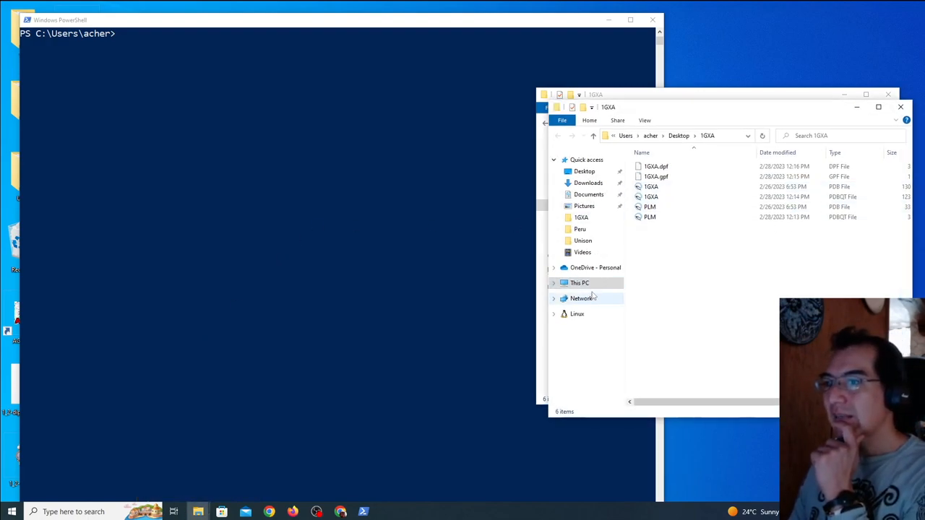
pyautogui.click(579, 282)
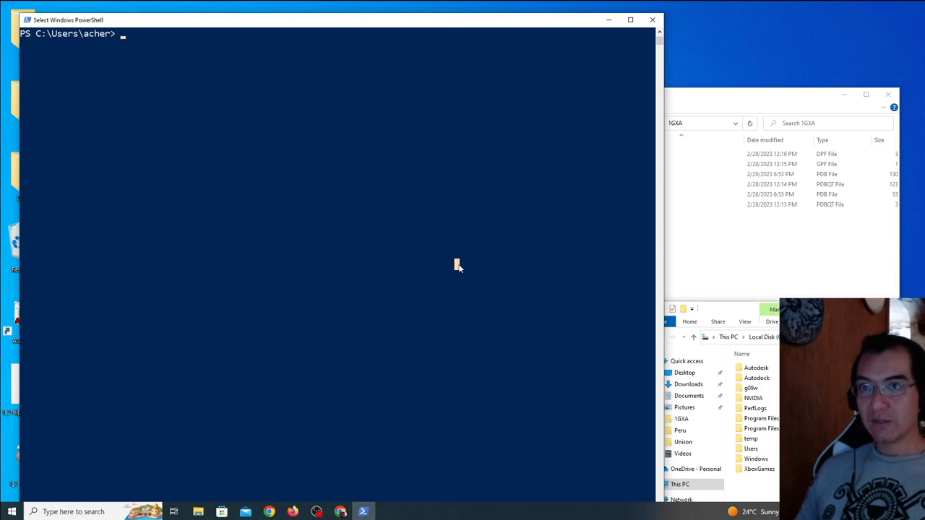
# Change into Desktop\1GXA and list its dpf, gpf, pdb and pdbqt files
pyautogui.write('c')
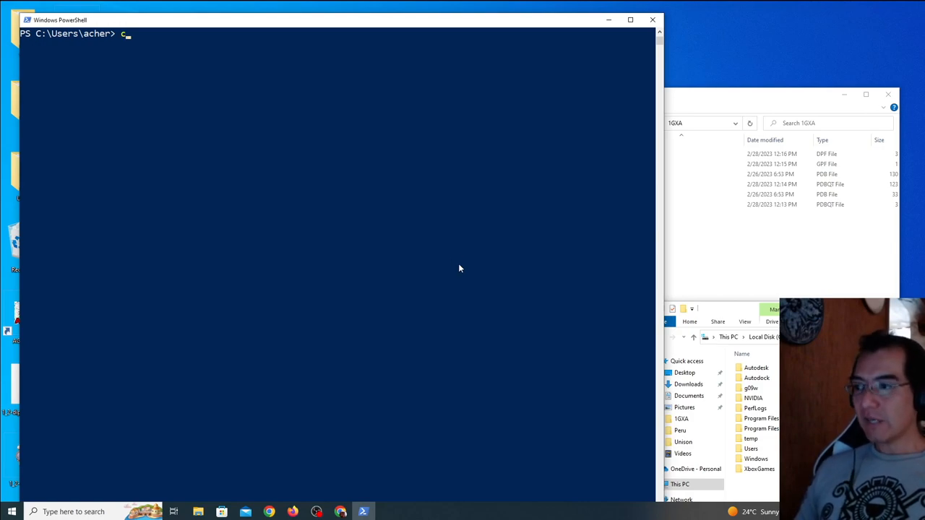
pyautogui.write('d .\\Desktop\\')
pyautogui.write('cd .\\1GXA\\')
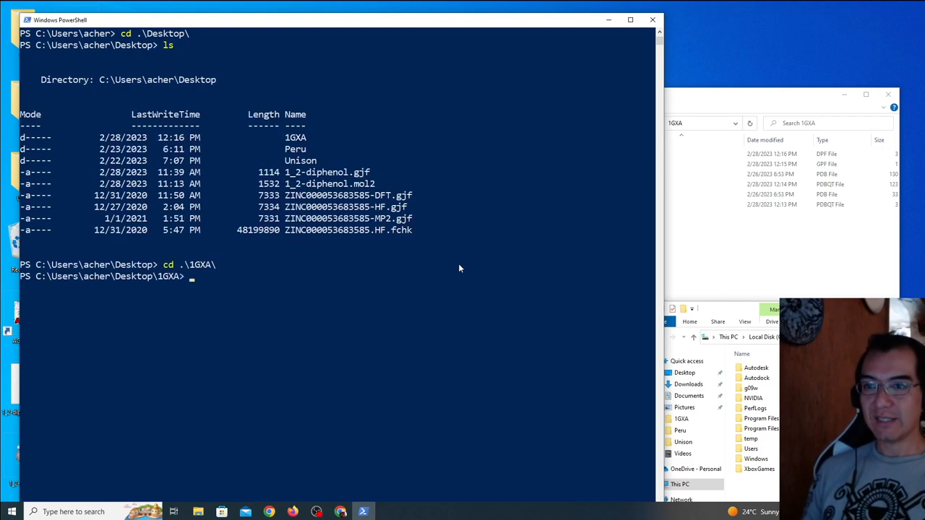
pyautogui.write('LS')
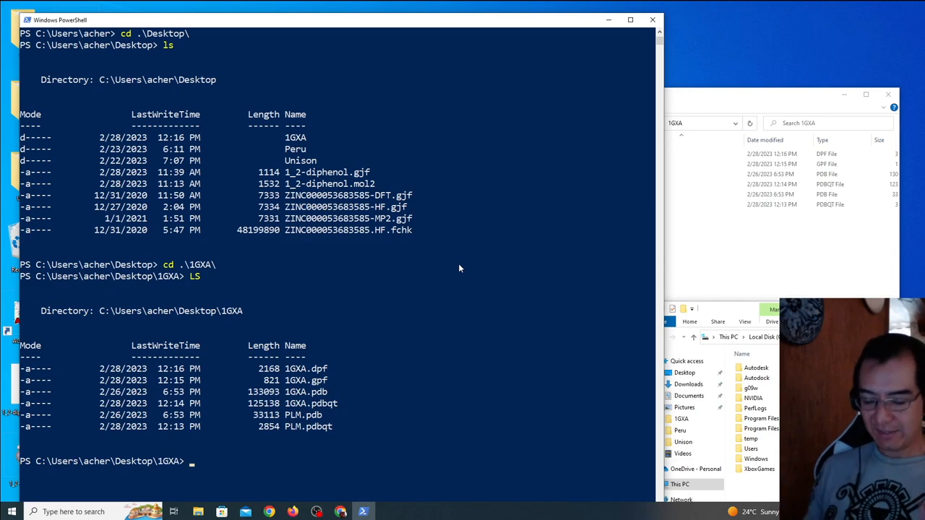
pyautogui.write(':')
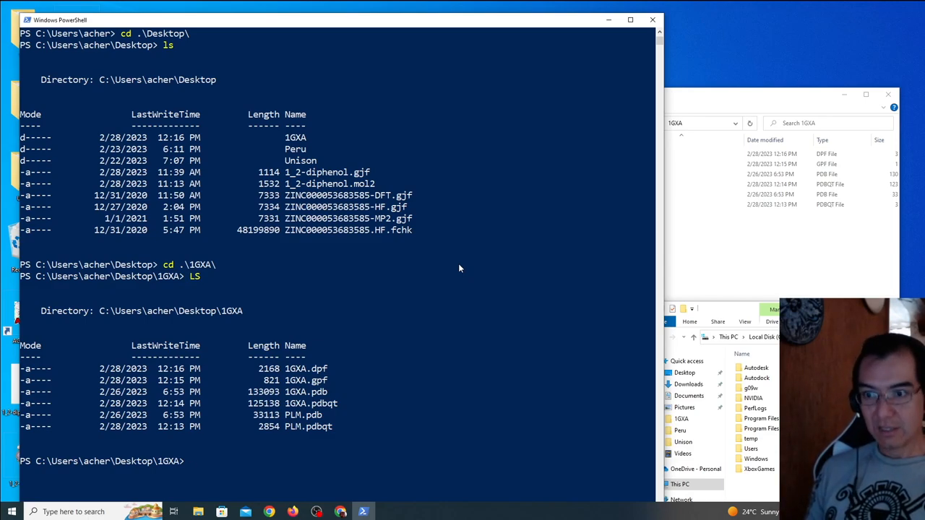
pyautogui.write('C:')
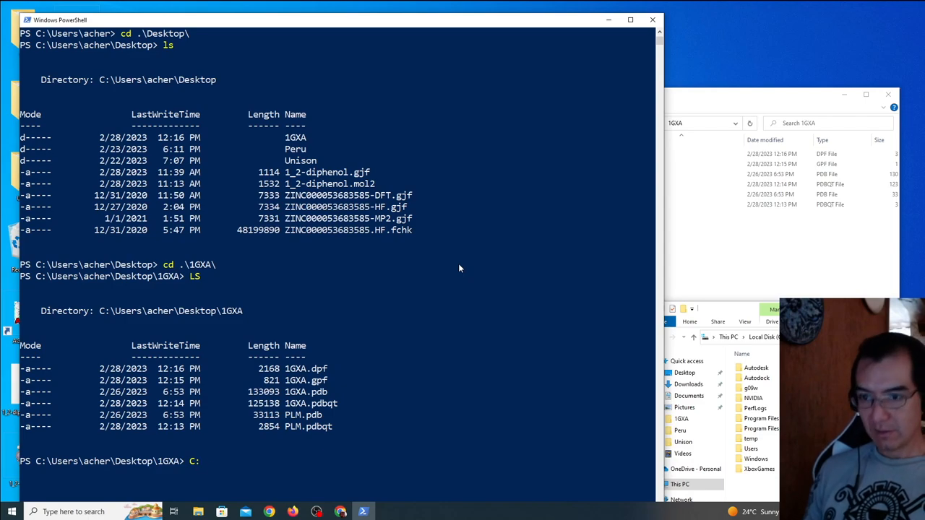
# Run C:\Autodock\4.2.6\autogrid4.exe to print its usage options
pyautogui.write('\\')
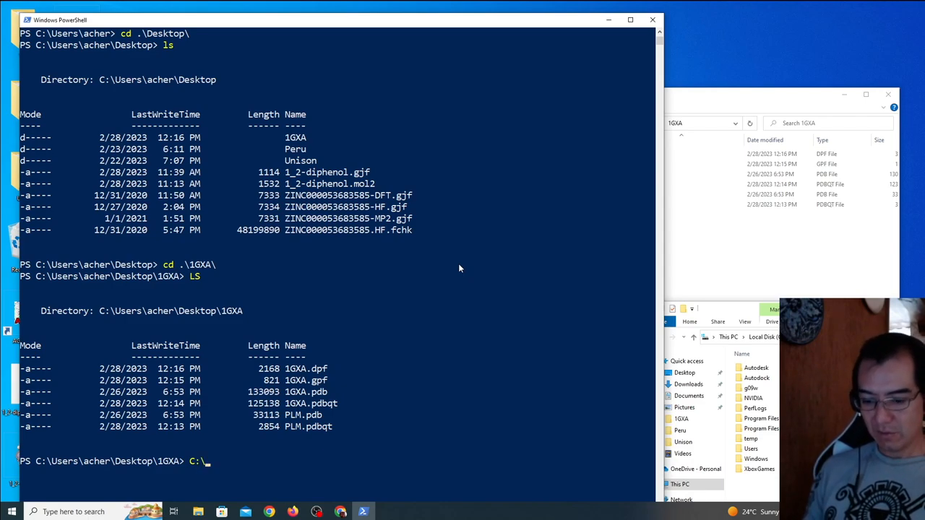
pyautogui.write('Autodock\\')
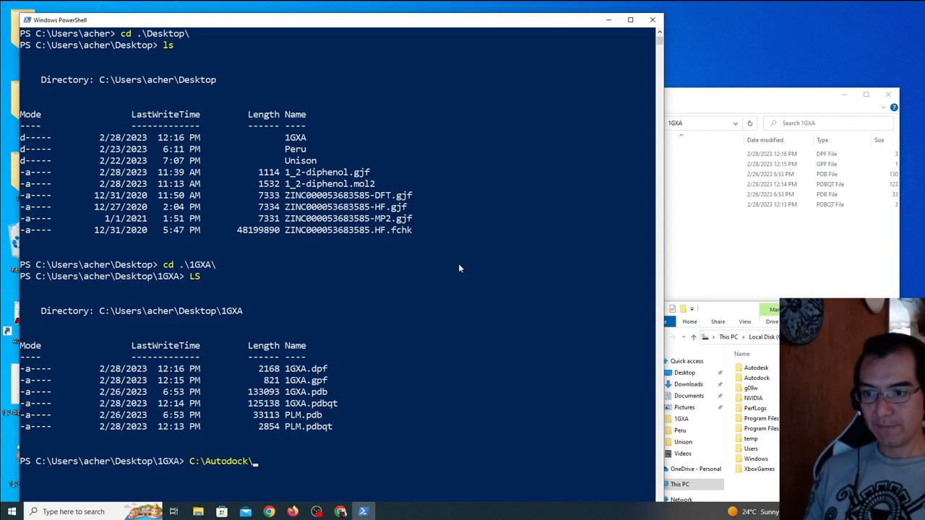
pyautogui.write('4.2.6\\autodock4.exe')
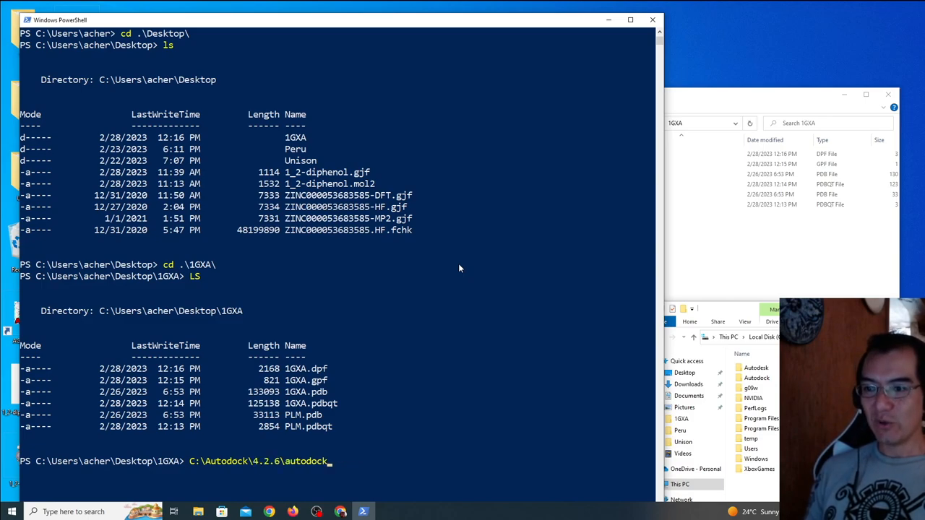
pyautogui.write('autogrid4.exe')
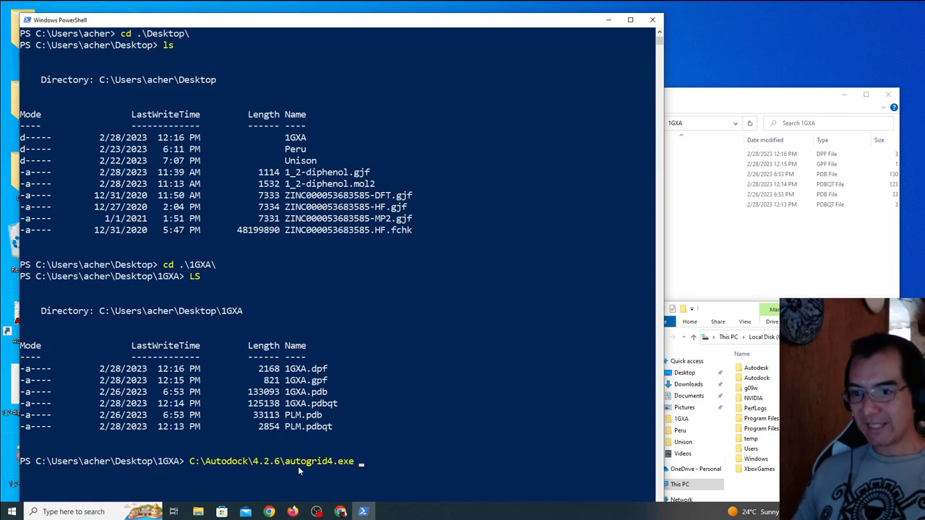
pyautogui.moveTo(717, 97)
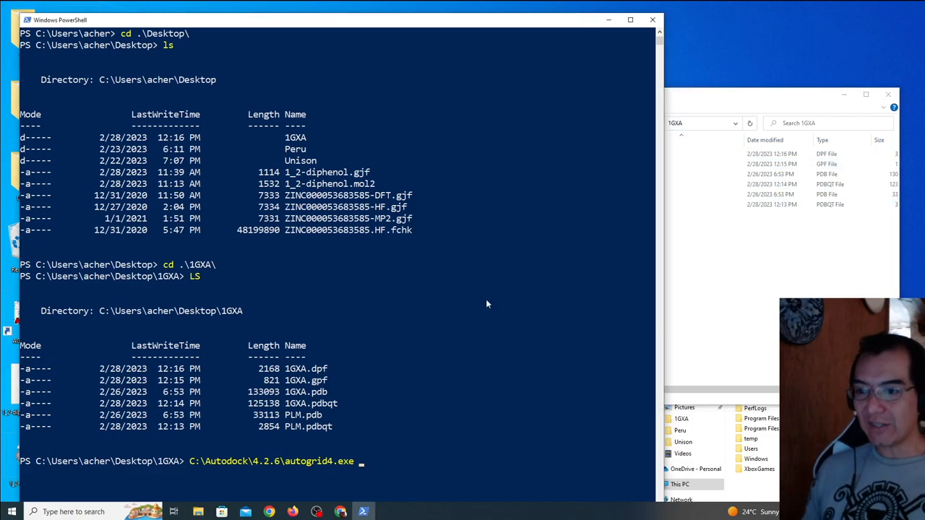
pyautogui.press('Return')
pyautogui.write('C:\\Autodock\\4.2.6\\autogrid4.exe -p')
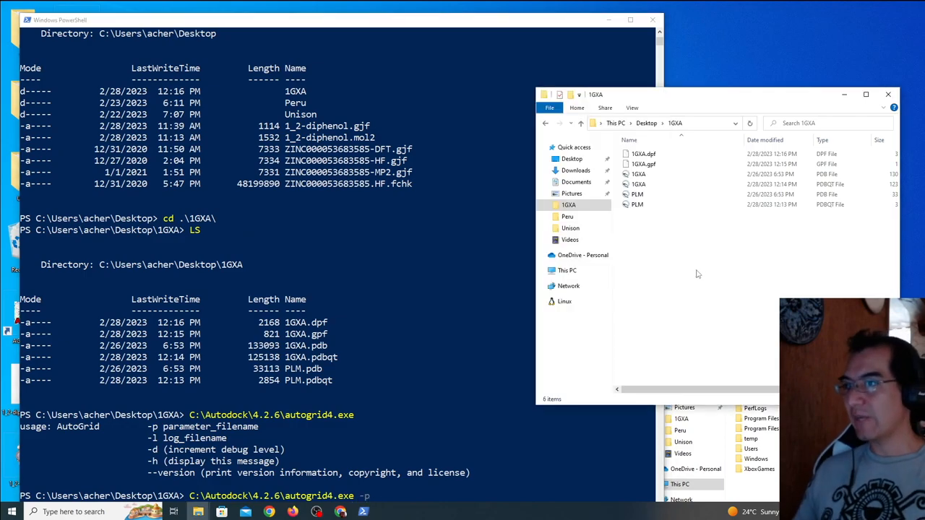
# Run autogrid4.exe with -p 1GXA.gpf and -l 1GXA.glg to compute the grid maps
pyautogui.click(643, 164)
pyautogui.write(' C:\\Users\\acher\\Desktop\\1GXA\\1GXA.gpf -l C:\\Users\\acher\\Desktop\\1GXA\\1GXA.gpf')
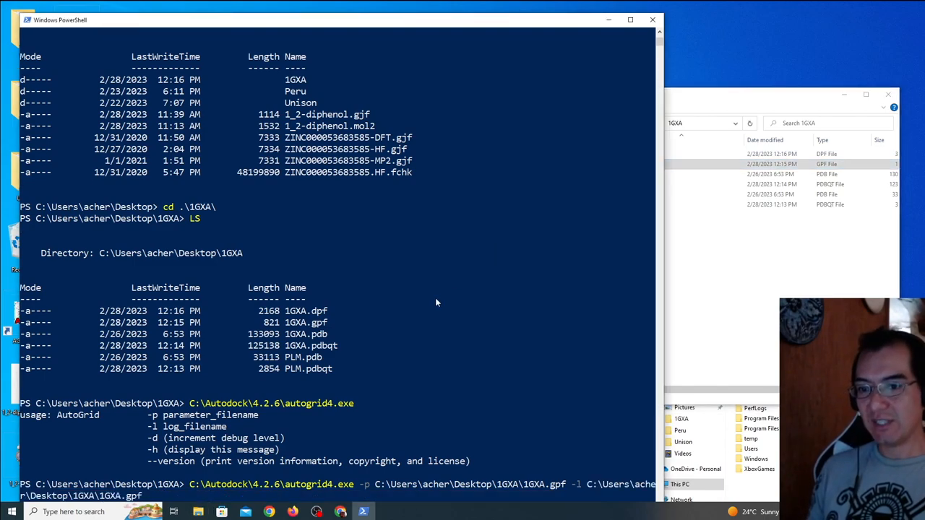
pyautogui.write('glg')
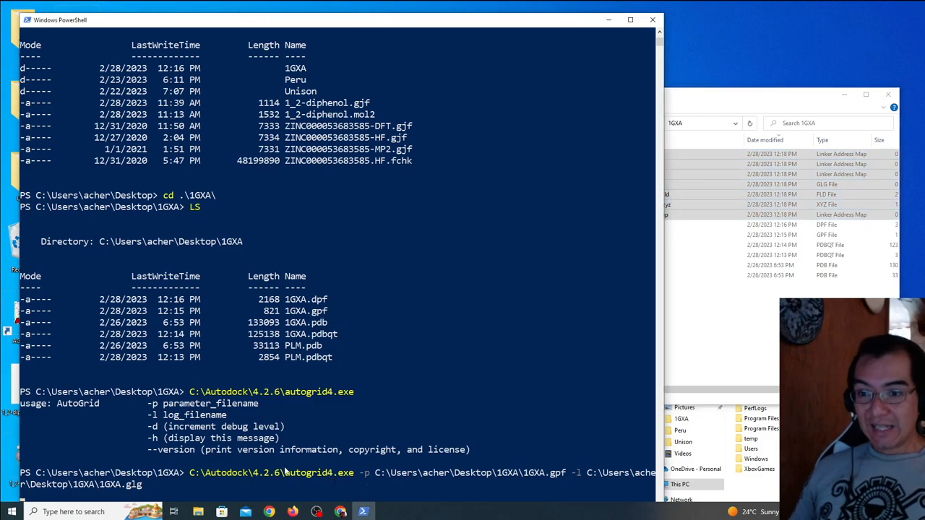
pyautogui.press('Return')
pyautogui.write('C:\\Autodock\\4.2.6\\autodock4.exe -p C:\\Users\\acher\\Desktop\\1GXA\\1GXA.dpf -l C:\\Users\\acher\\Desktop\\1GXA\\1GXA.dlg')
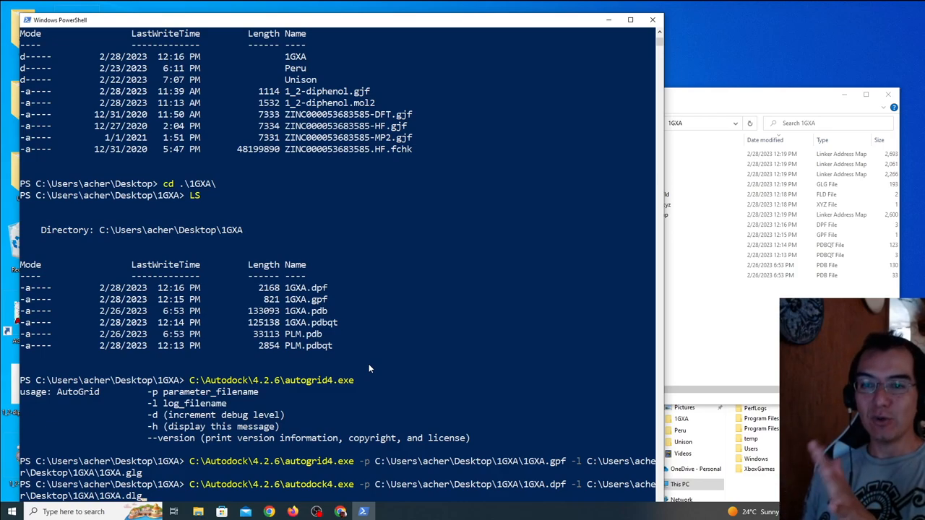
# Append a trailing ampersand to the autodock4 command on 1GXA.dpf logging to 1GXA.dlg
pyautogui.write('&')
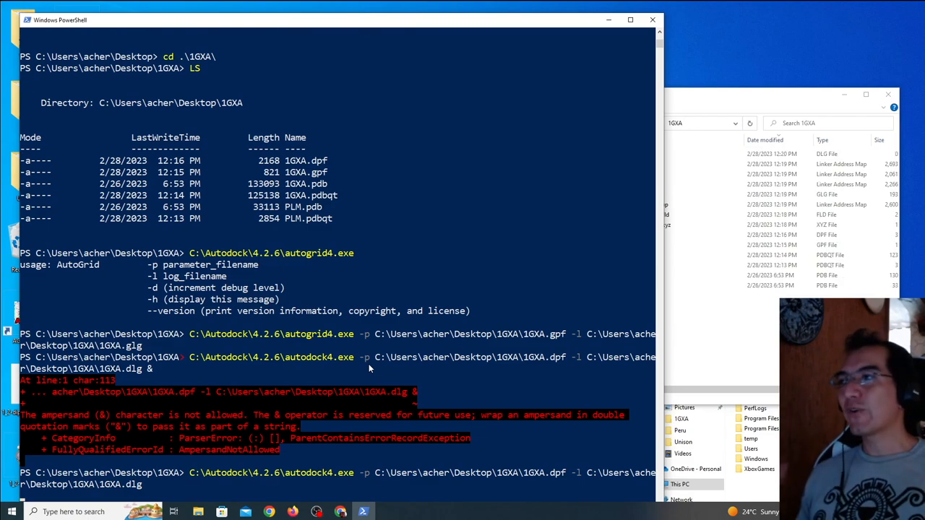
pyautogui.moveTo(708, 334)
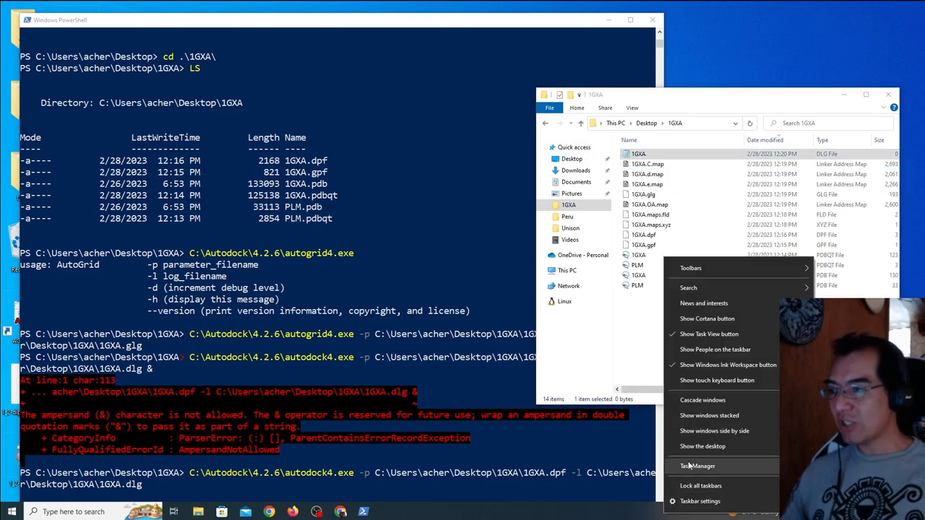
pyautogui.click(696, 465)
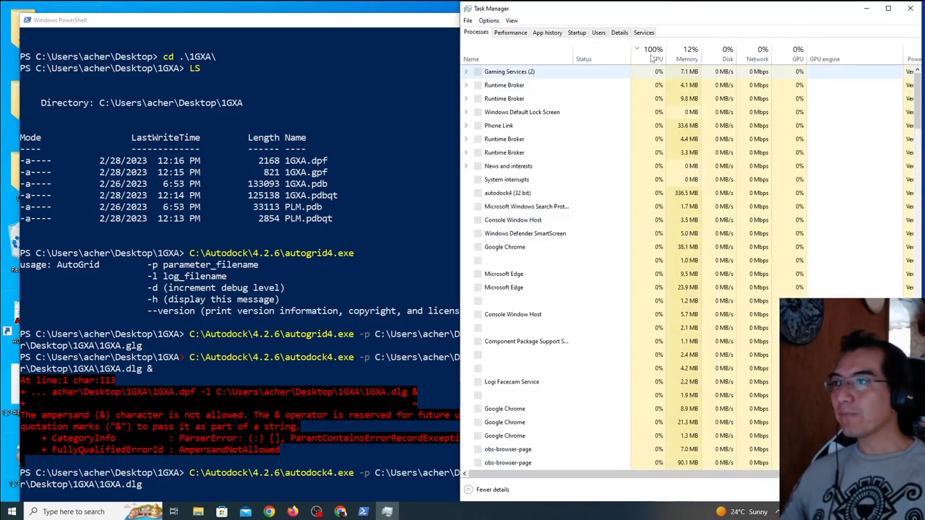
pyautogui.click(653, 49)
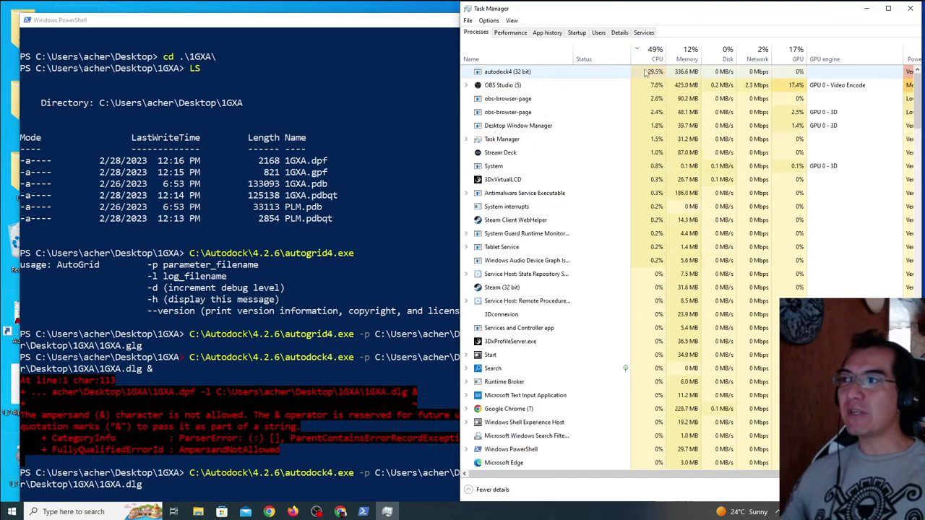
pyautogui.moveTo(913, 8)
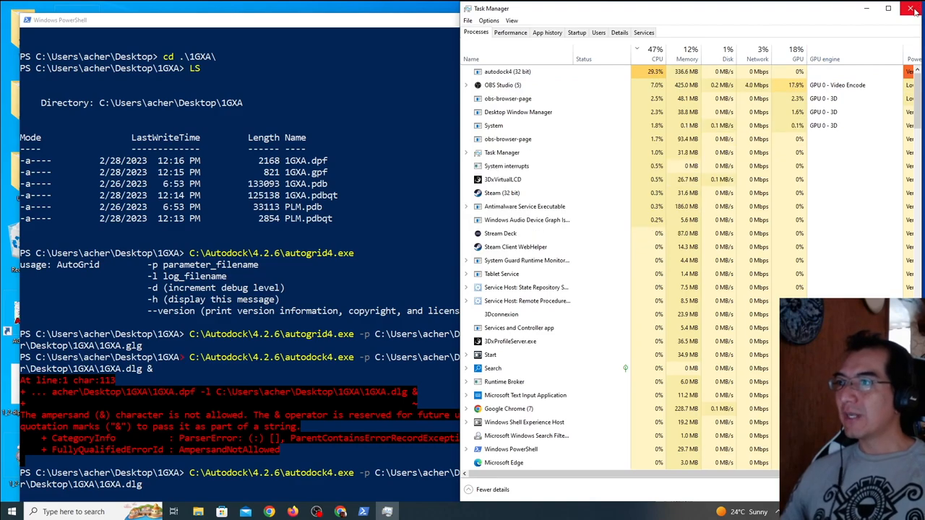
pyautogui.click(913, 8)
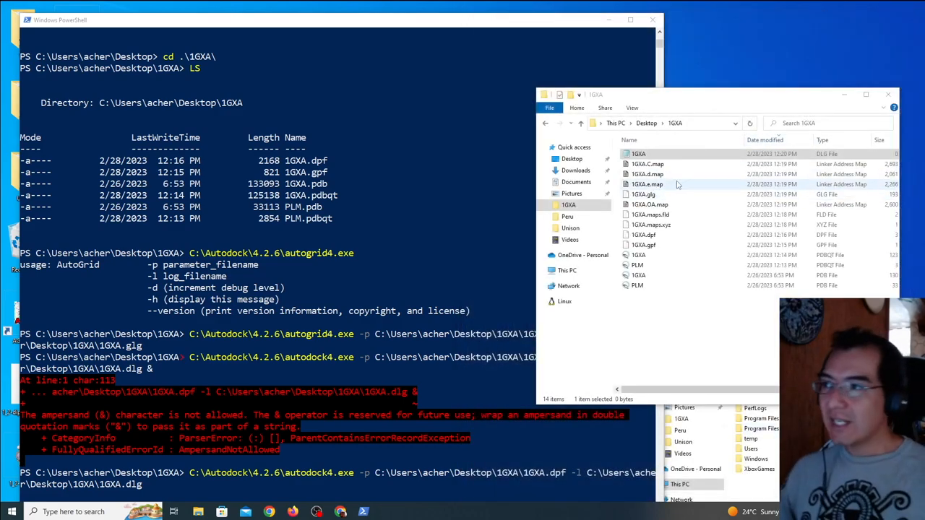
pyautogui.click(639, 154)
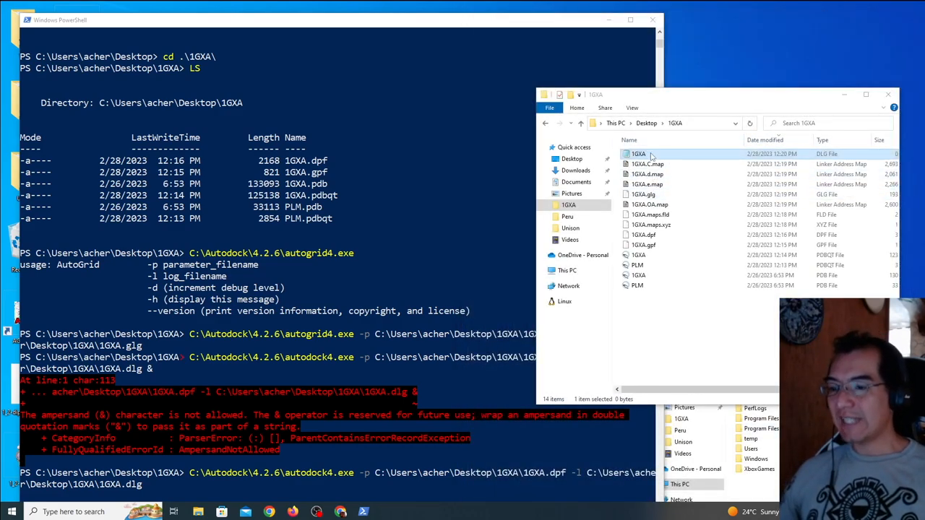
pyautogui.moveTo(387, 422)
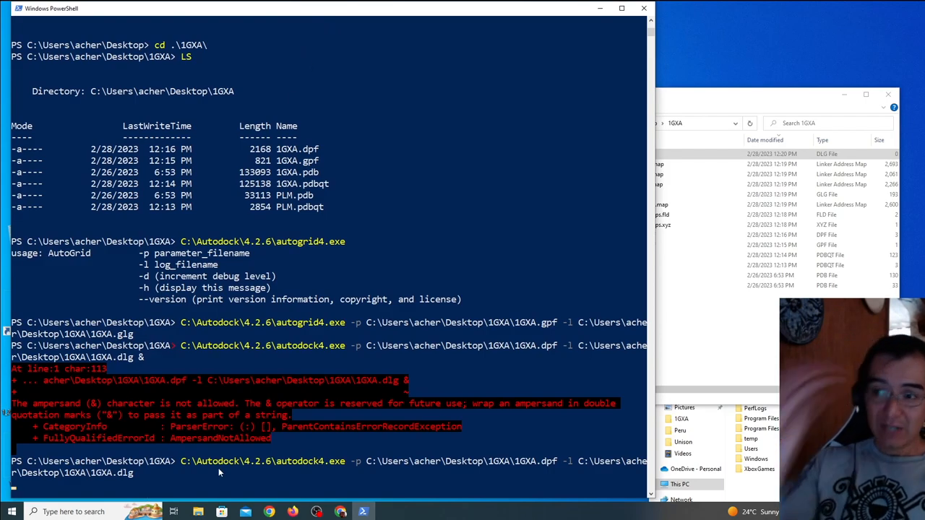
pyautogui.moveTo(615, 387)
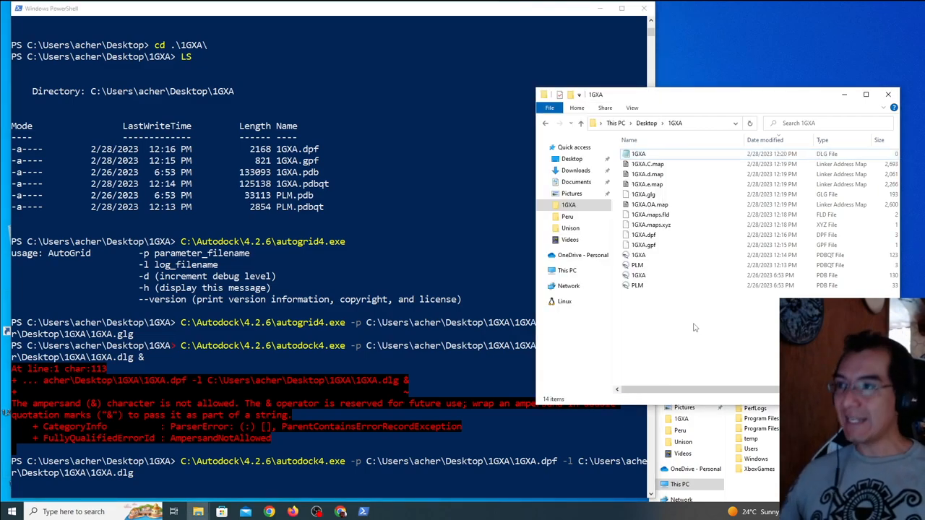
pyautogui.moveTo(481, 264)
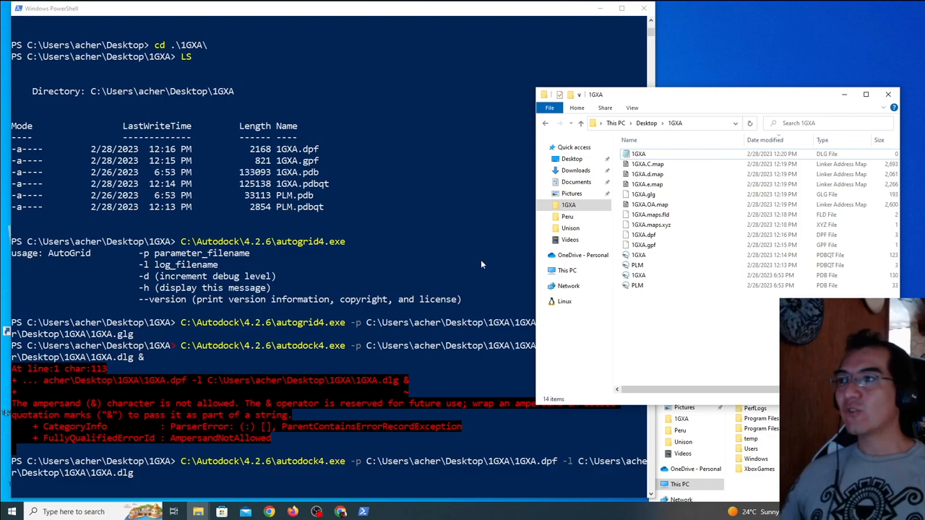
pyautogui.moveTo(320, 288)
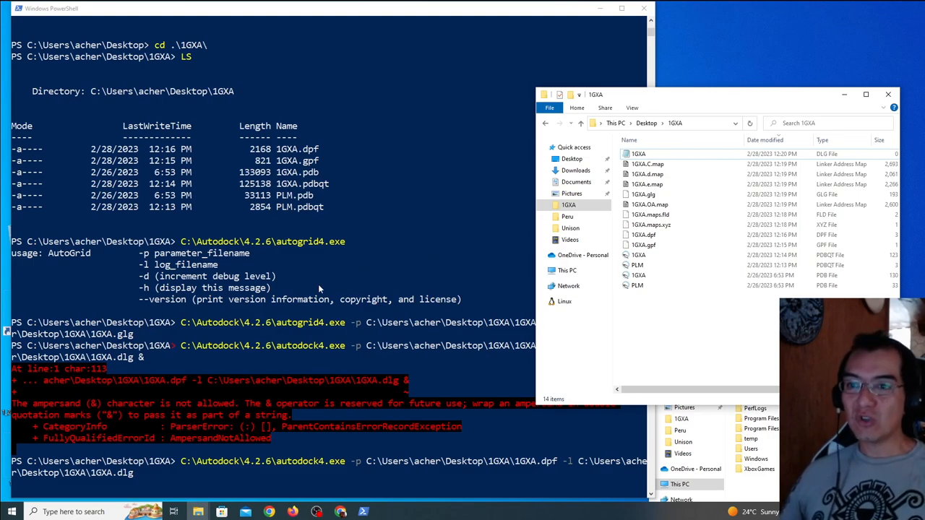